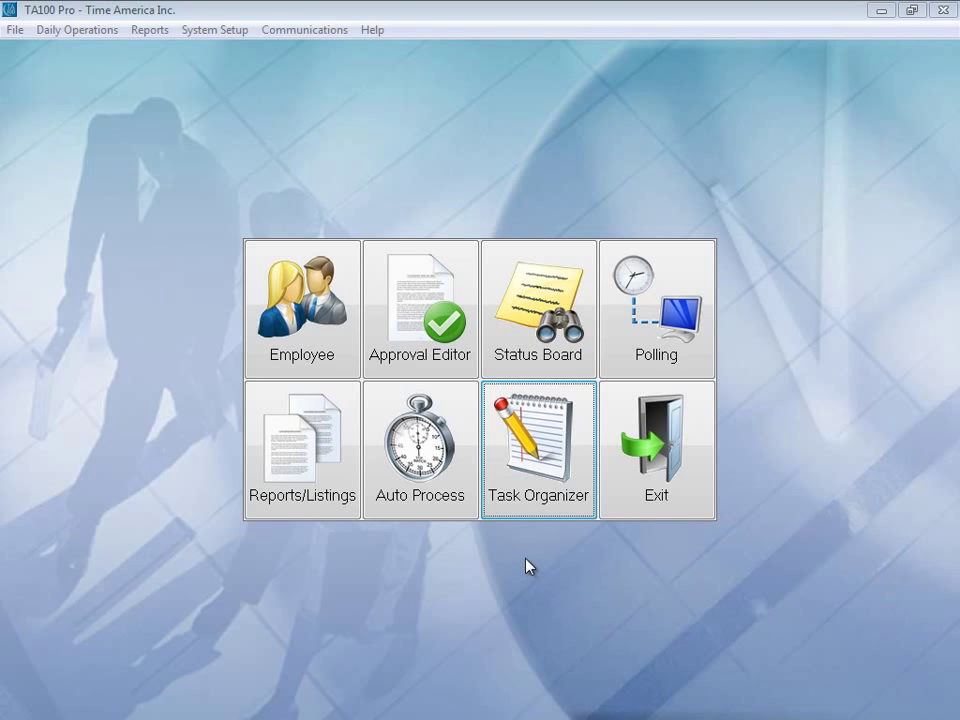
mouse_move(515, 445)
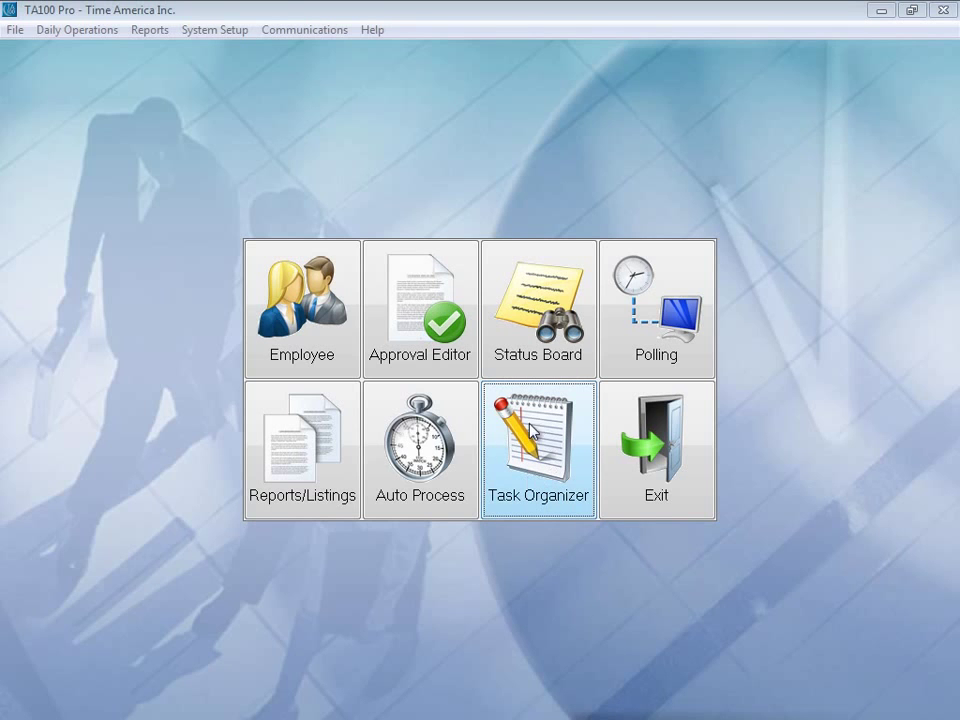
mouse_move(534, 463)
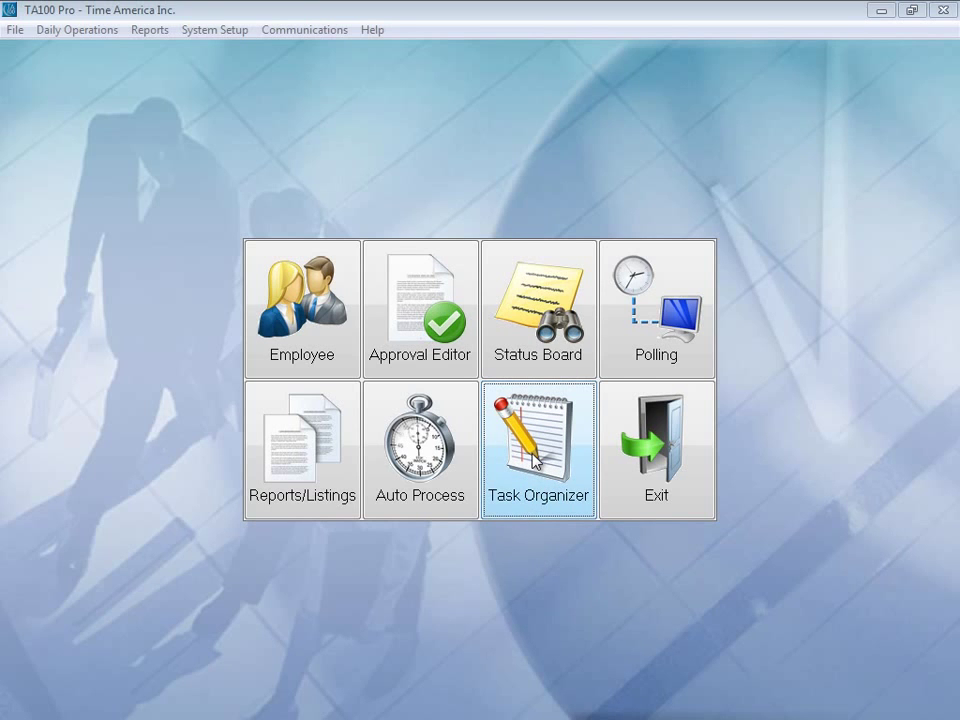
Step: Open the Task Organizer and view the daily, monthly and annual task checklists
click(538, 448)
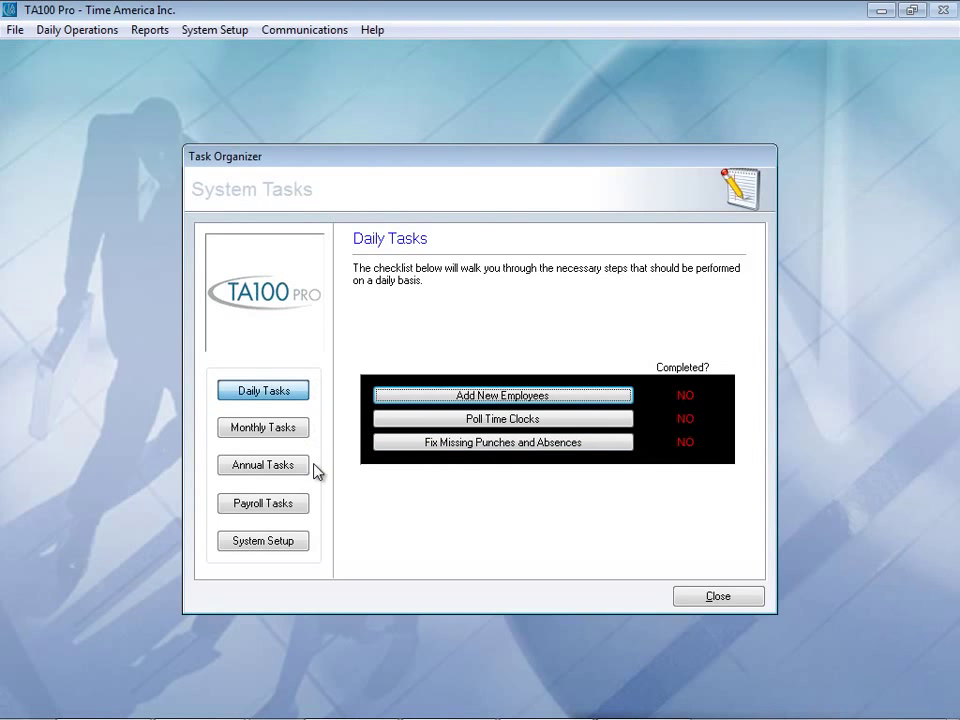
mouse_move(311, 405)
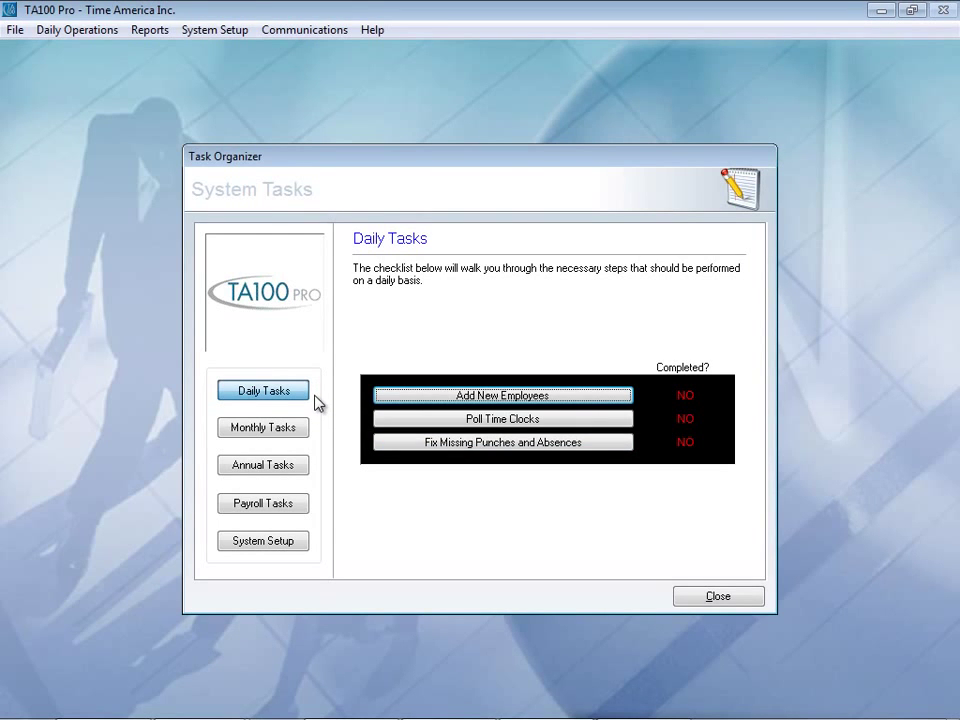
mouse_move(369, 420)
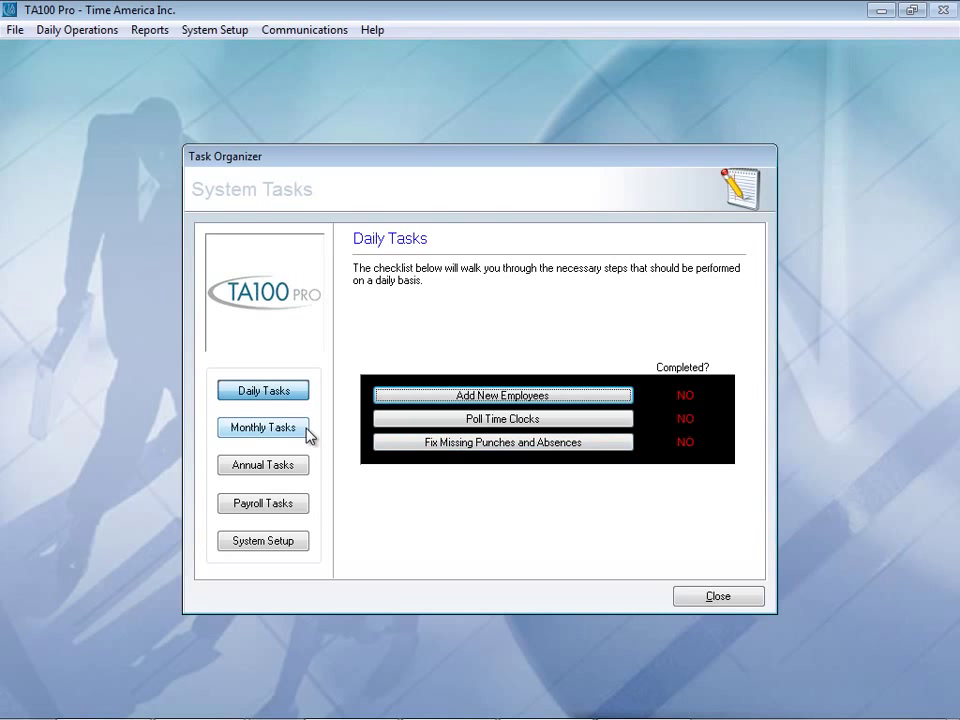
click(262, 427)
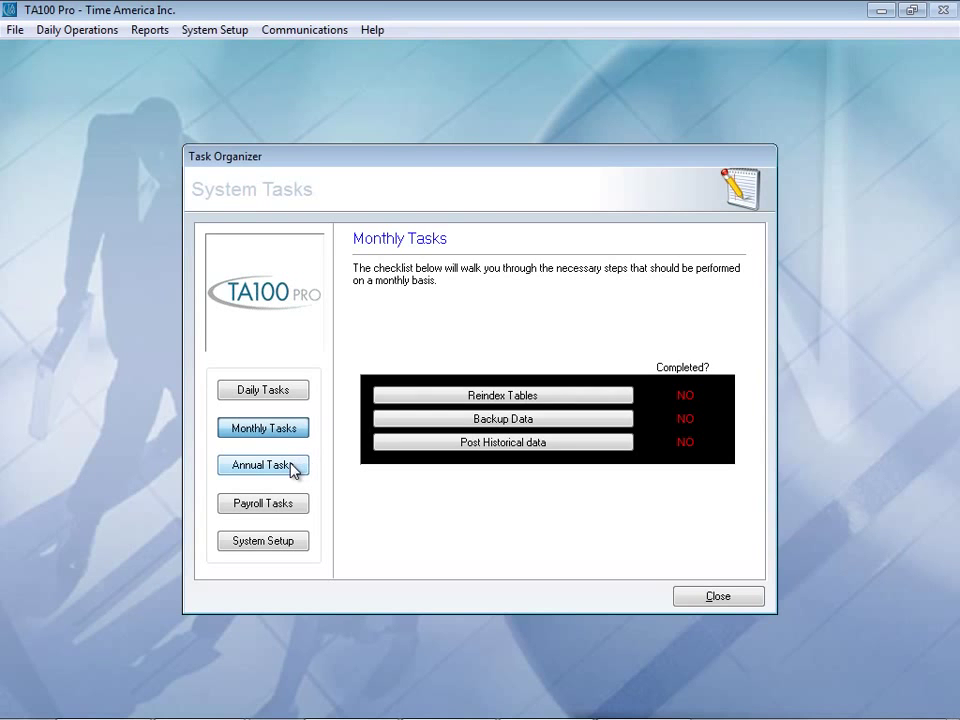
click(263, 465)
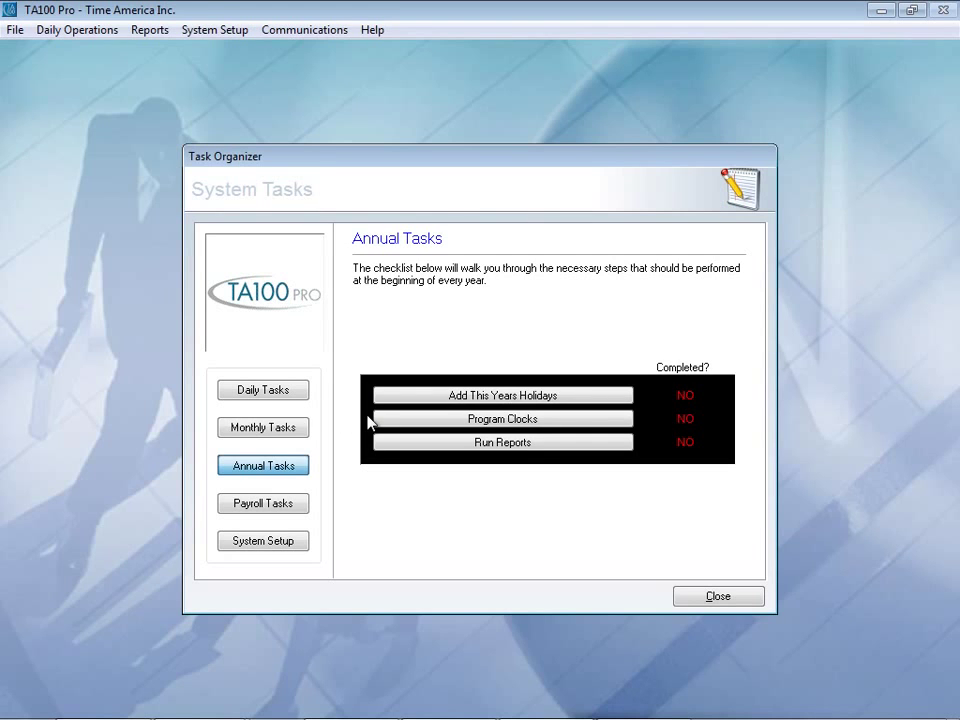
mouse_move(363, 423)
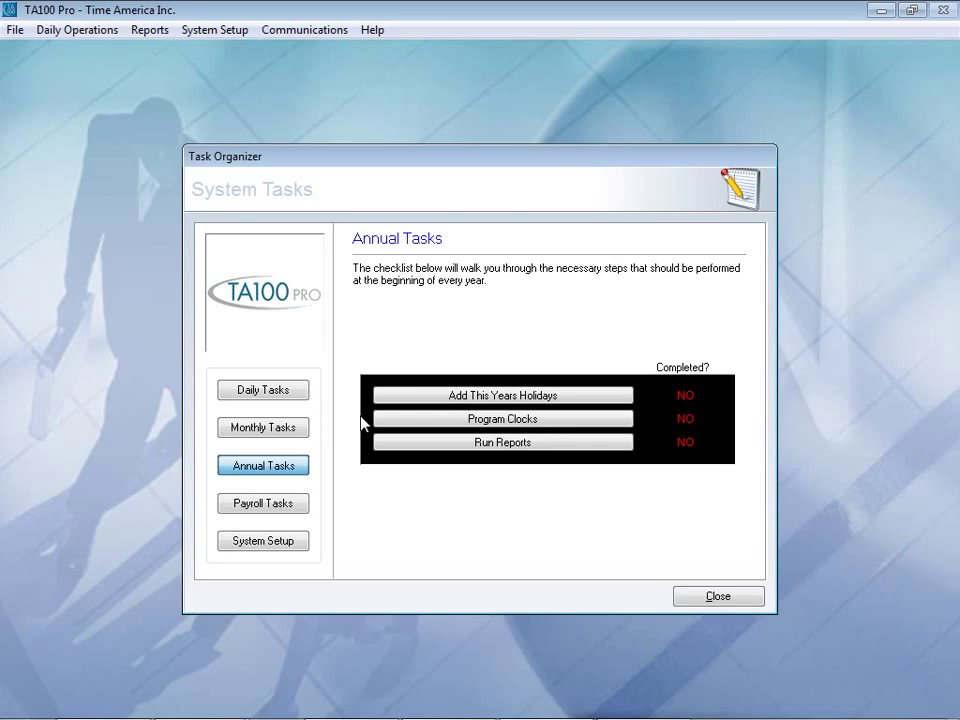
mouse_move(365, 458)
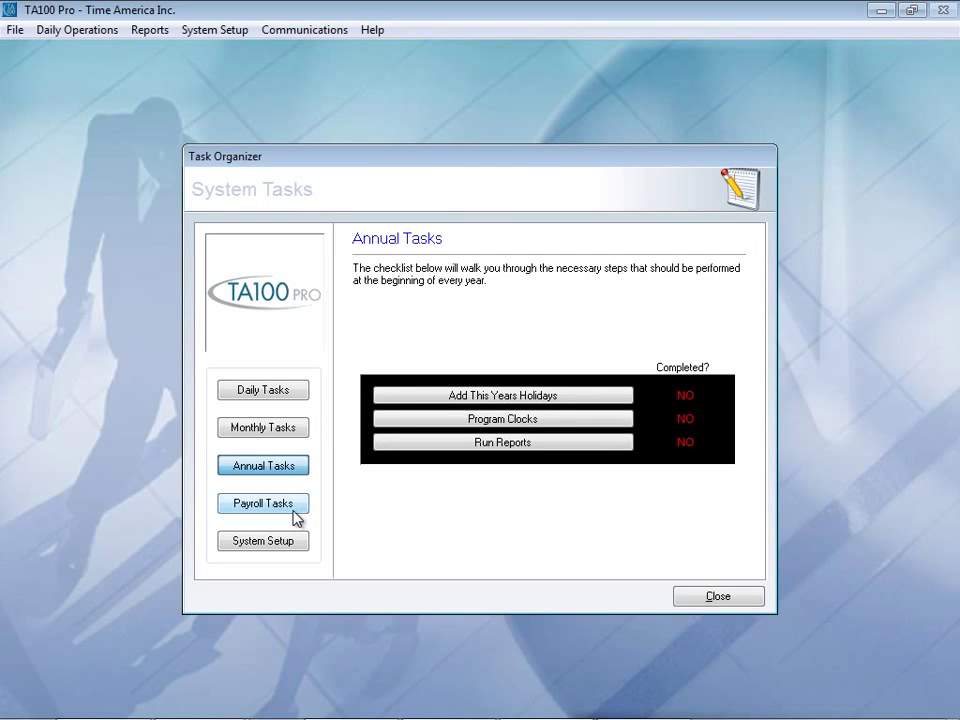
Step: View the Payroll Tasks checklist, then the nine-step System Setup checklist
click(263, 503)
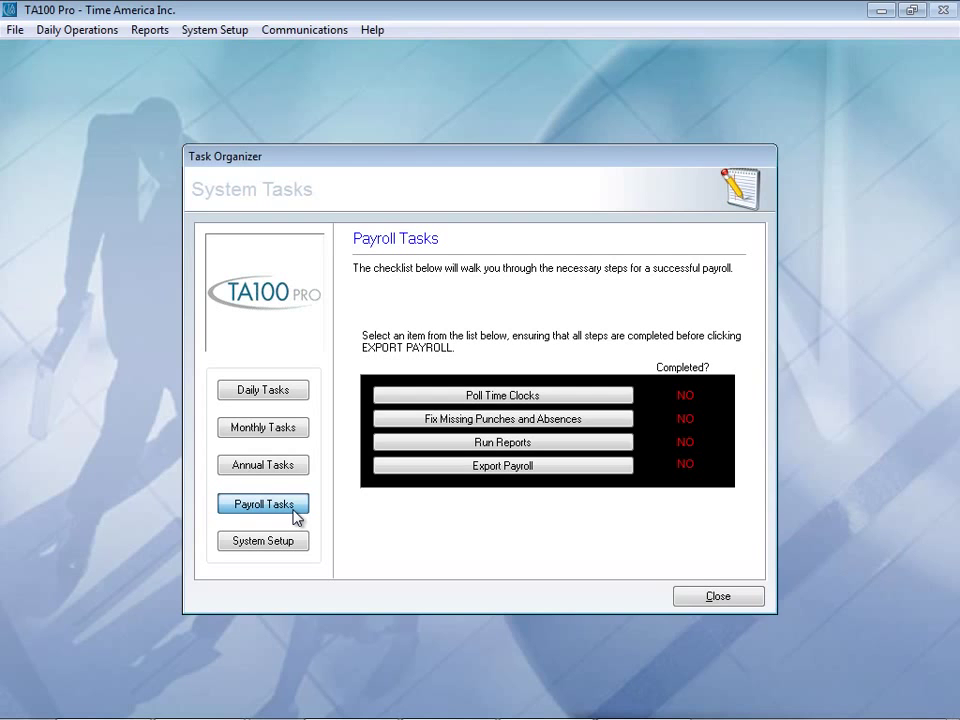
mouse_move(367, 397)
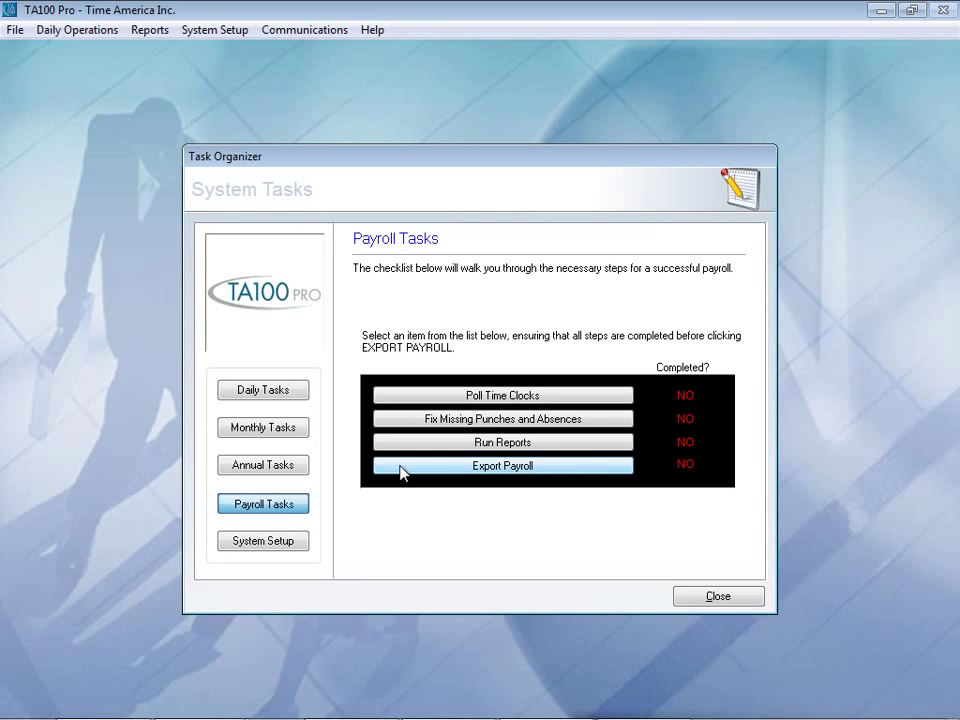
click(263, 541)
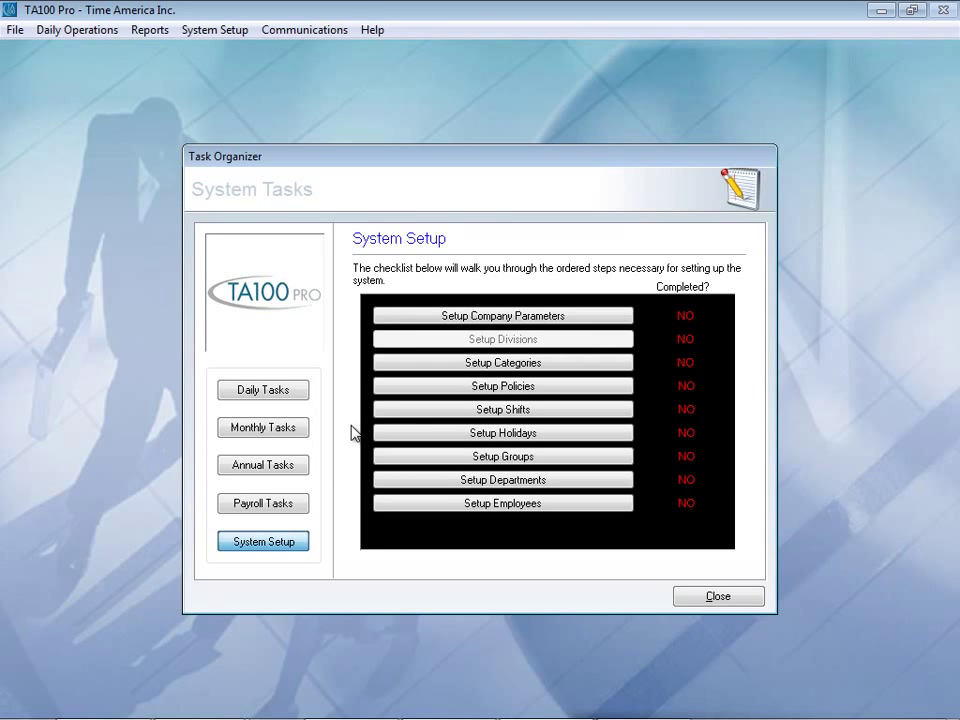
mouse_move(344, 454)
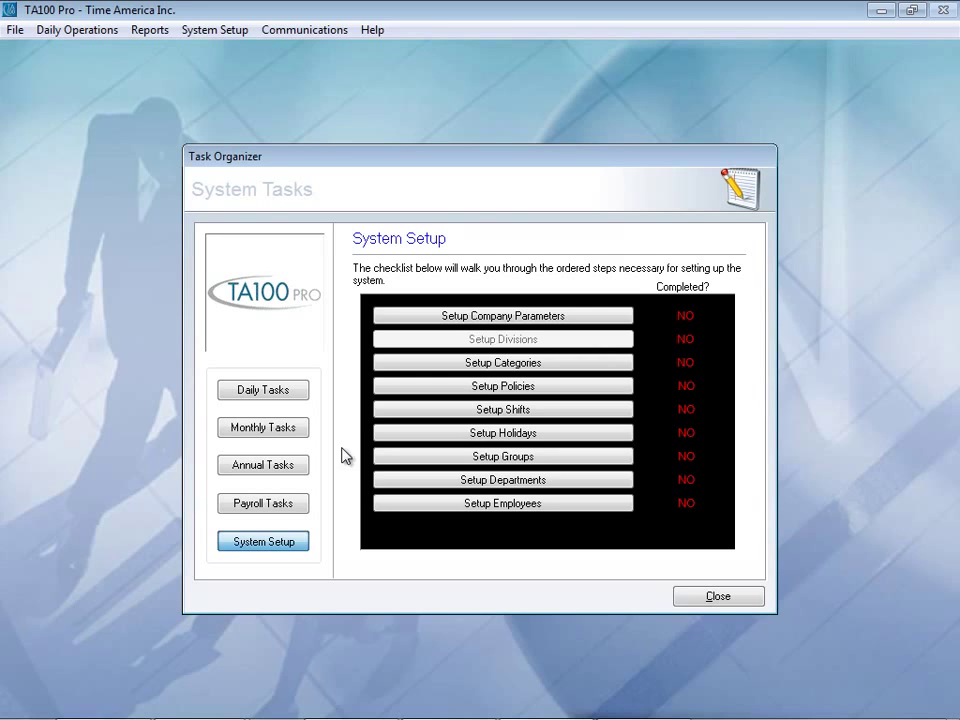
mouse_move(429, 506)
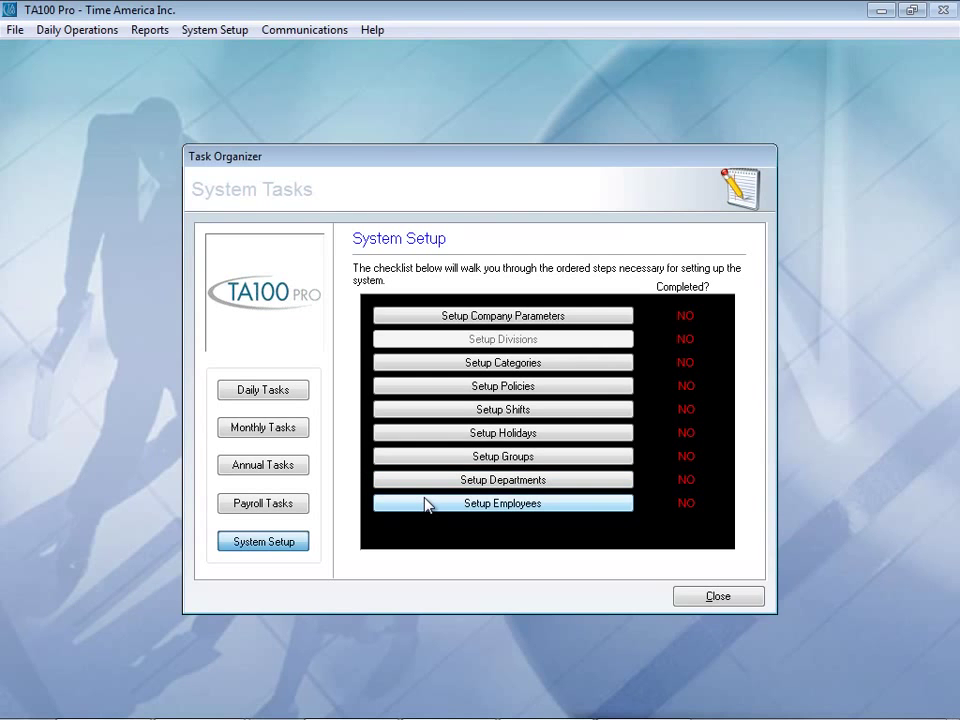
mouse_move(486, 488)
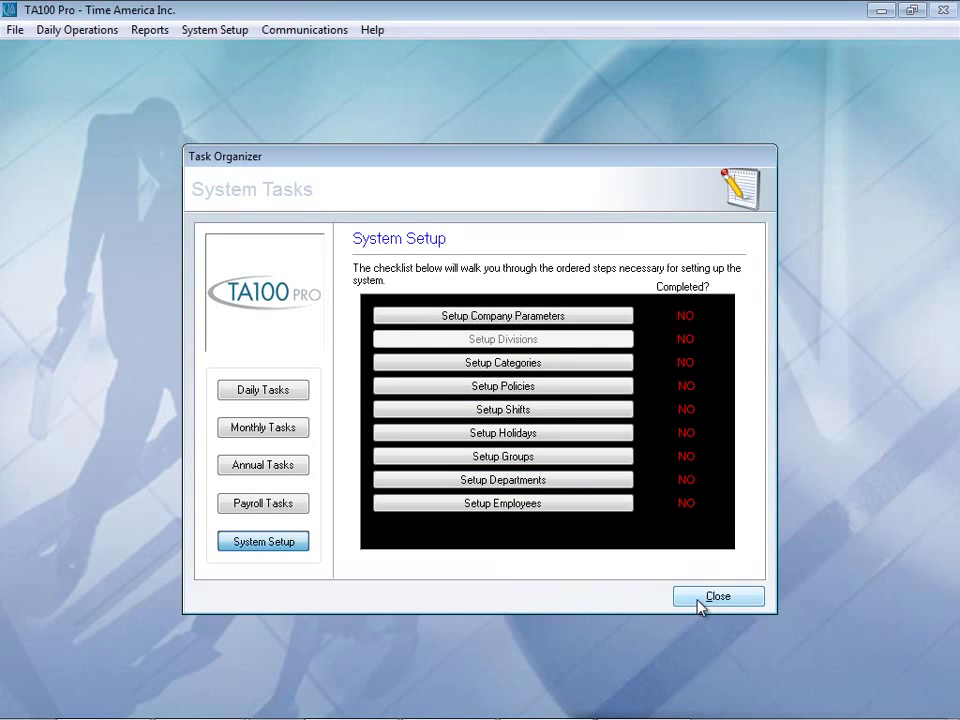
click(719, 596)
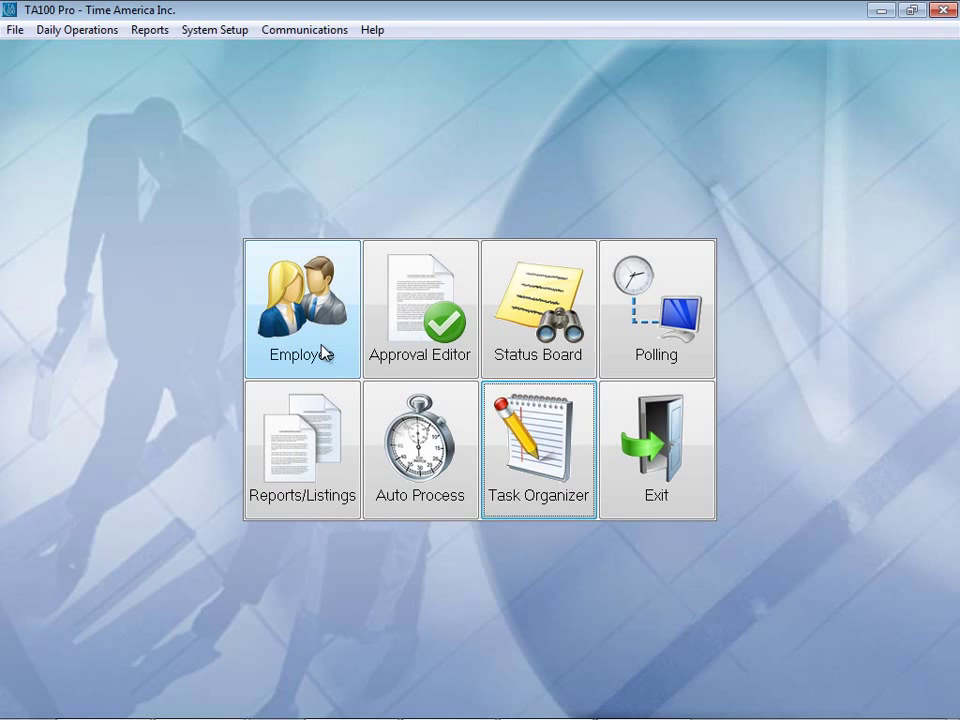
click(301, 307)
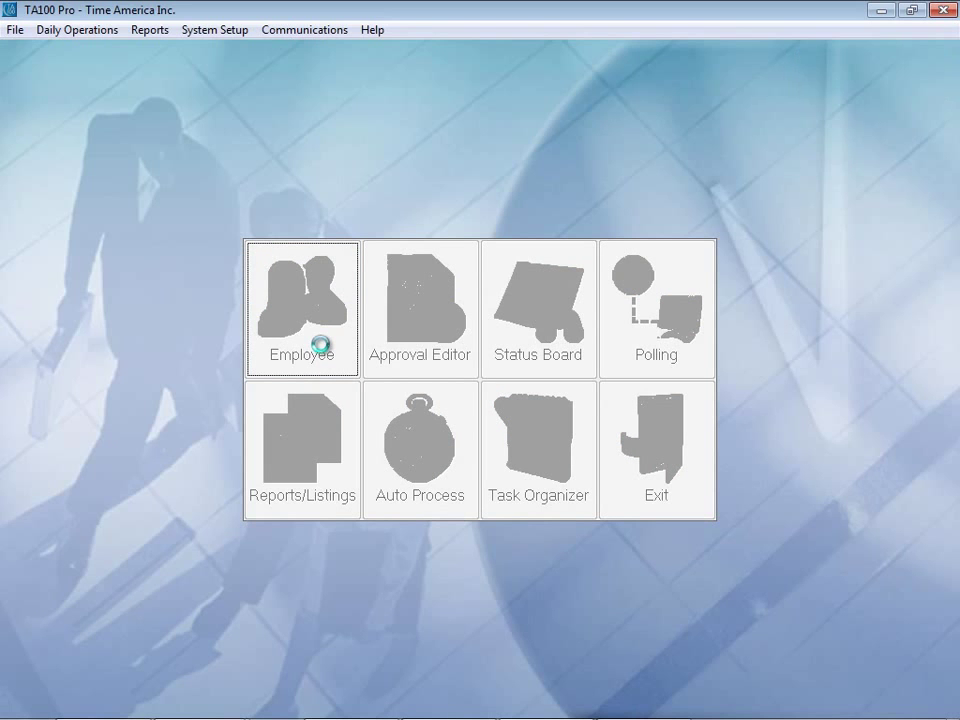
click(302, 307)
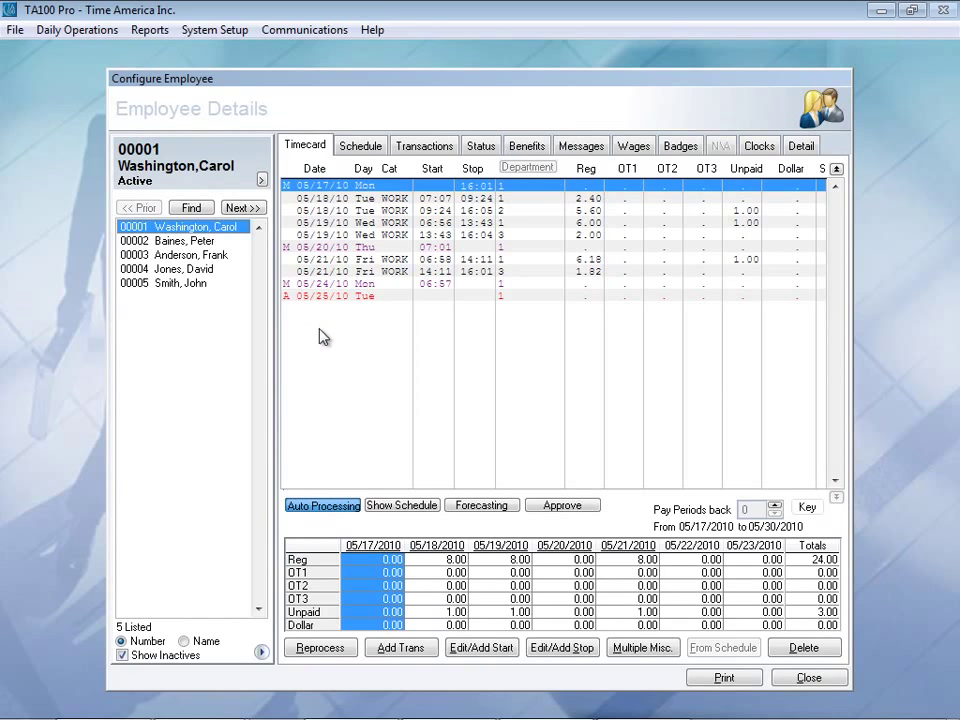
mouse_move(395, 318)
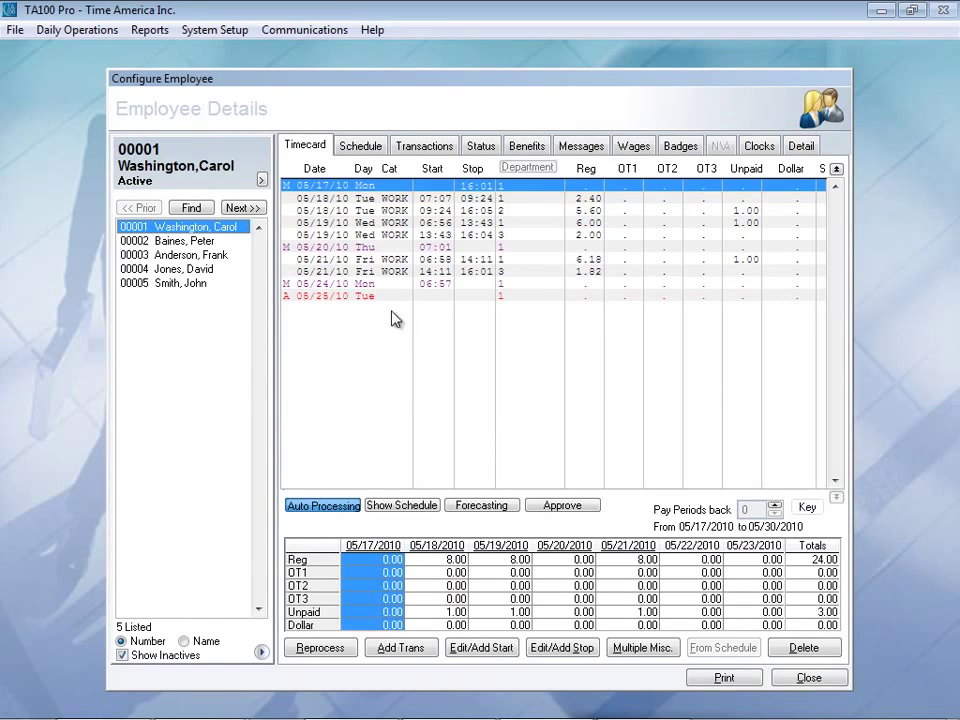
mouse_move(197, 332)
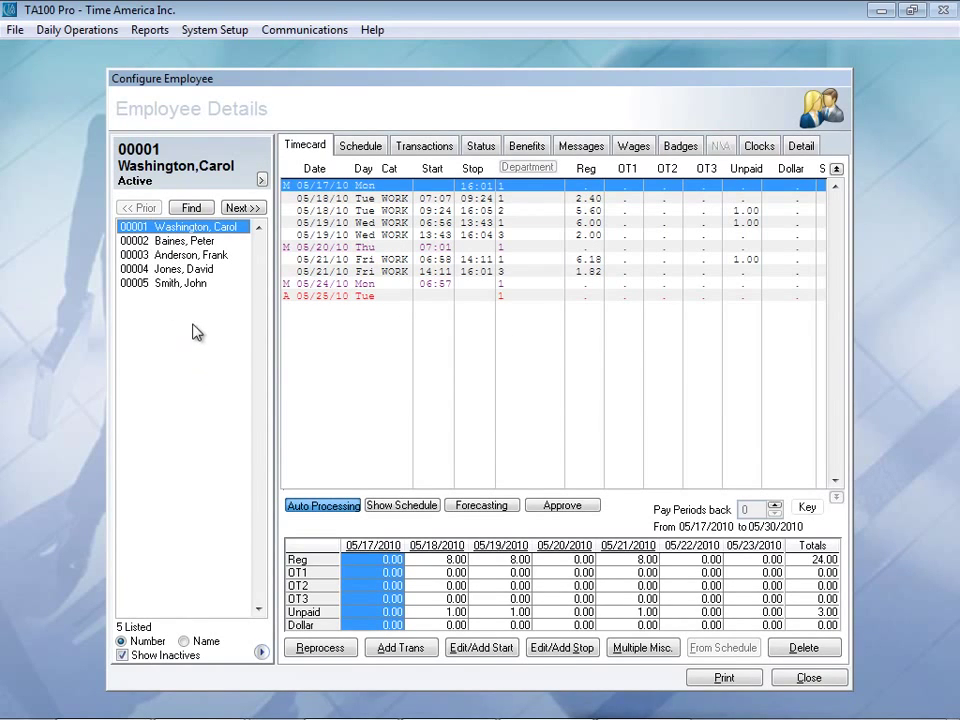
mouse_move(259, 207)
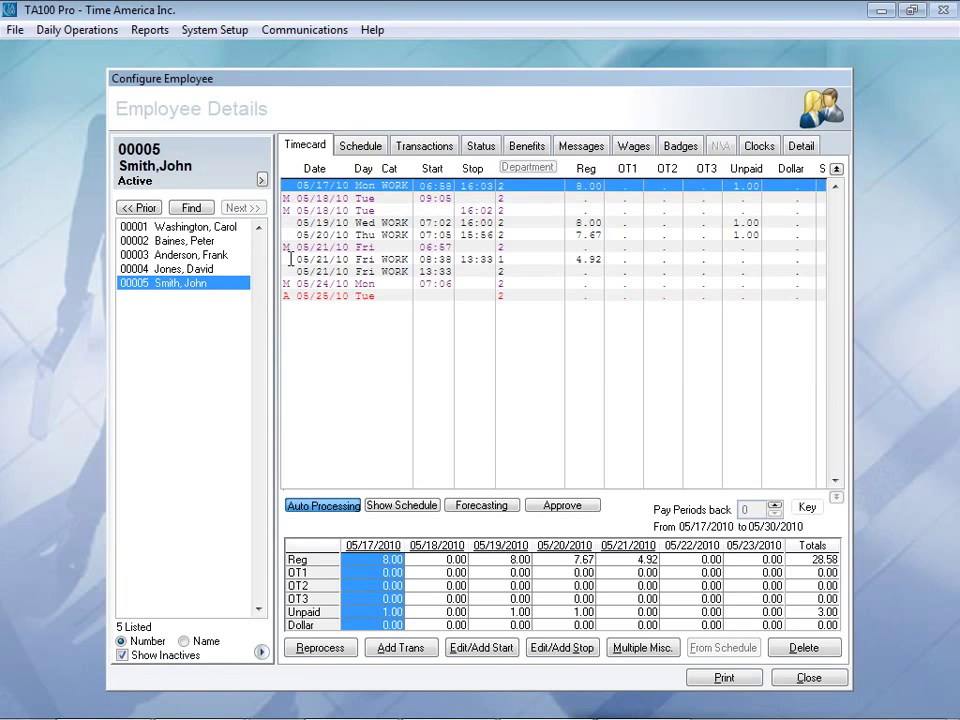
click(178, 226)
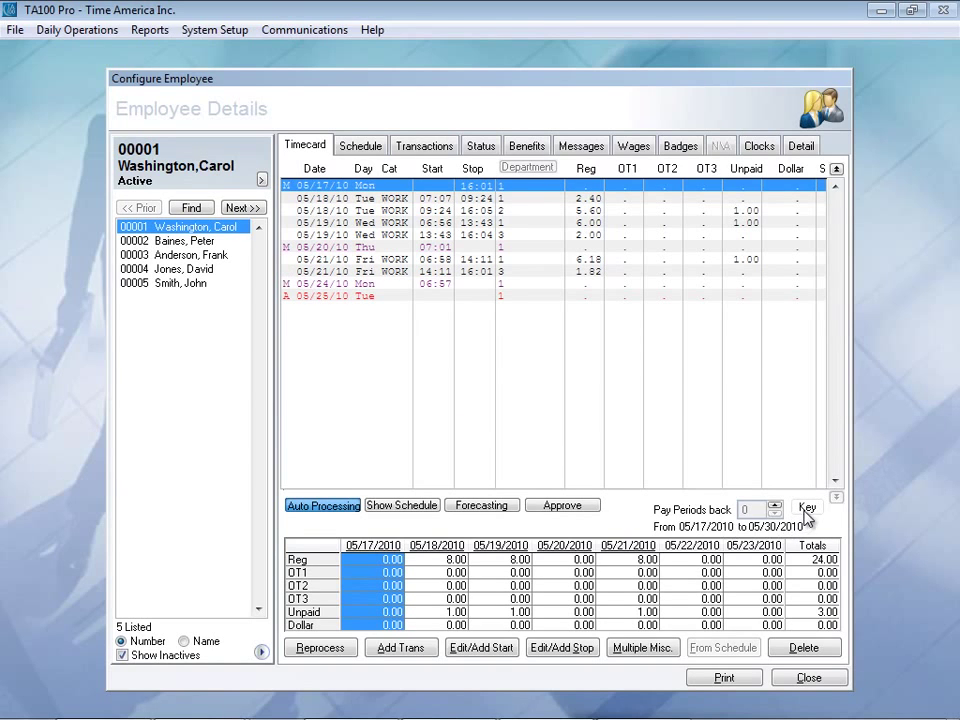
click(806, 512)
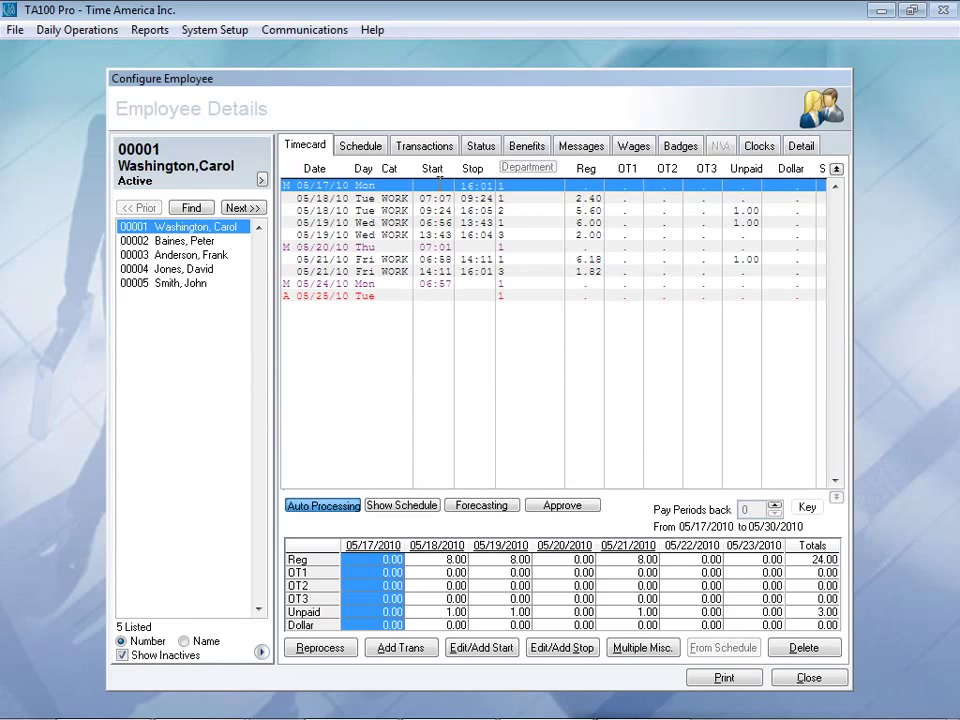
Step: Add the missing 05/17/10 start punch at 08:00
click(400, 647)
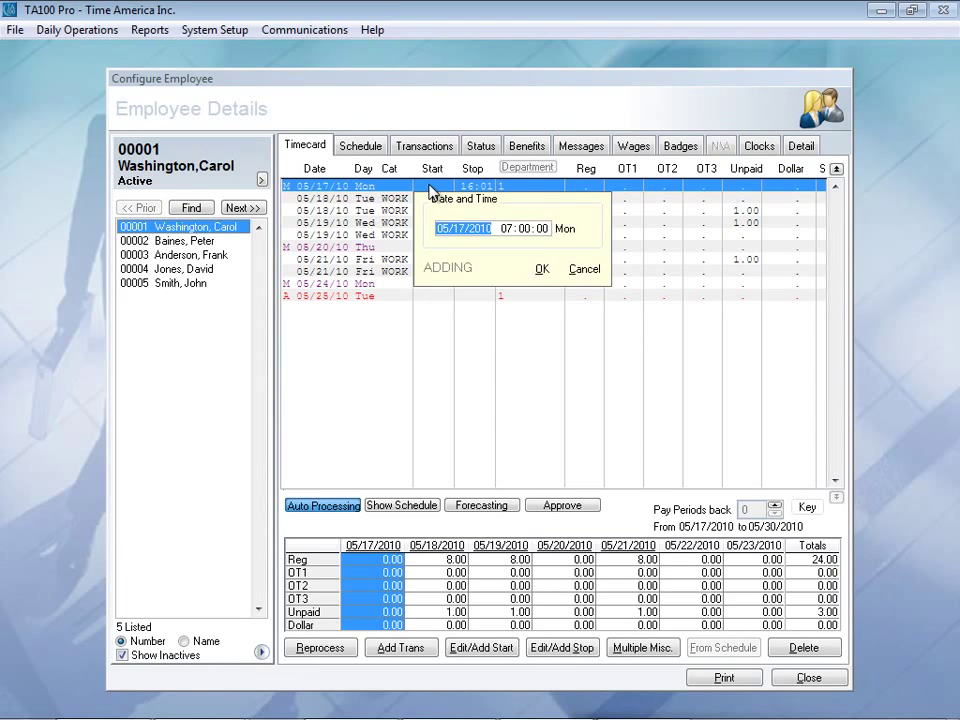
mouse_move(517, 248)
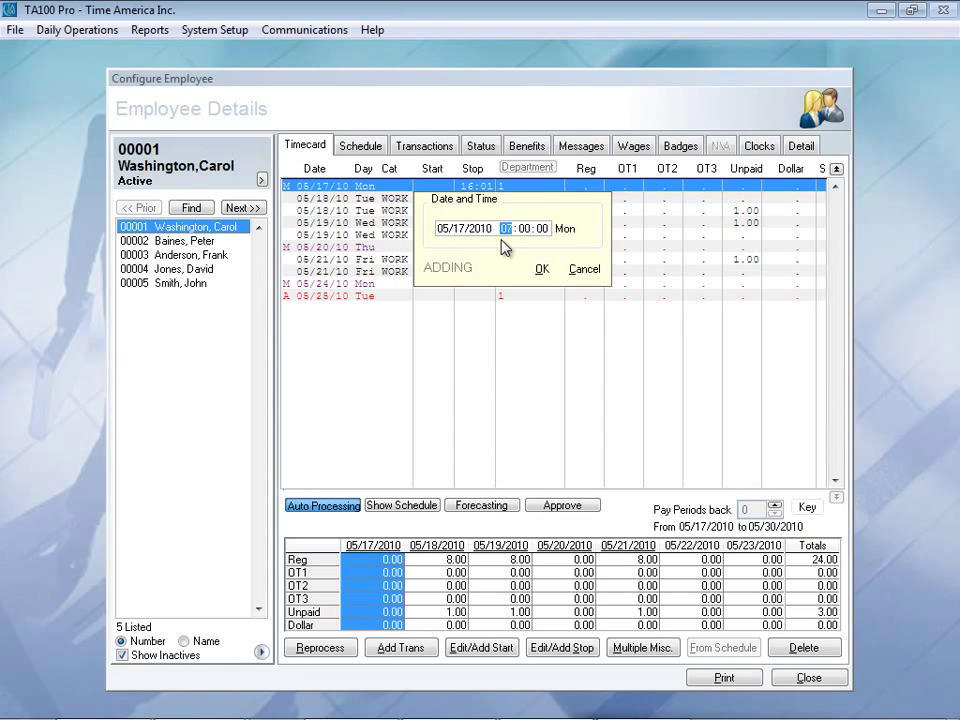
mouse_move(499, 249)
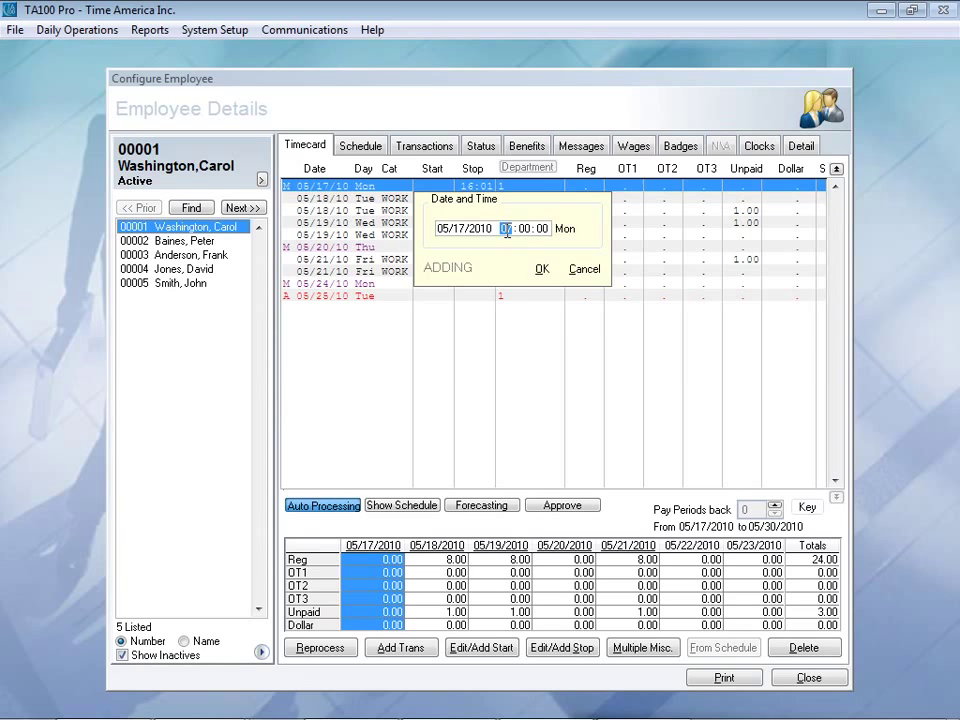
click(506, 228)
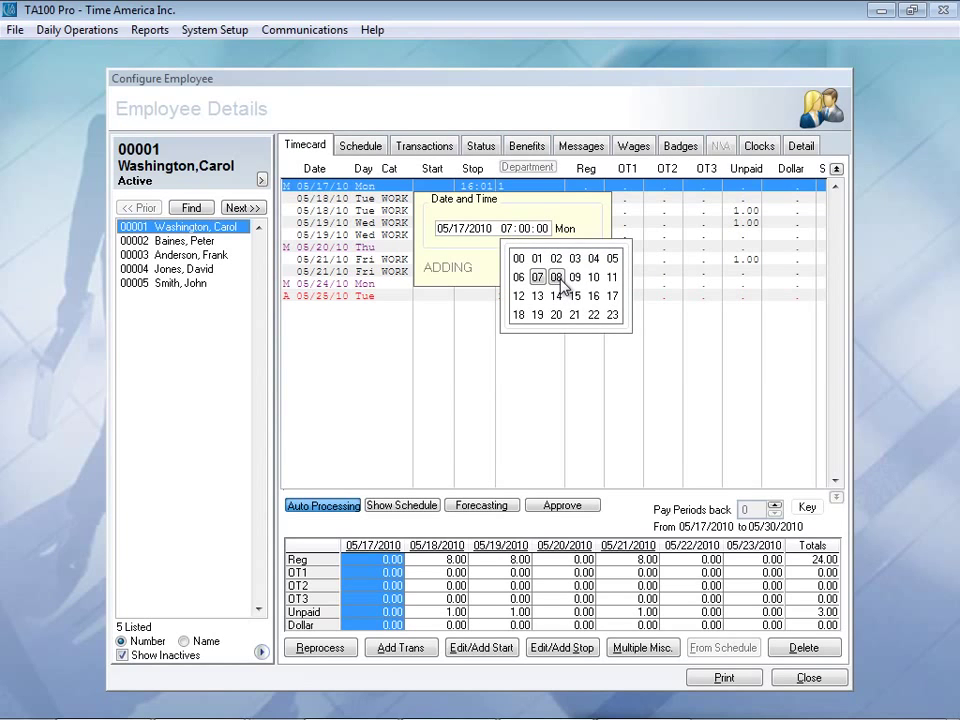
click(557, 277)
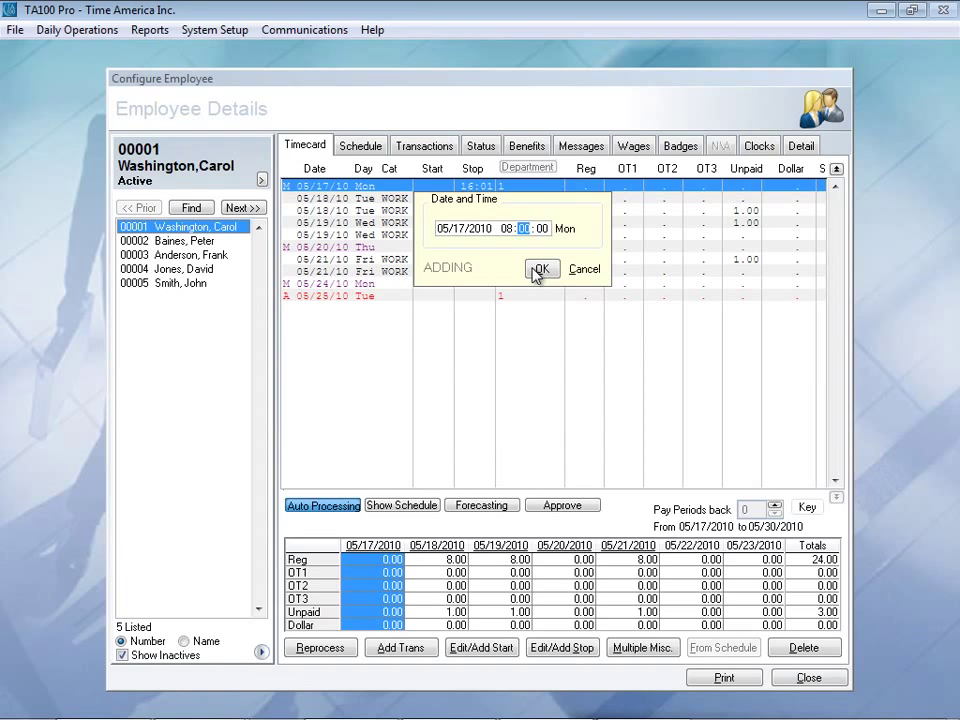
click(542, 268)
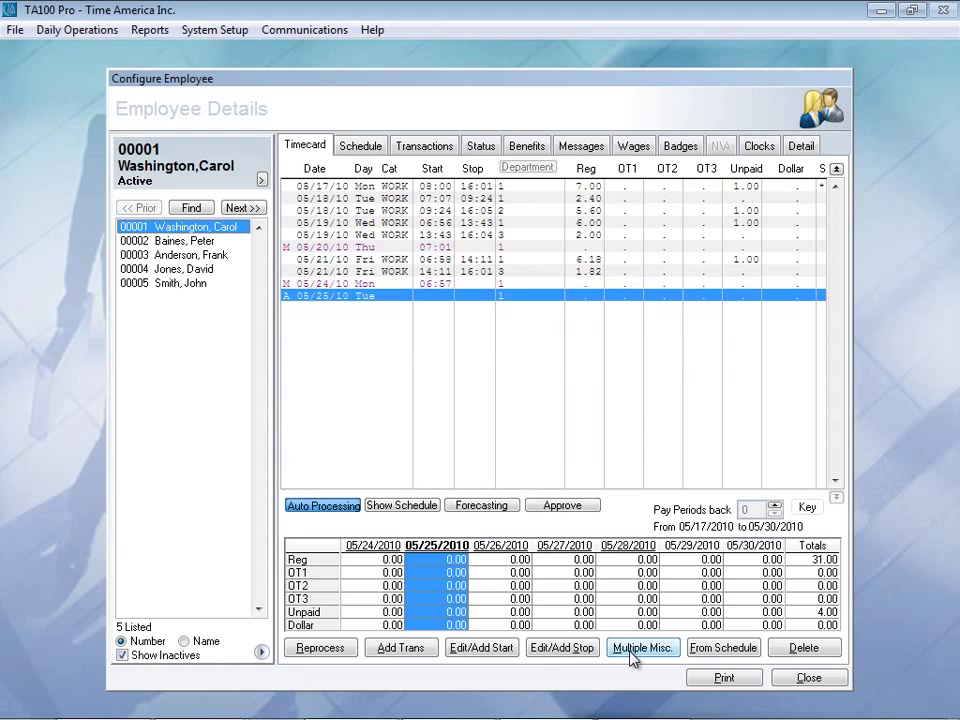
Step: Add an 8-hour VACATION entry on 05/25/10, accepting the negative balance warning
click(633, 648)
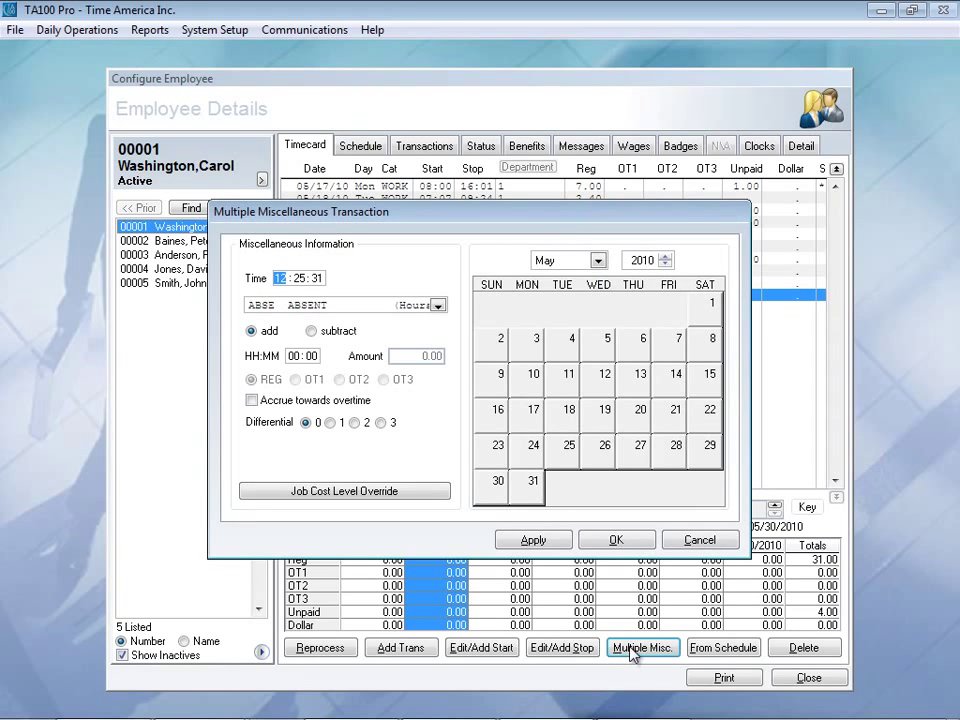
click(437, 304)
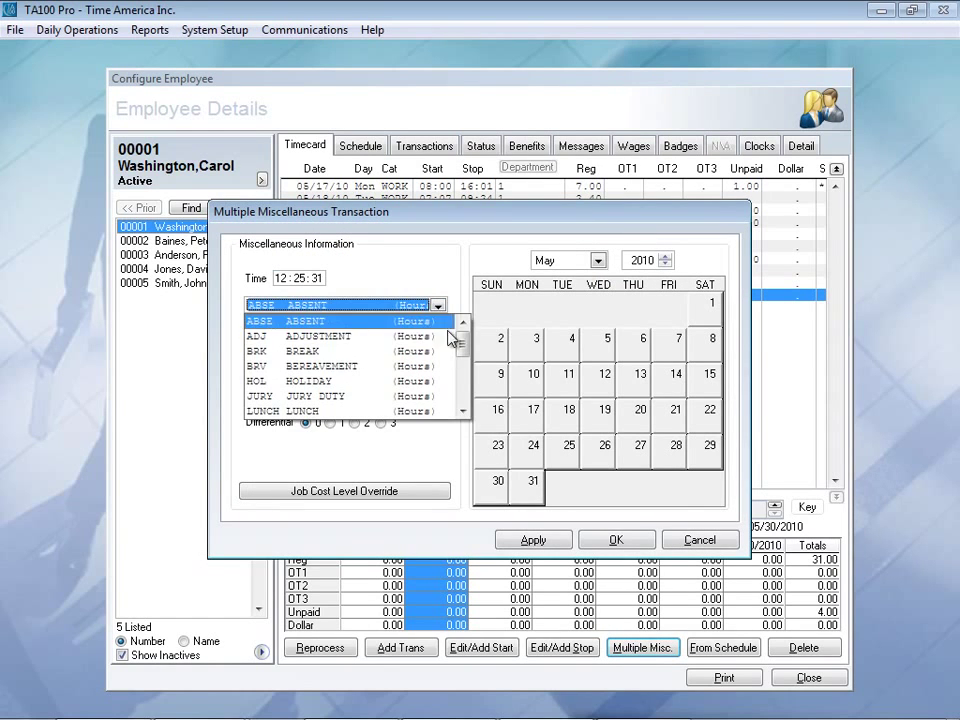
scroll(down, 3)
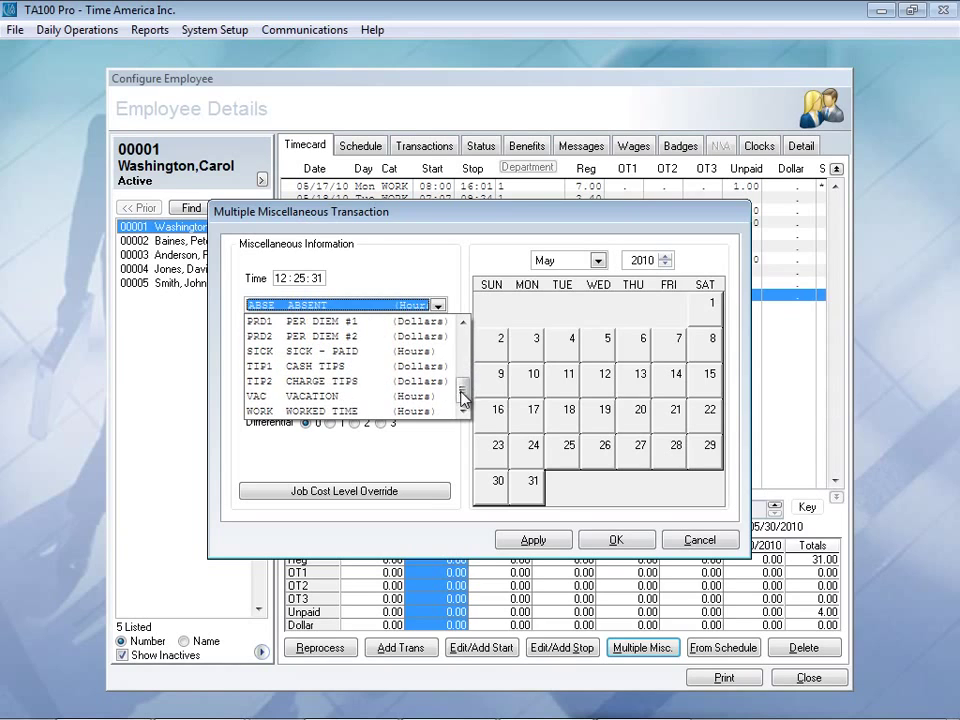
click(330, 396)
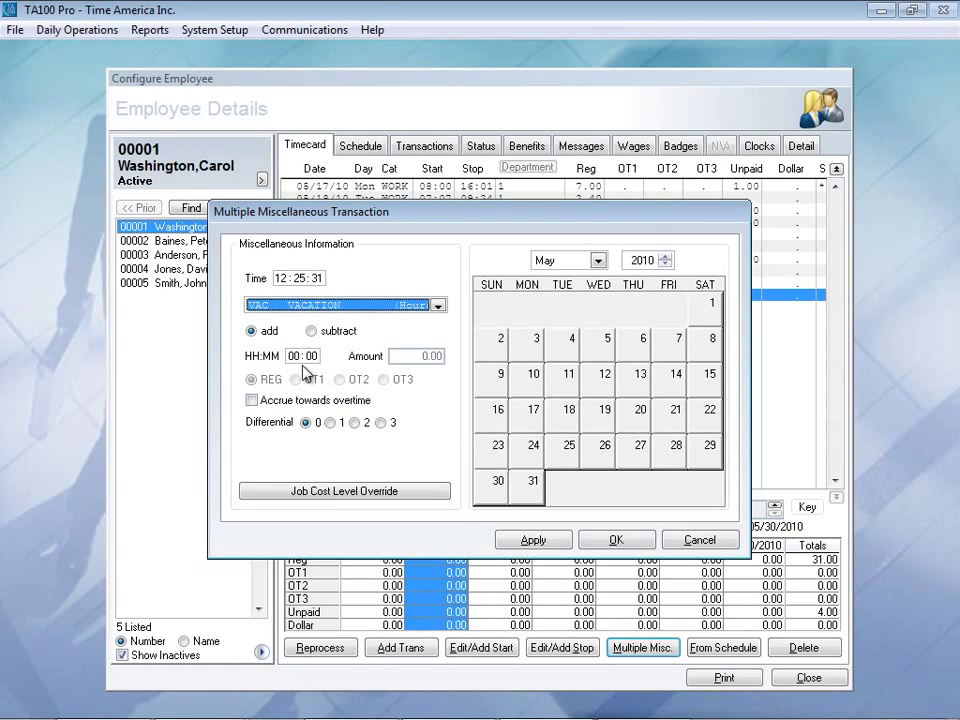
click(300, 355)
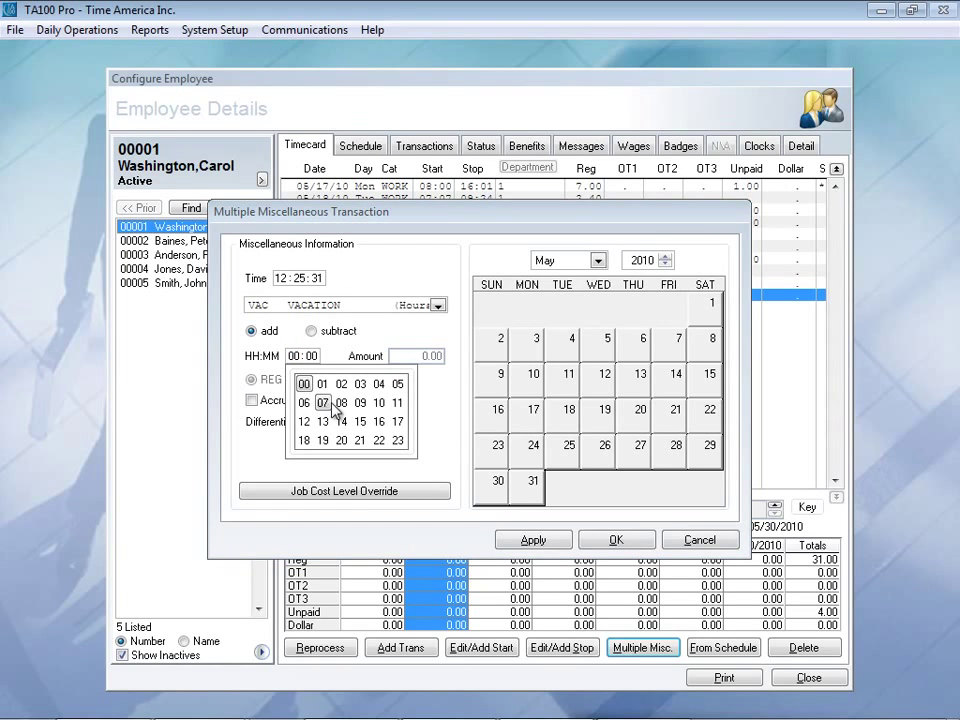
click(322, 402)
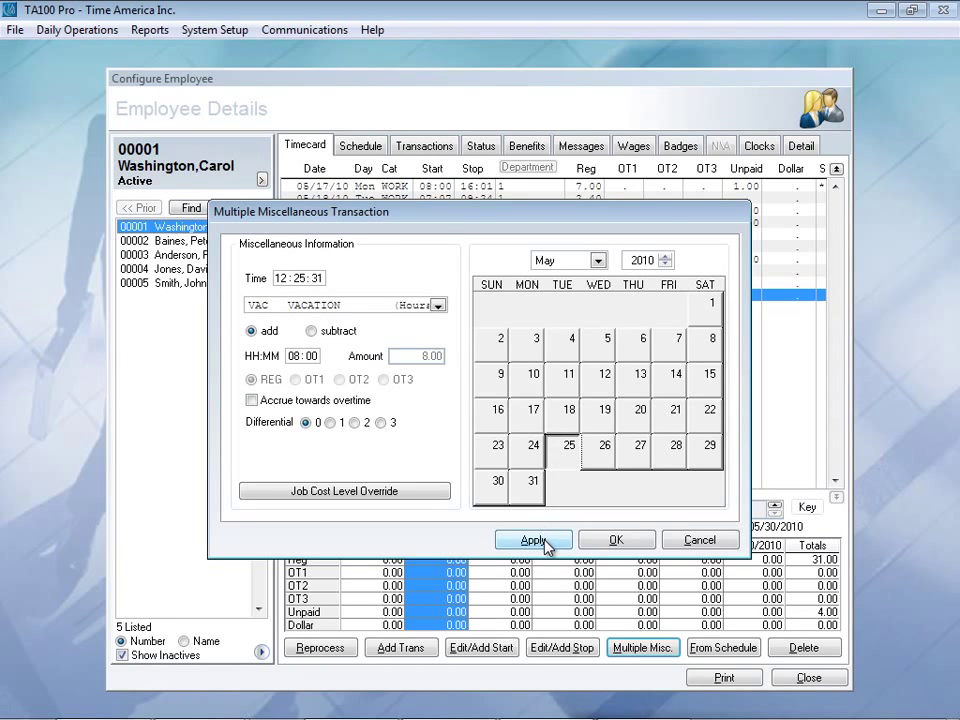
click(533, 540)
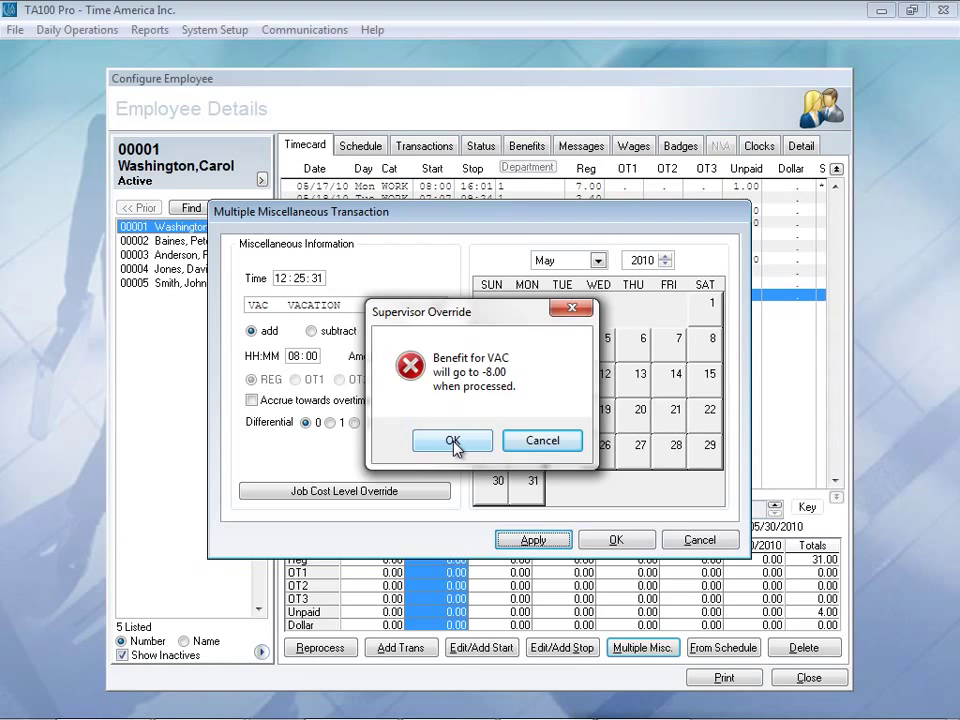
click(452, 440)
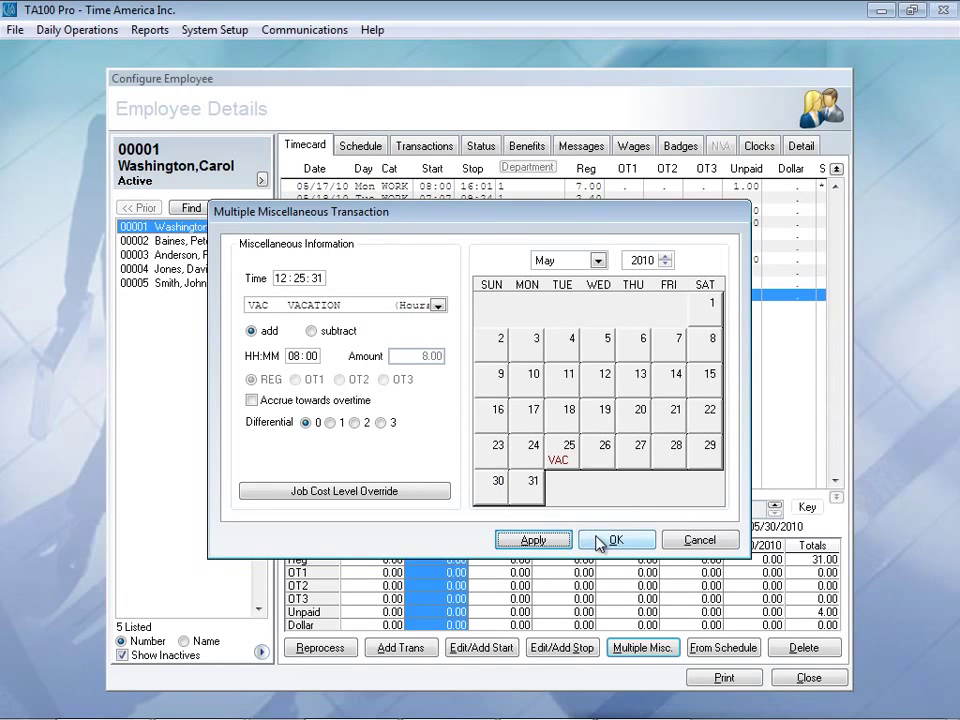
click(616, 540)
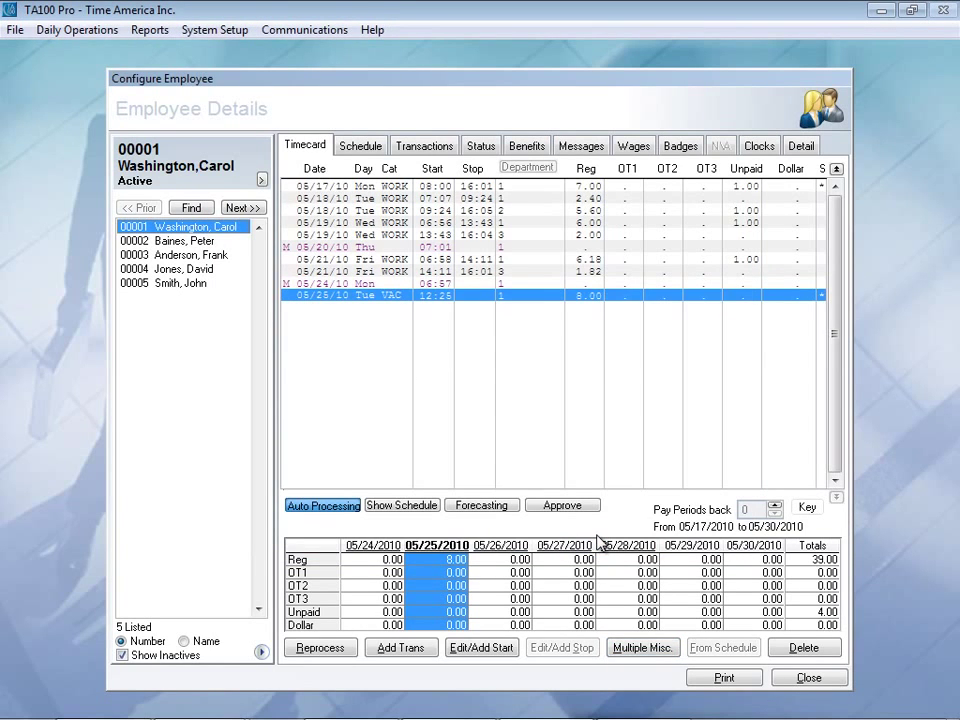
mouse_move(440, 320)
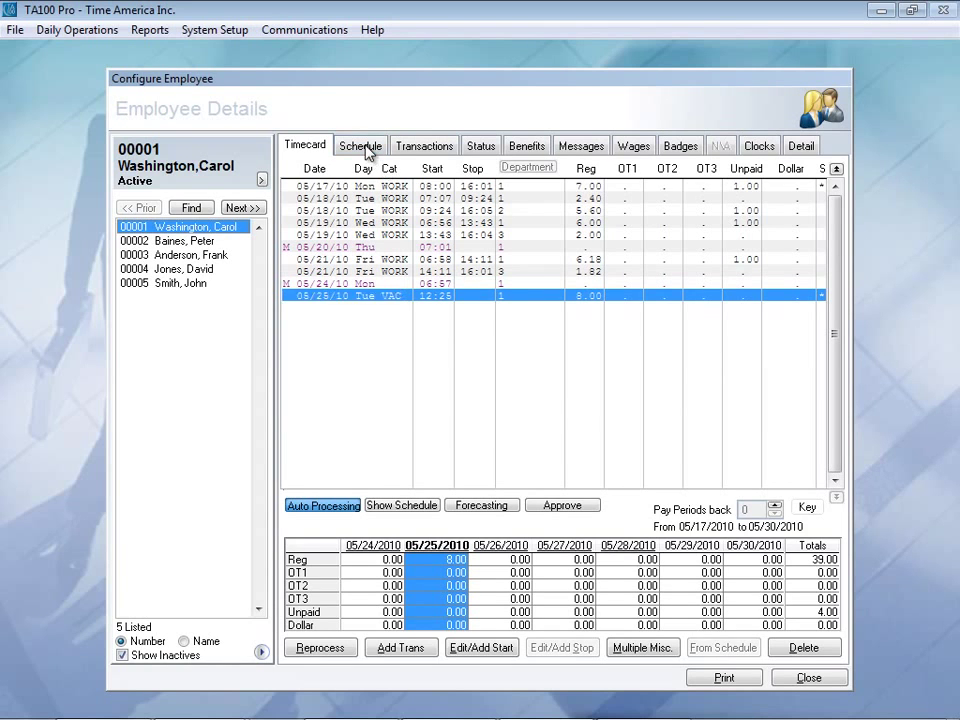
Step: Override Monday 05/24's scheduled shift to 06:00–18:00, giving 11.00 hours
click(360, 145)
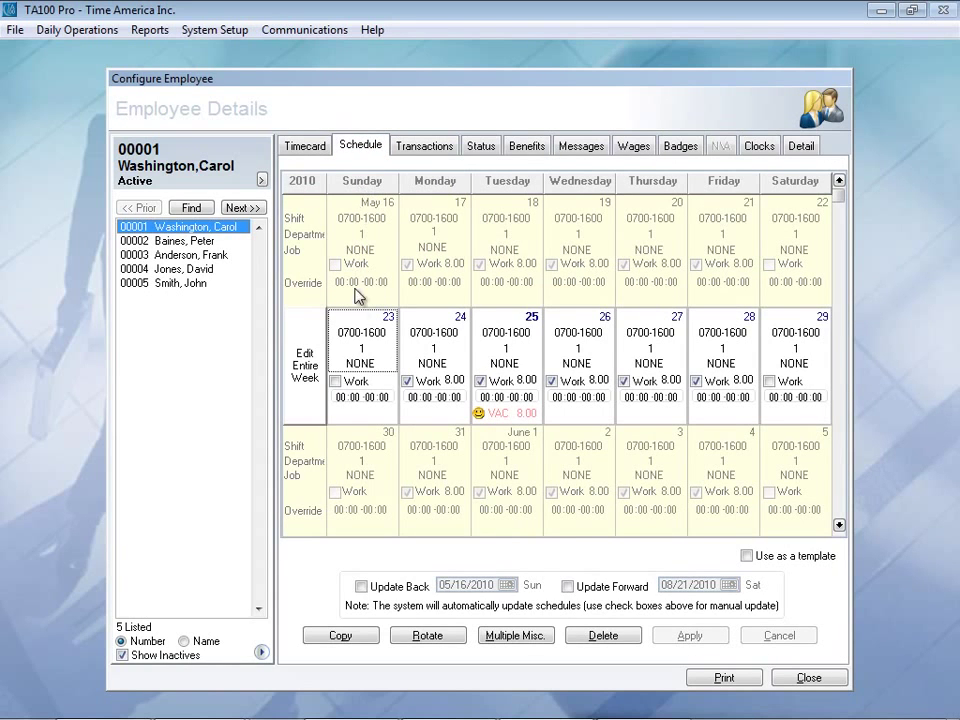
click(338, 380)
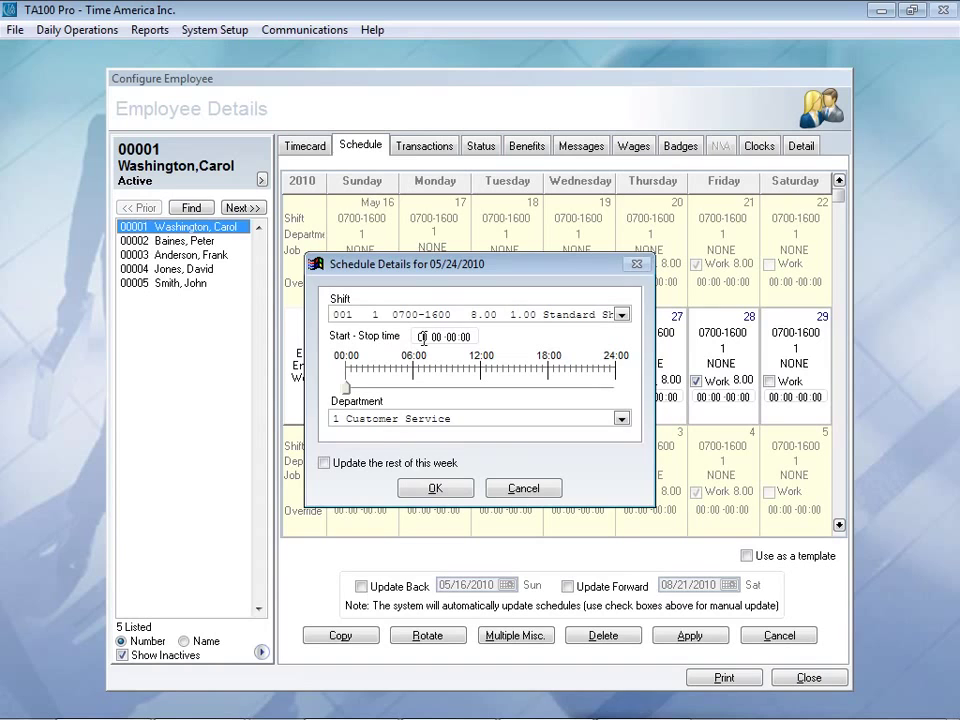
mouse_move(427, 331)
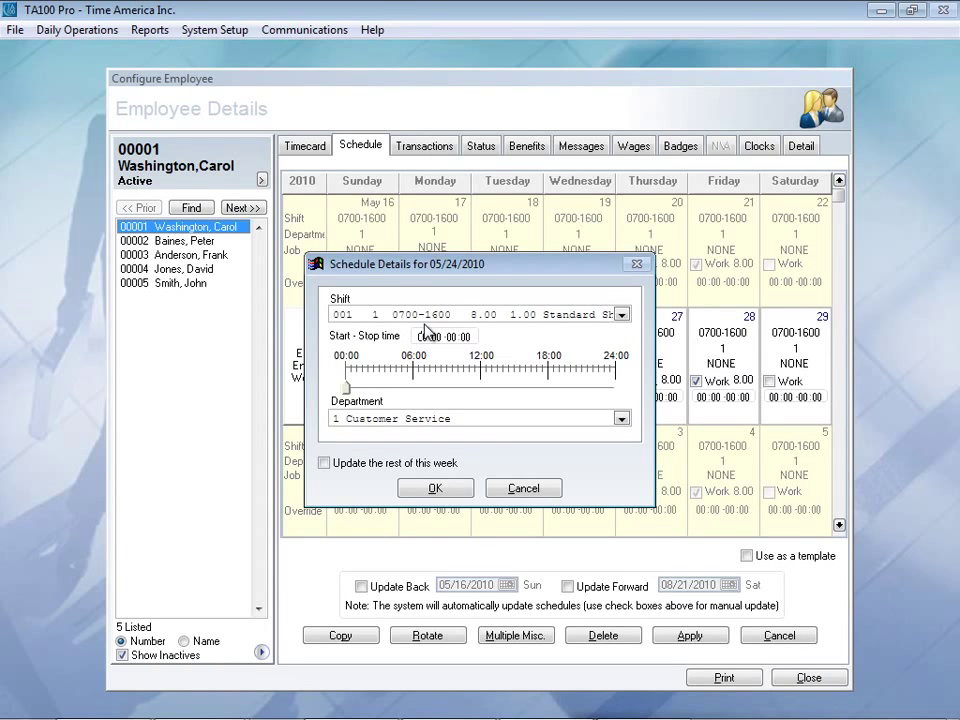
click(624, 314)
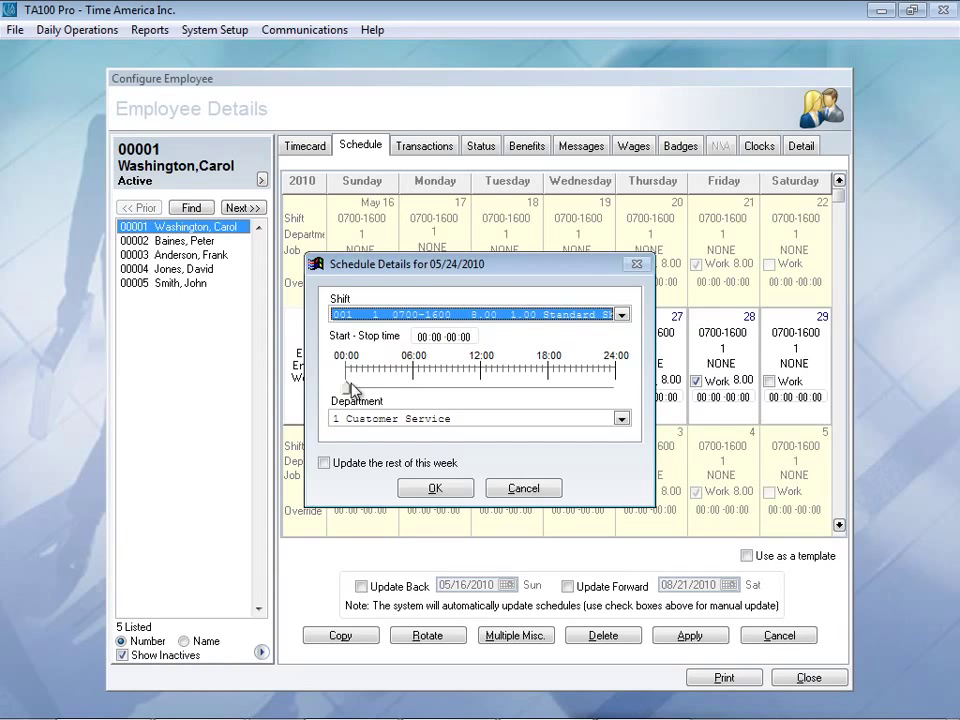
drag(352, 388, 548, 388)
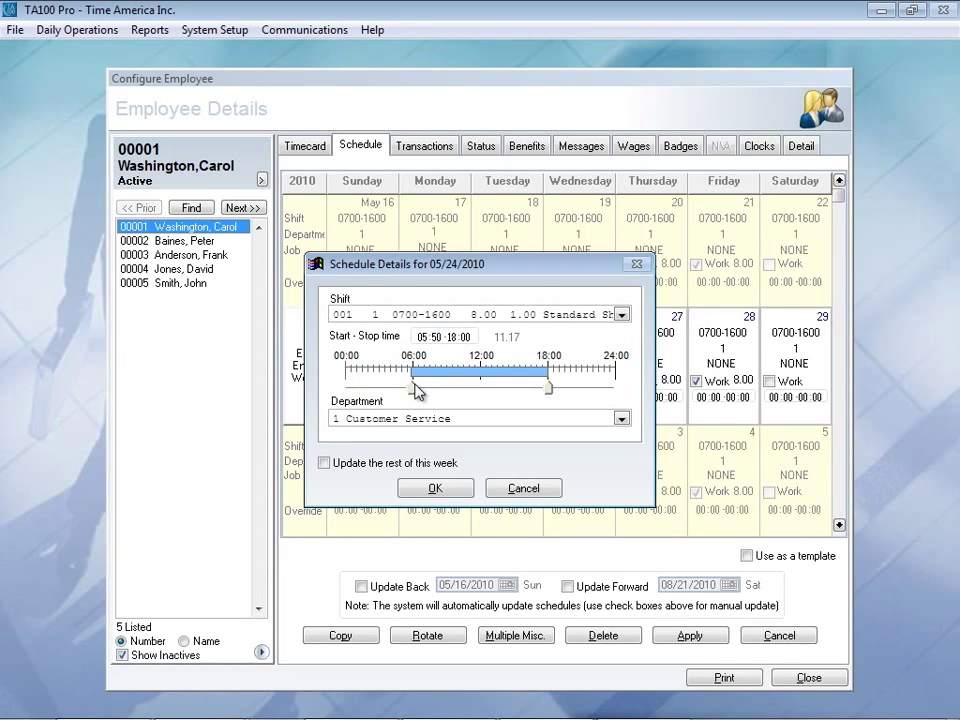
drag(415, 390, 420, 390)
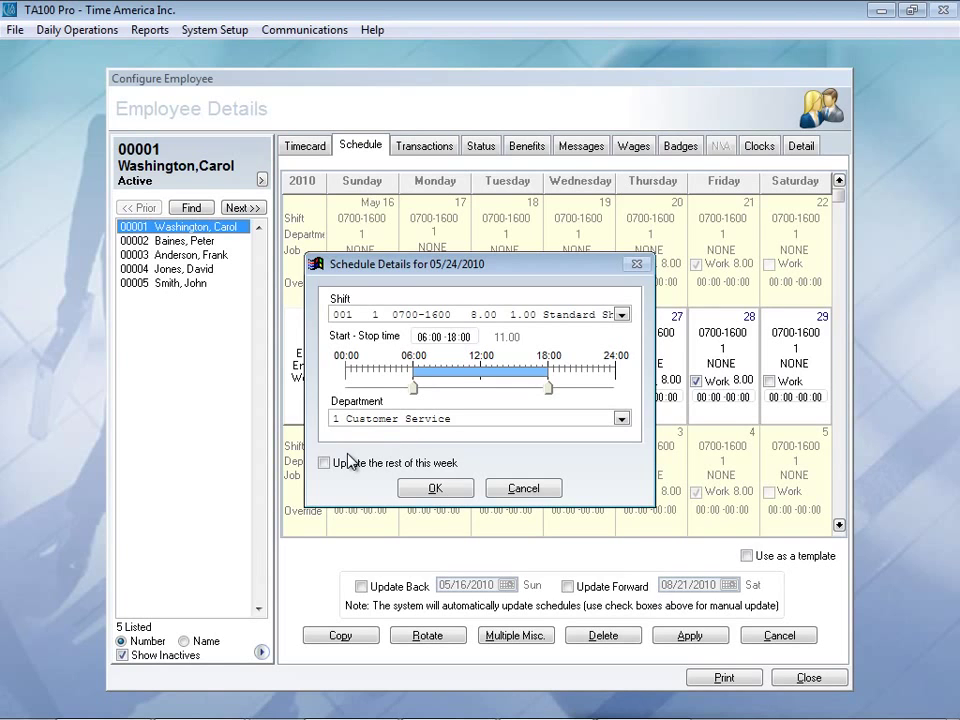
click(435, 488)
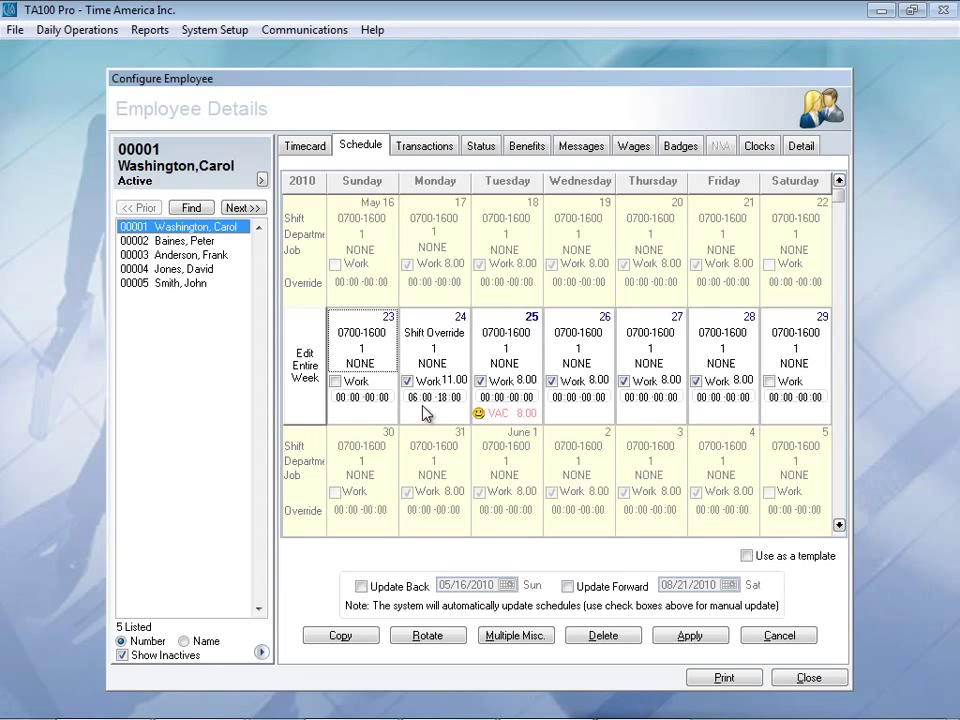
mouse_move(432, 431)
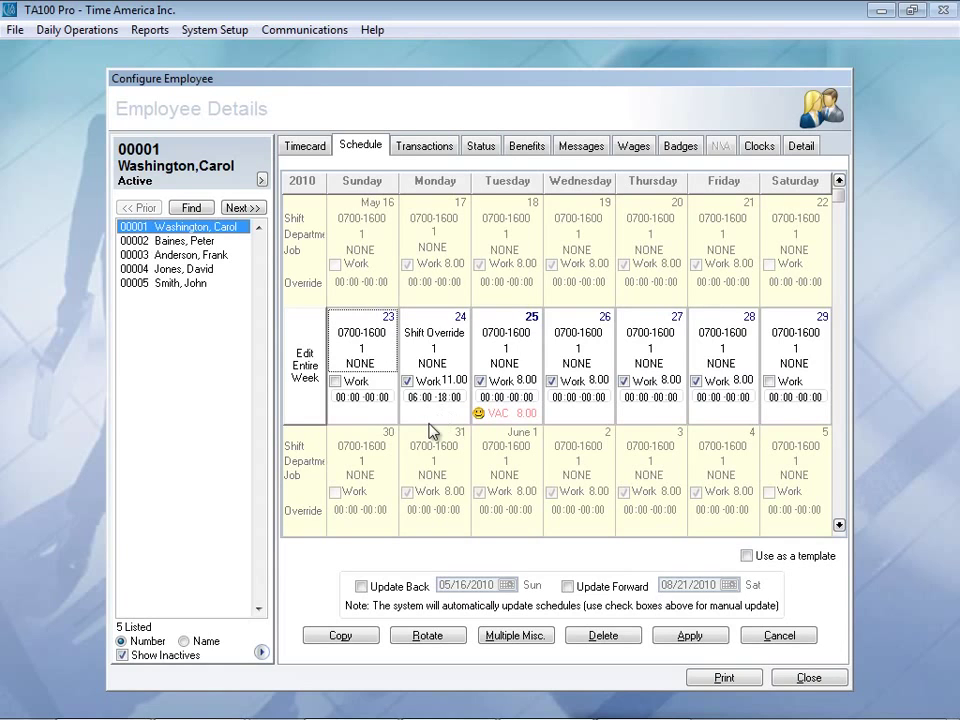
mouse_move(452, 413)
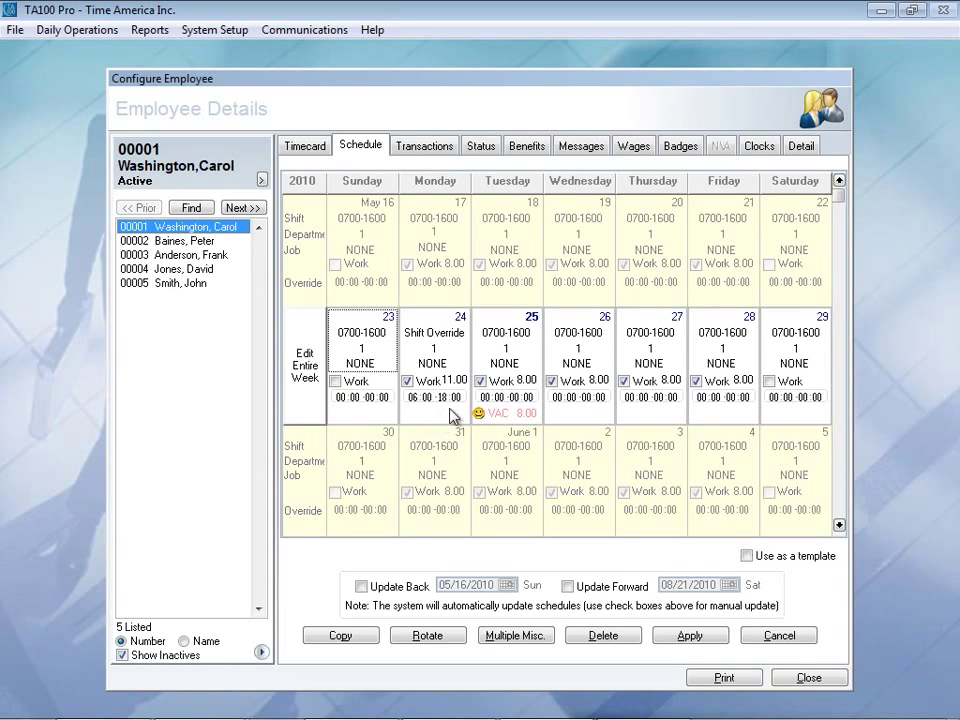
mouse_move(525, 434)
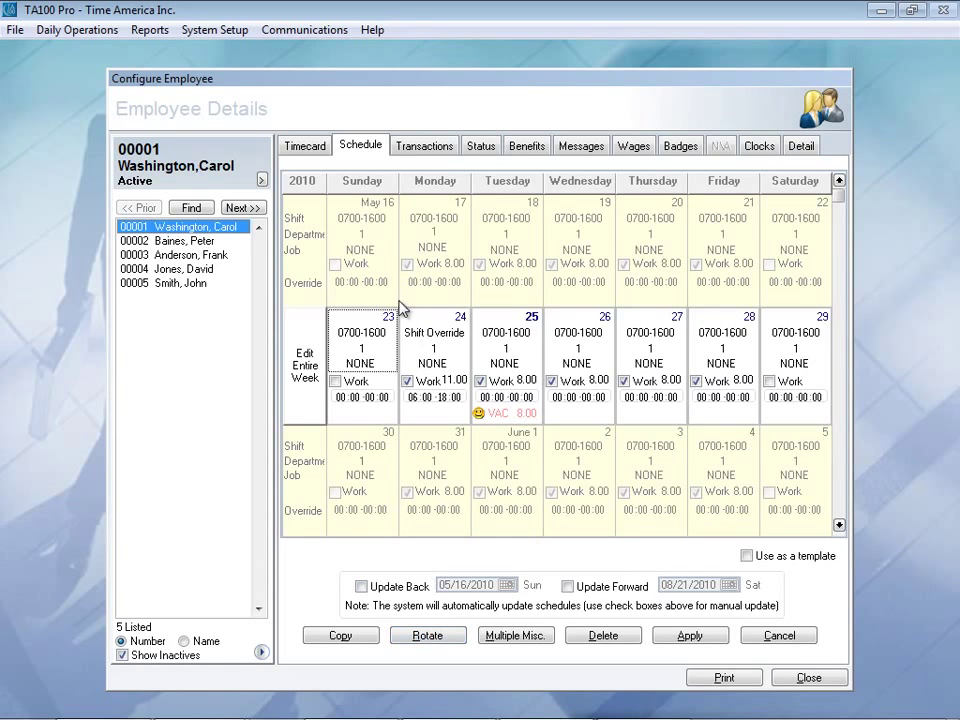
mouse_move(640, 361)
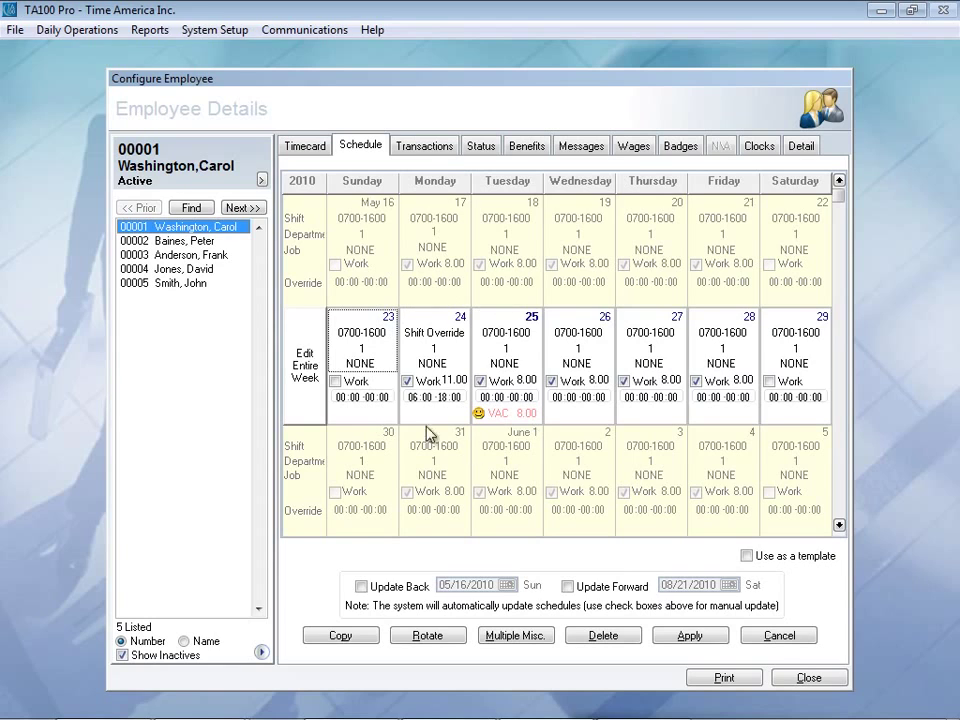
mouse_move(457, 363)
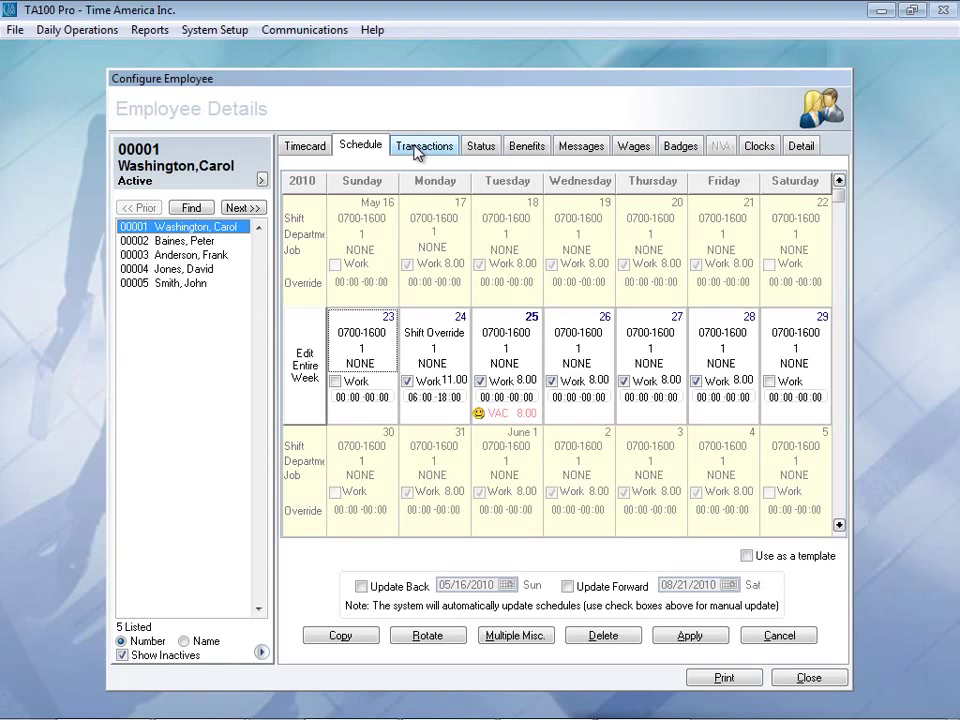
Step: Save the schedule, review the 05/25/2010 vacation transaction, then view status history
click(424, 145)
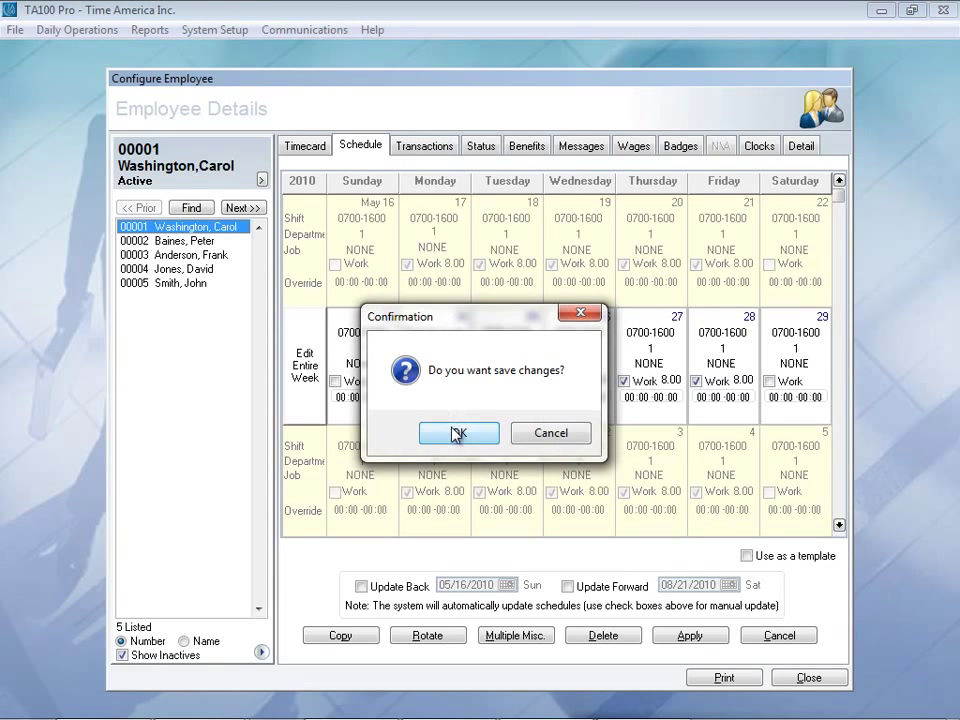
click(459, 433)
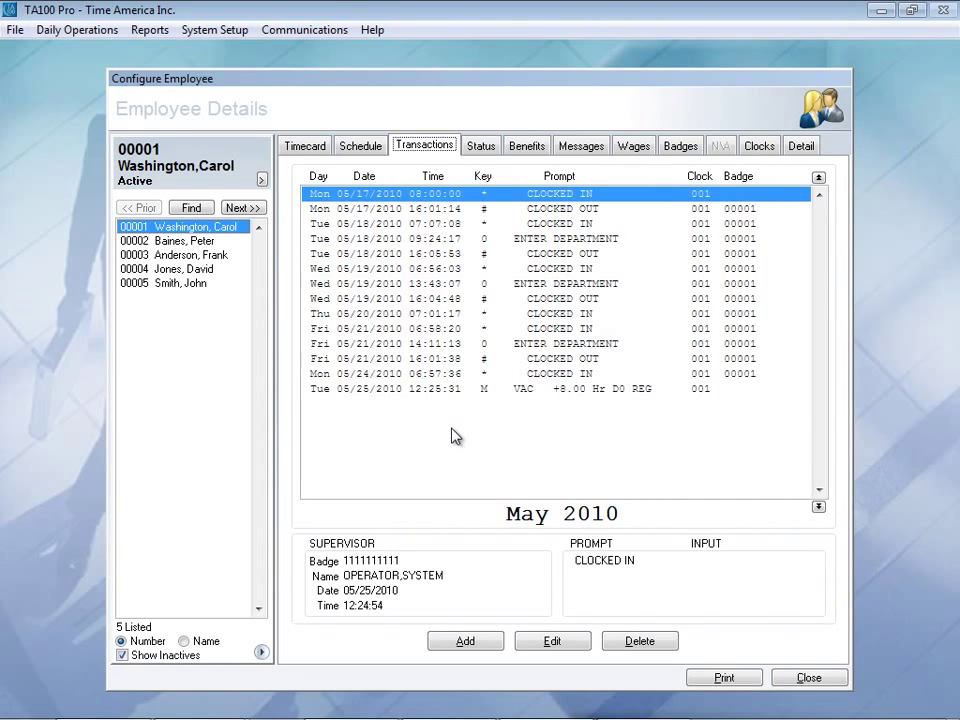
mouse_move(485, 419)
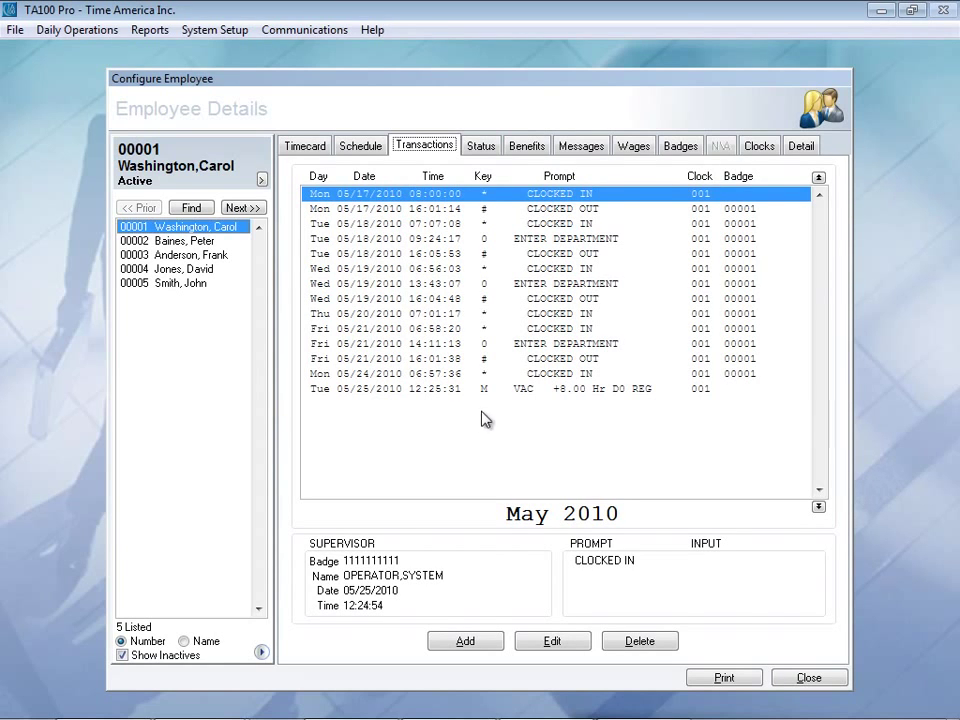
mouse_move(750, 278)
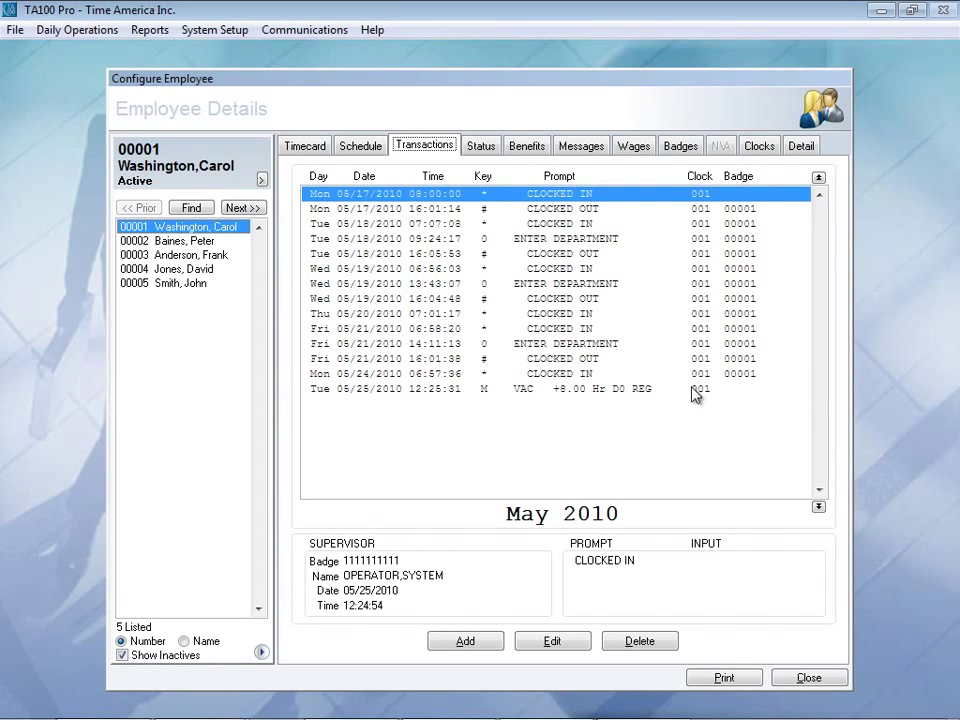
click(600, 389)
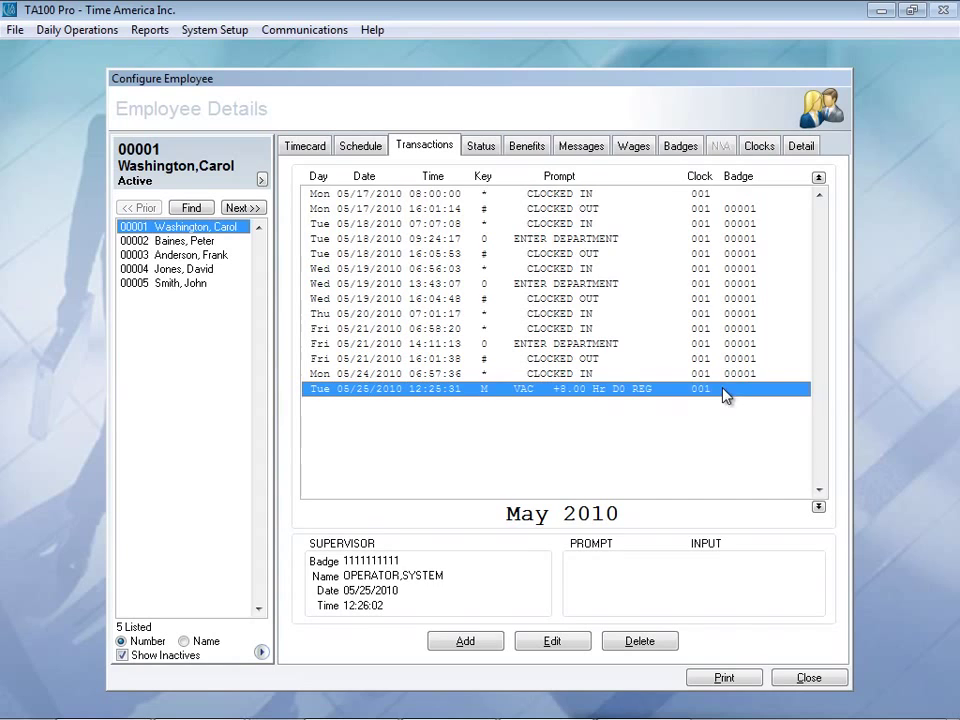
mouse_move(376, 521)
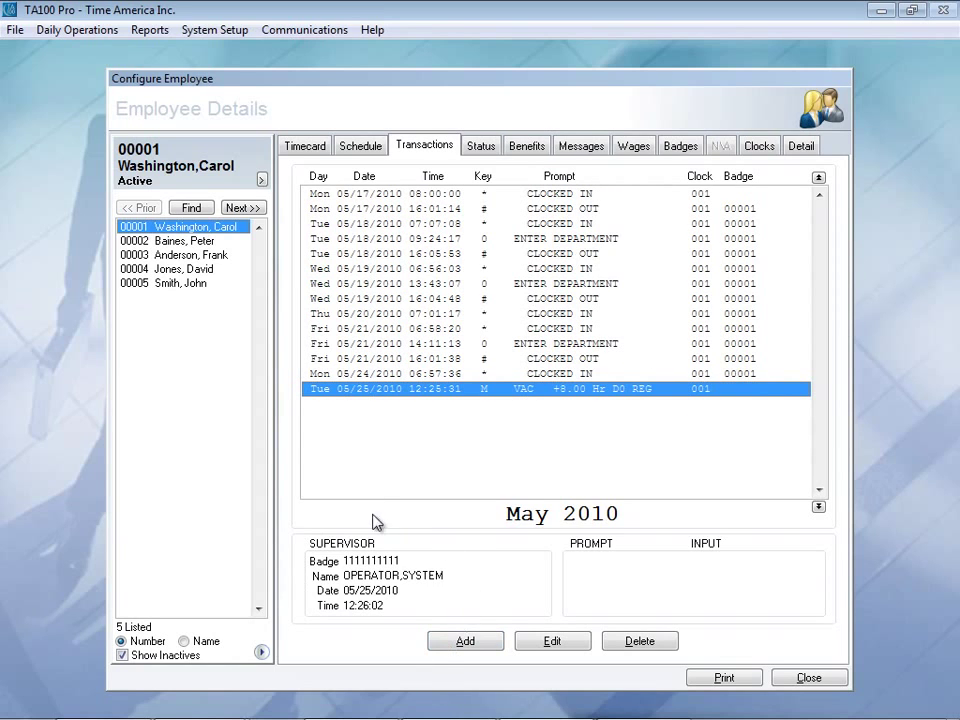
mouse_move(445, 555)
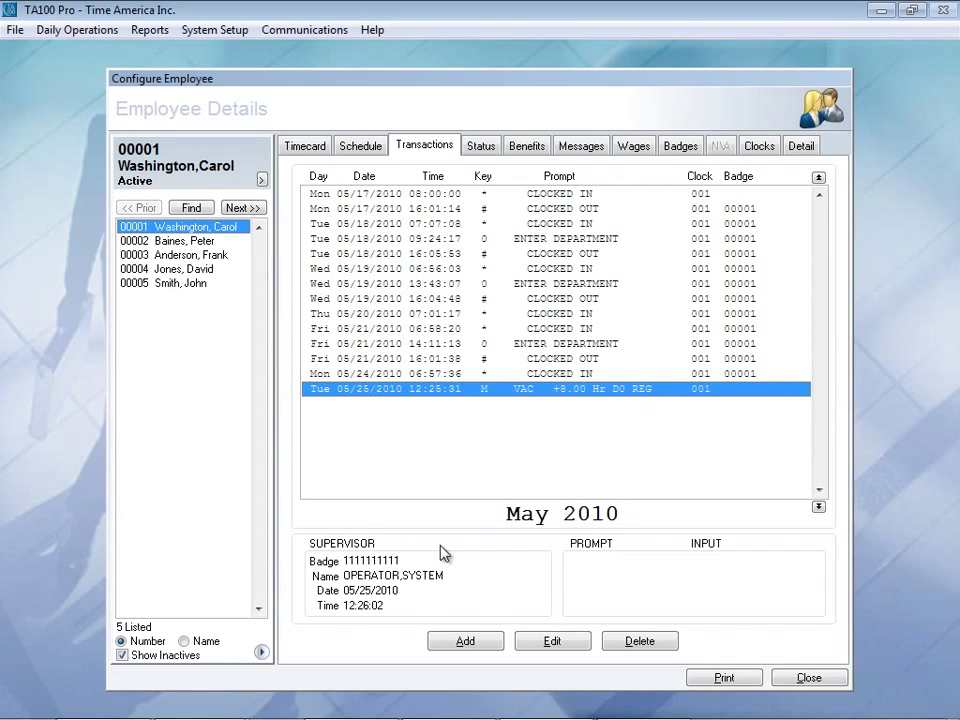
mouse_move(480, 315)
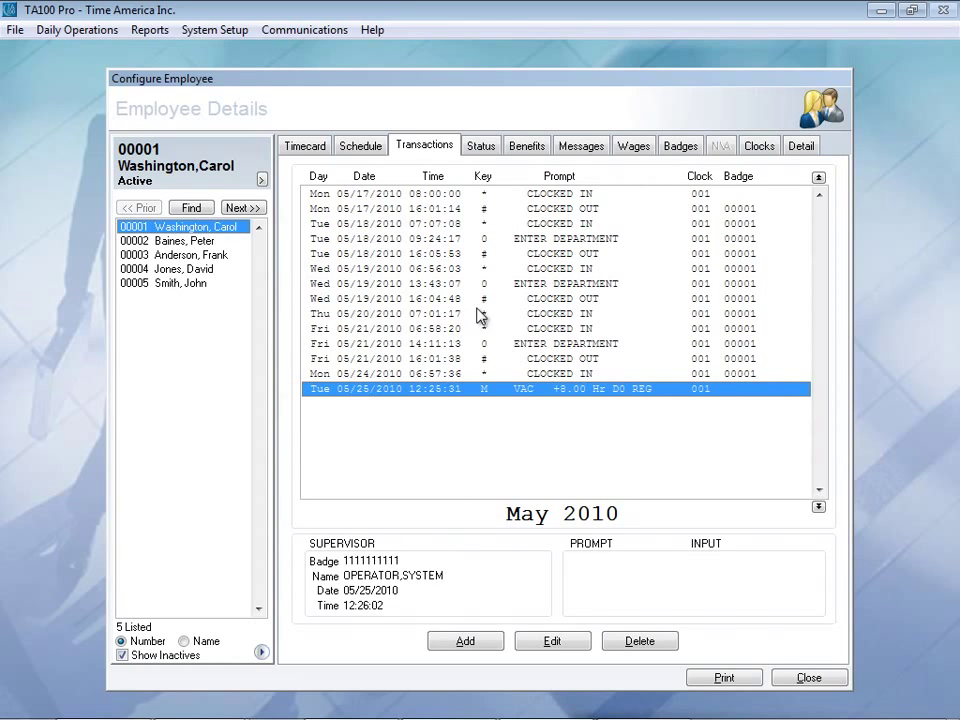
click(480, 145)
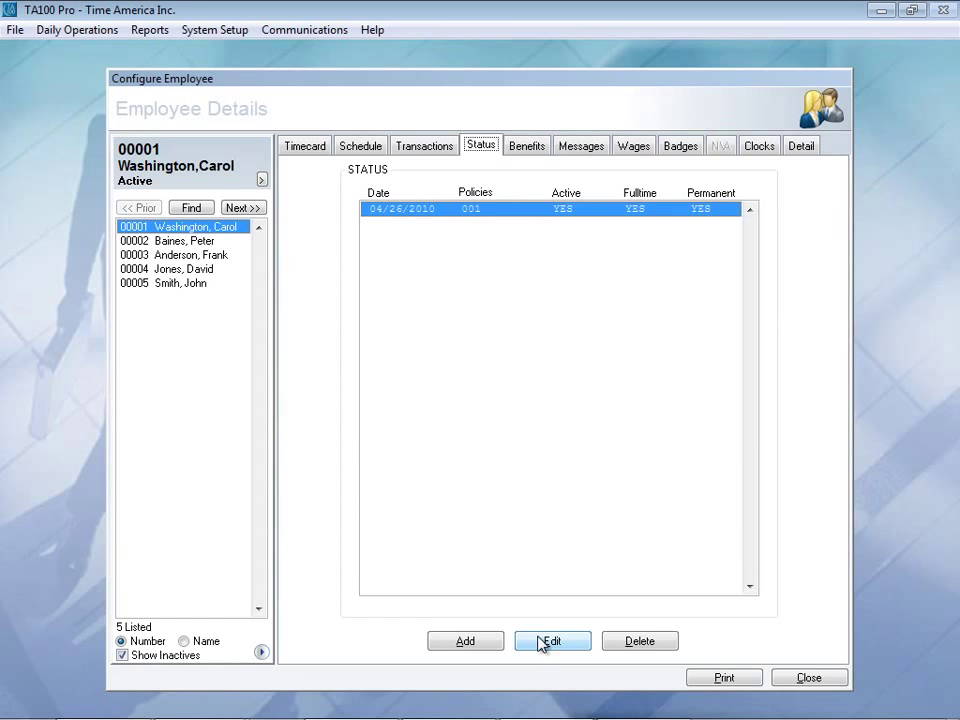
Step: Review benefit balances (-8.00 vacation), then view the clock 001 message
click(526, 146)
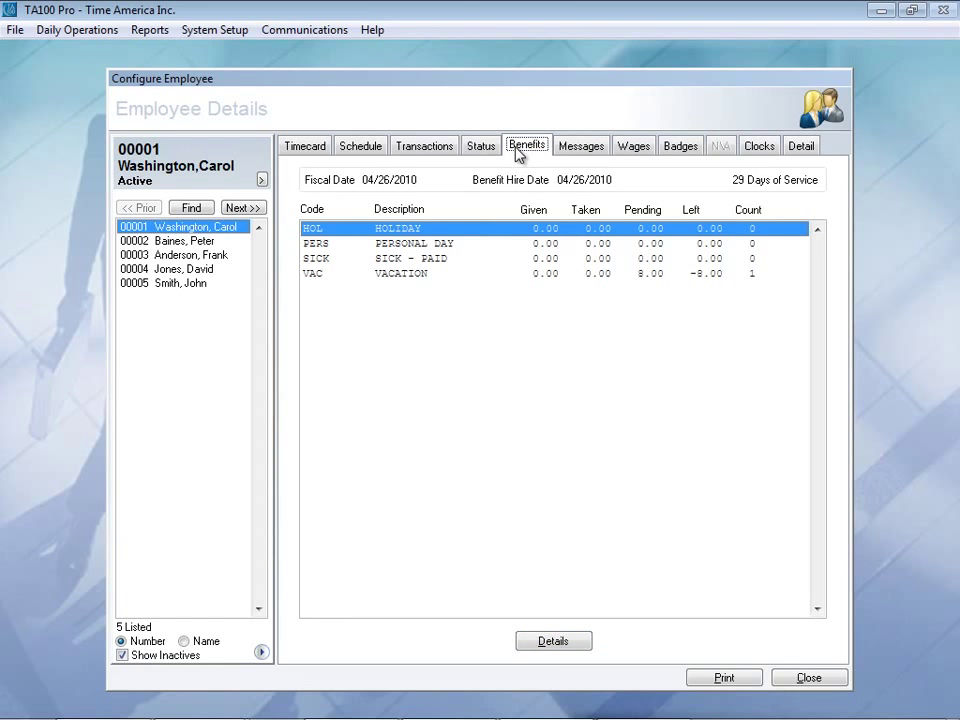
mouse_move(435, 268)
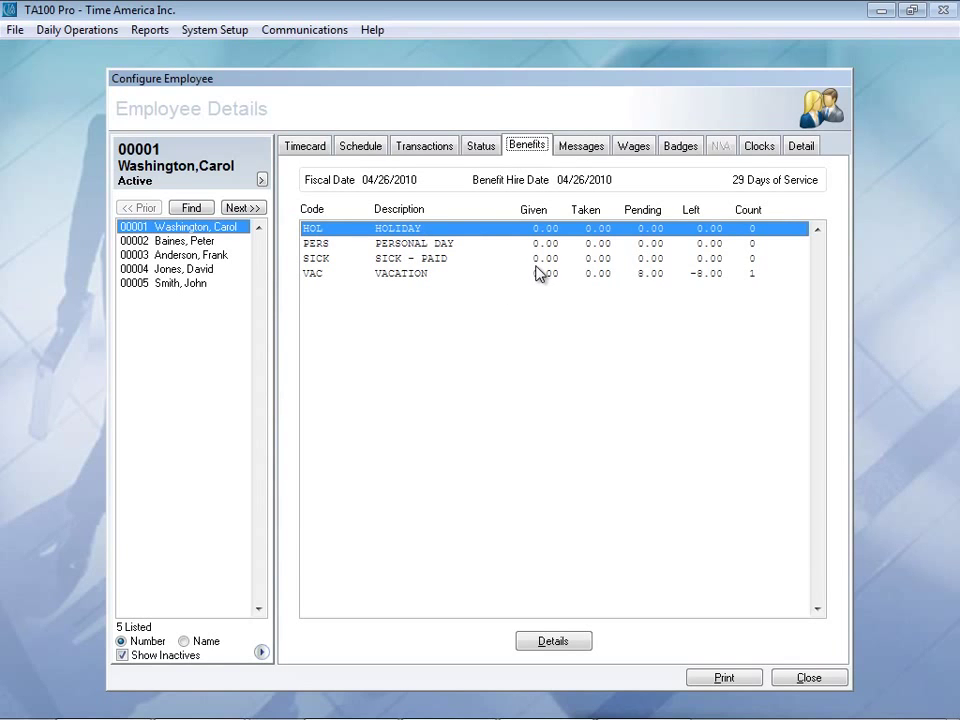
mouse_move(656, 279)
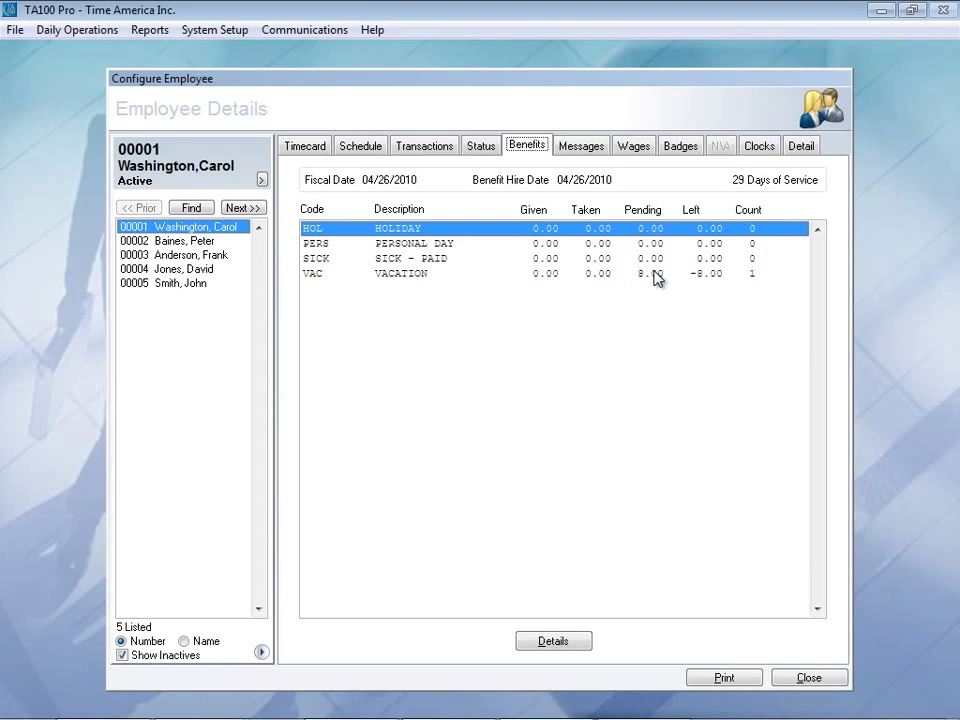
mouse_move(710, 291)
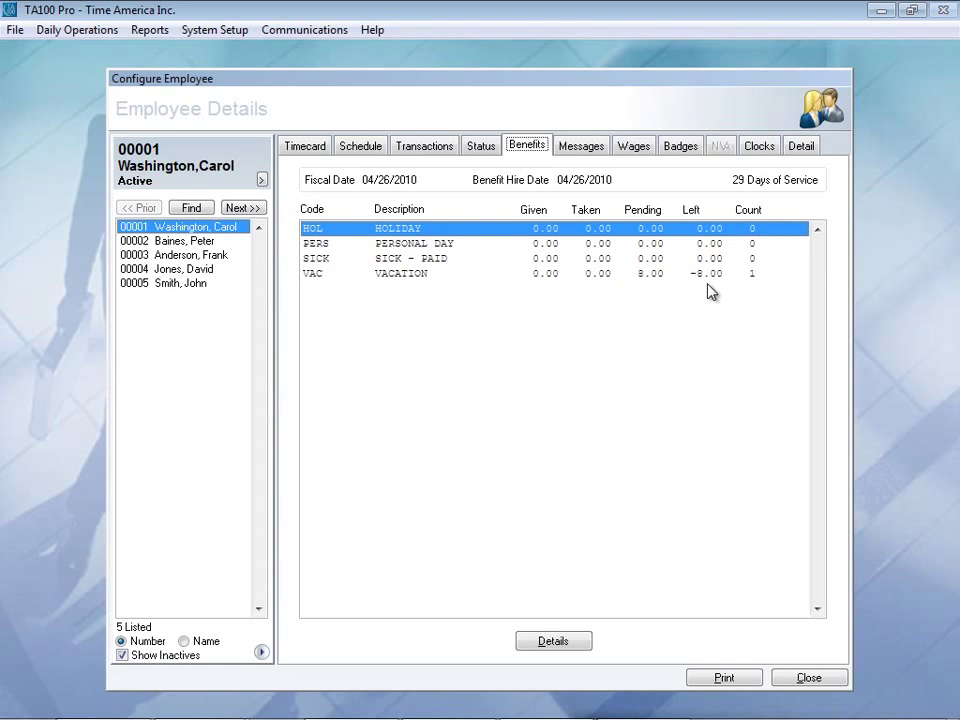
mouse_move(650, 283)
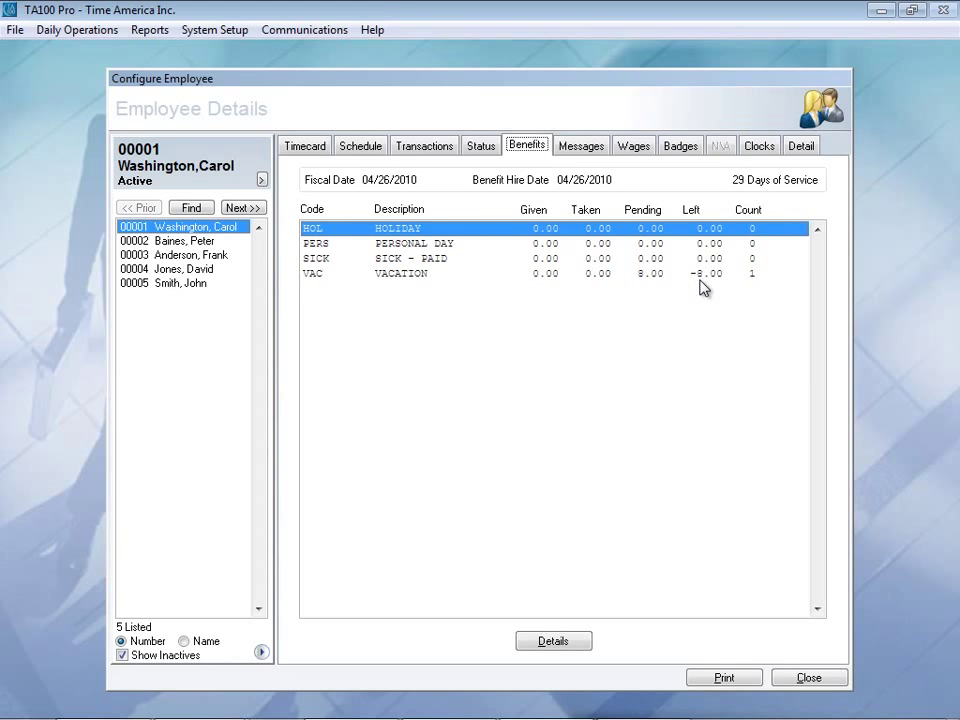
click(580, 145)
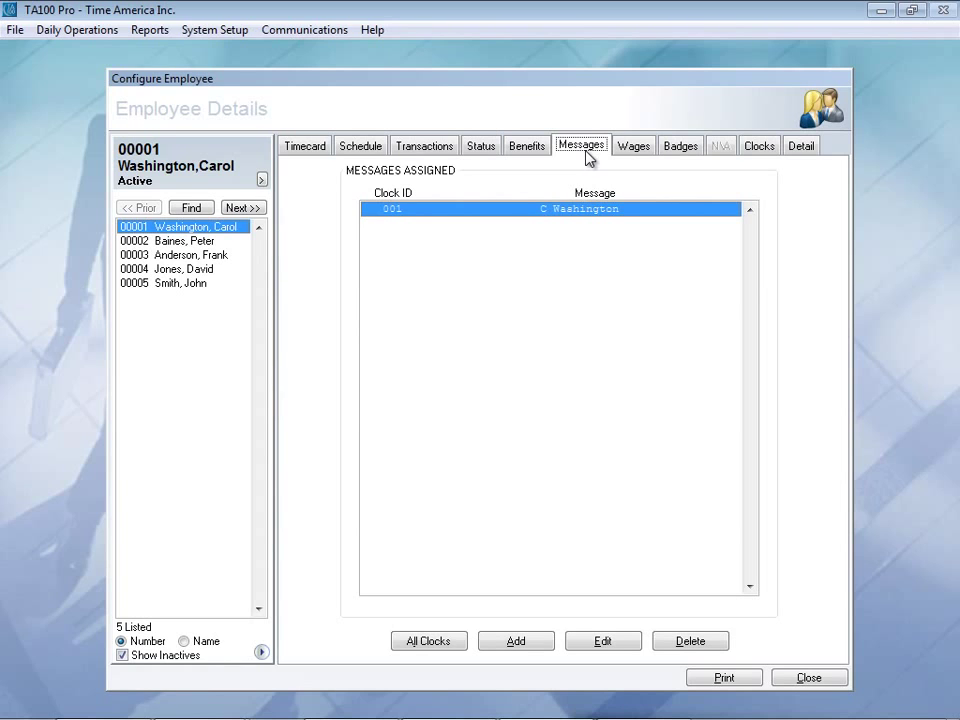
mouse_move(574, 240)
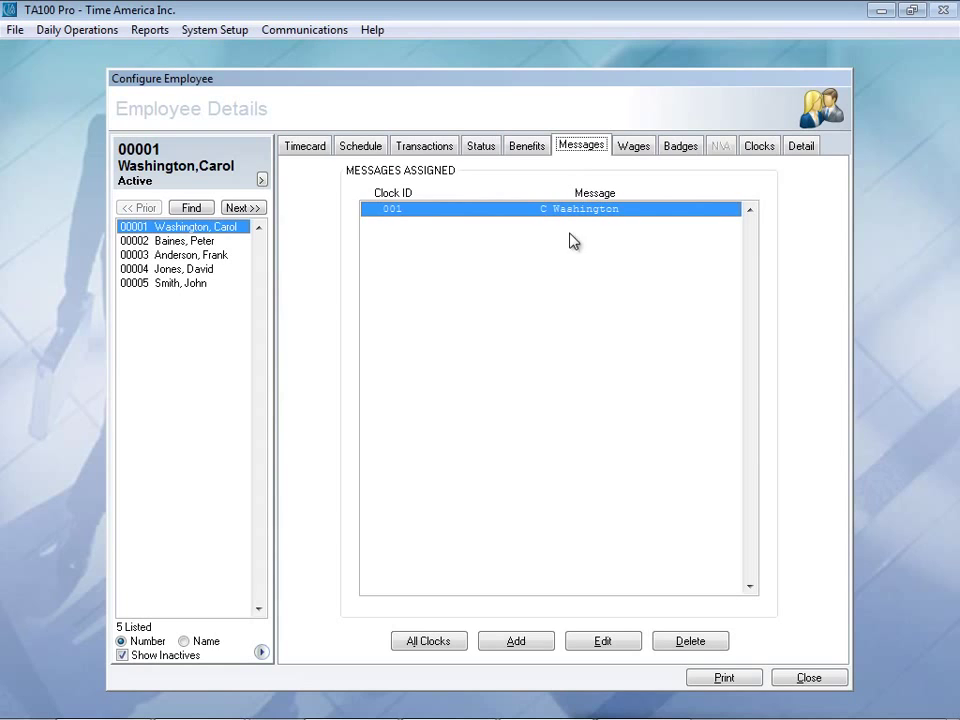
mouse_move(642, 375)
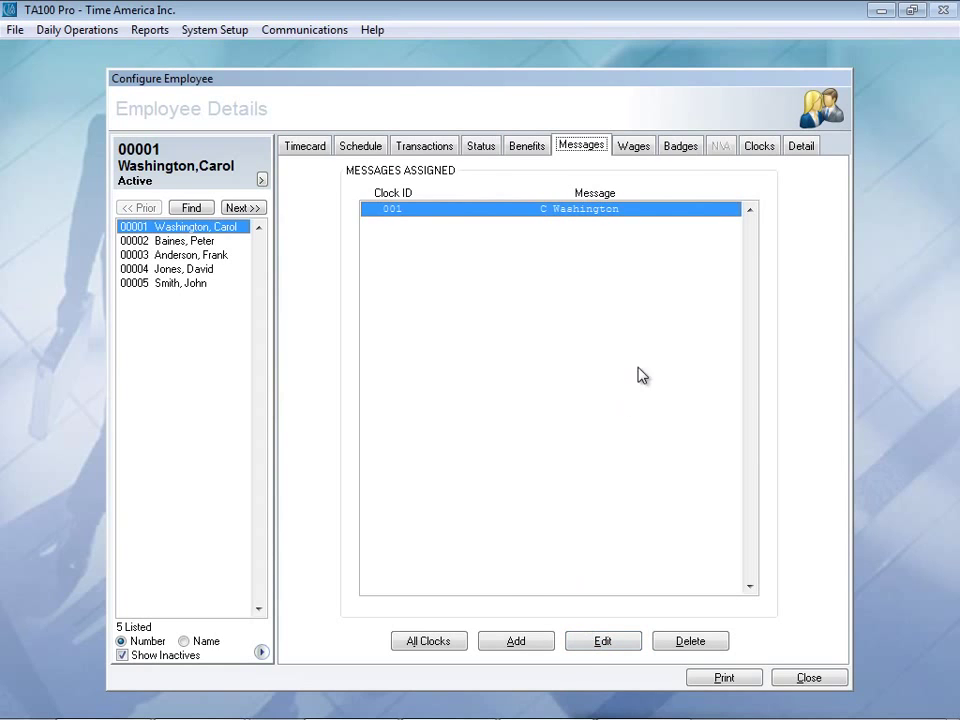
mouse_move(619, 184)
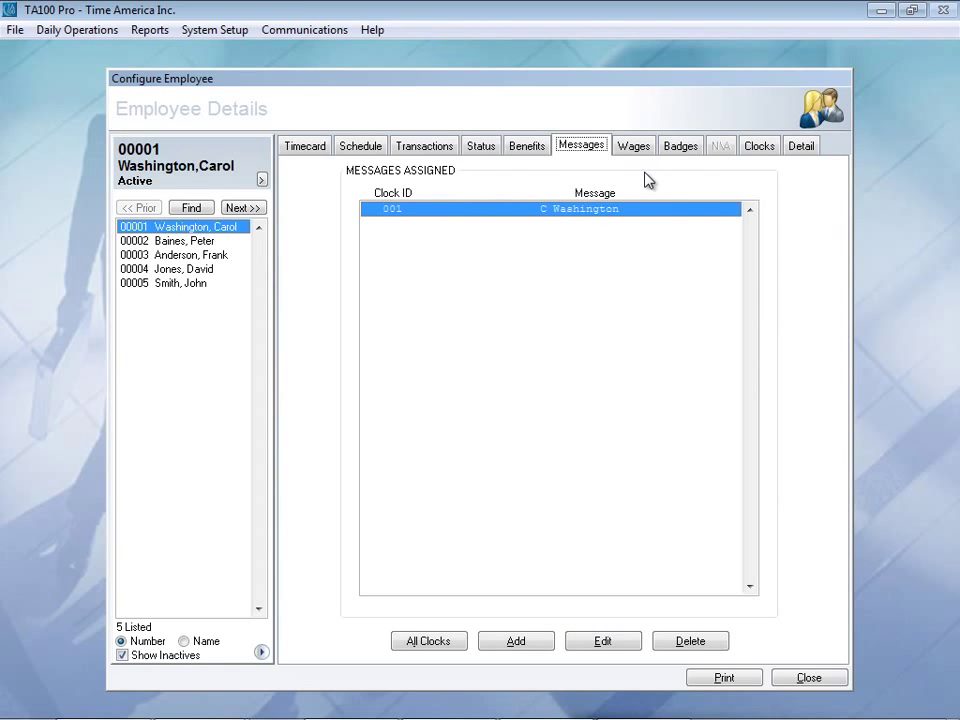
Step: Review the hourly wage settings, then view badge 00001 marked valid
click(633, 145)
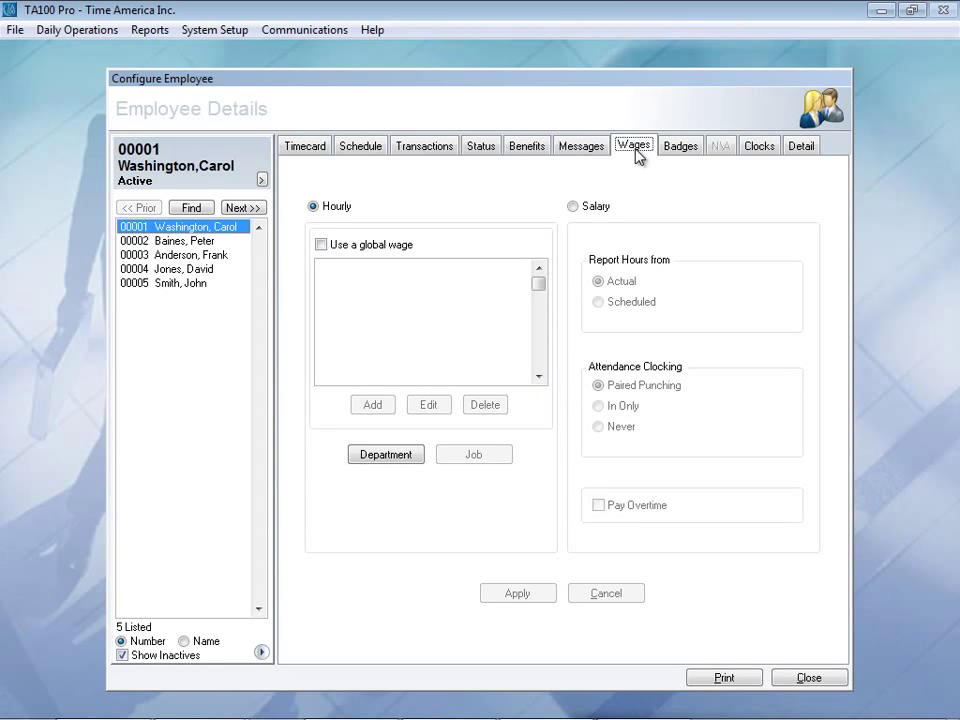
click(385, 454)
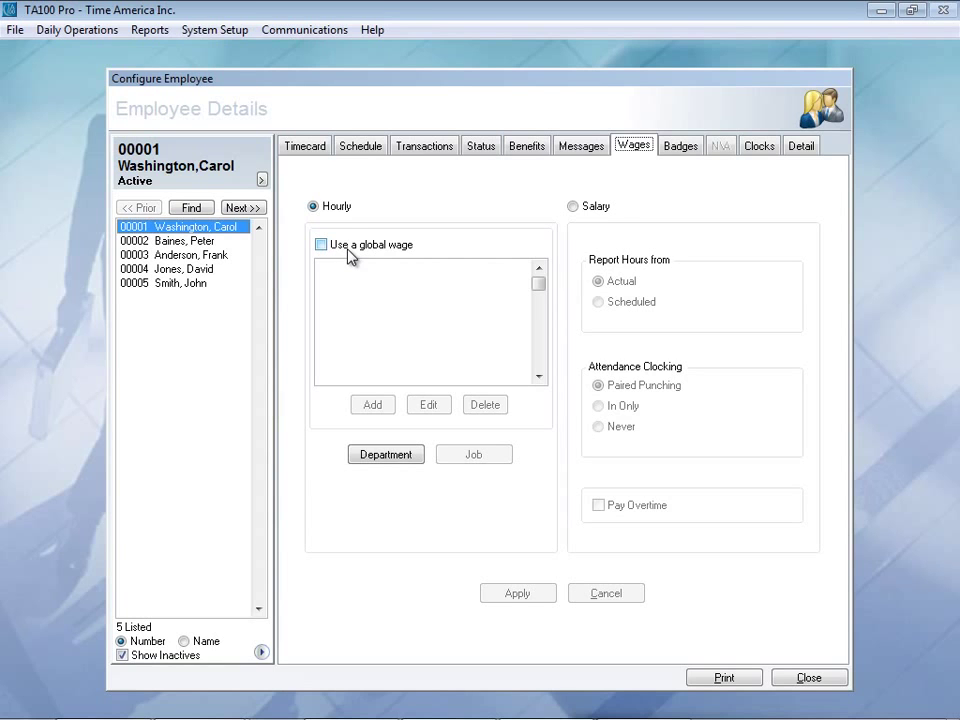
click(680, 145)
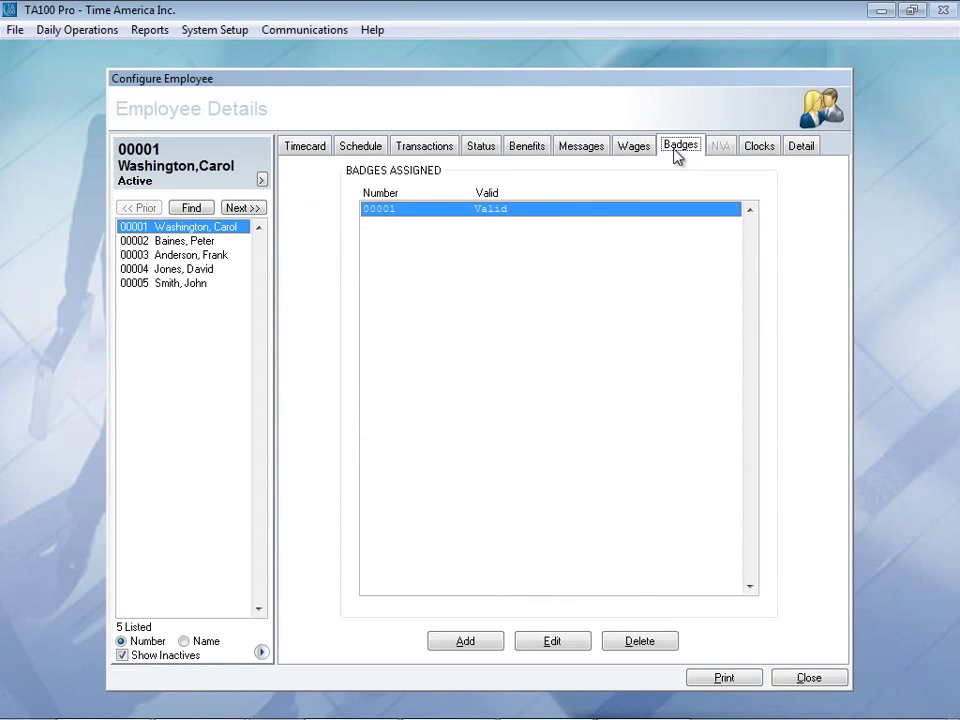
mouse_move(490, 232)
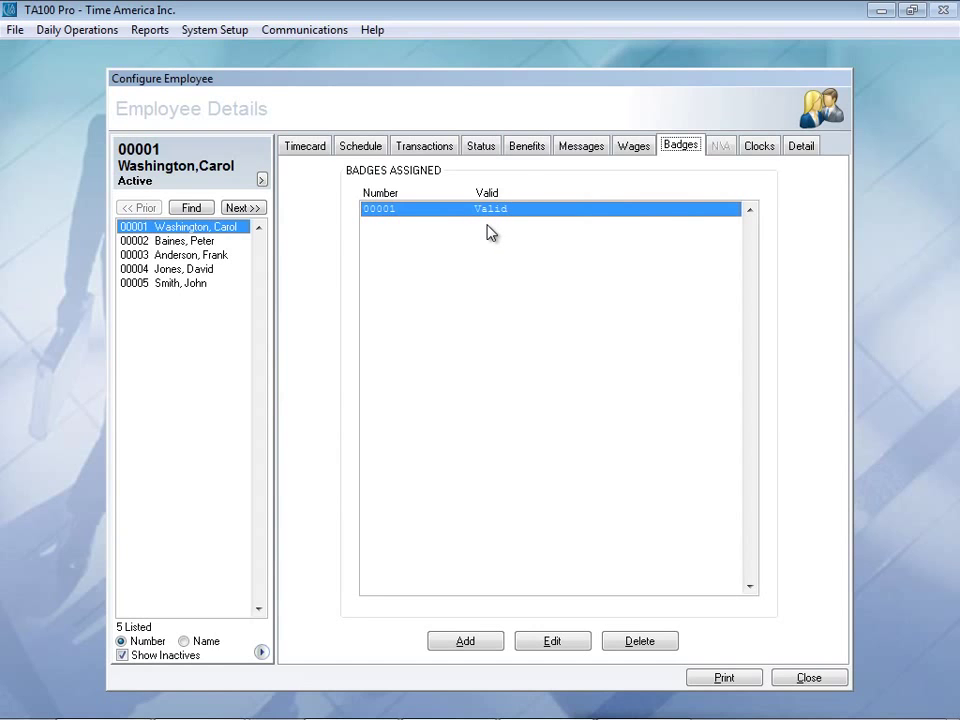
mouse_move(475, 442)
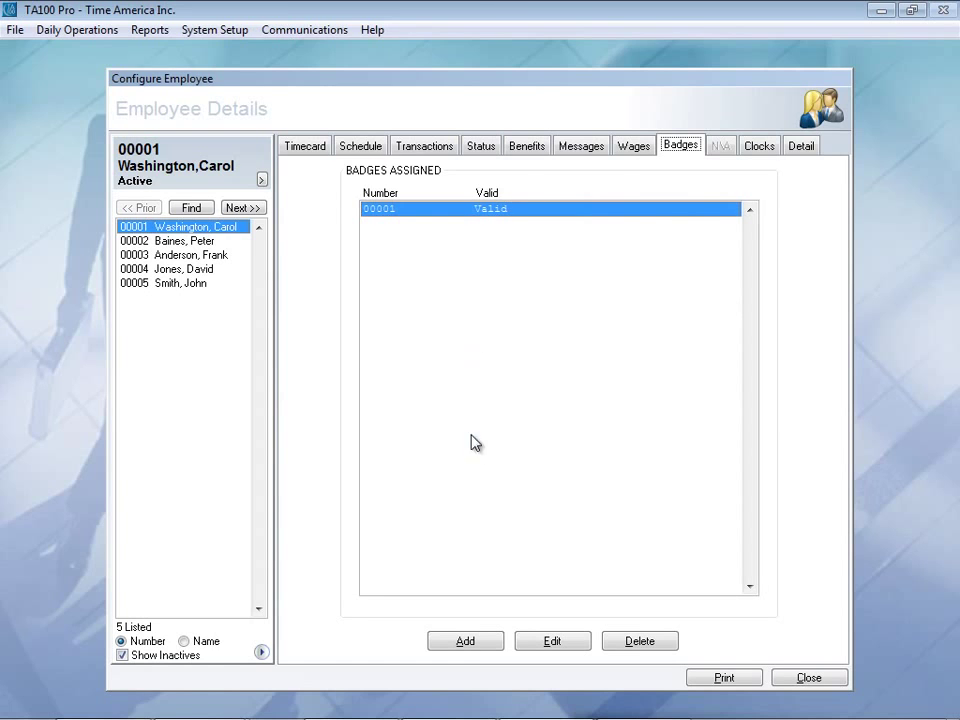
Step: Toggle badge 00001's Valid flag off and back on, then view clock assignments
click(552, 640)
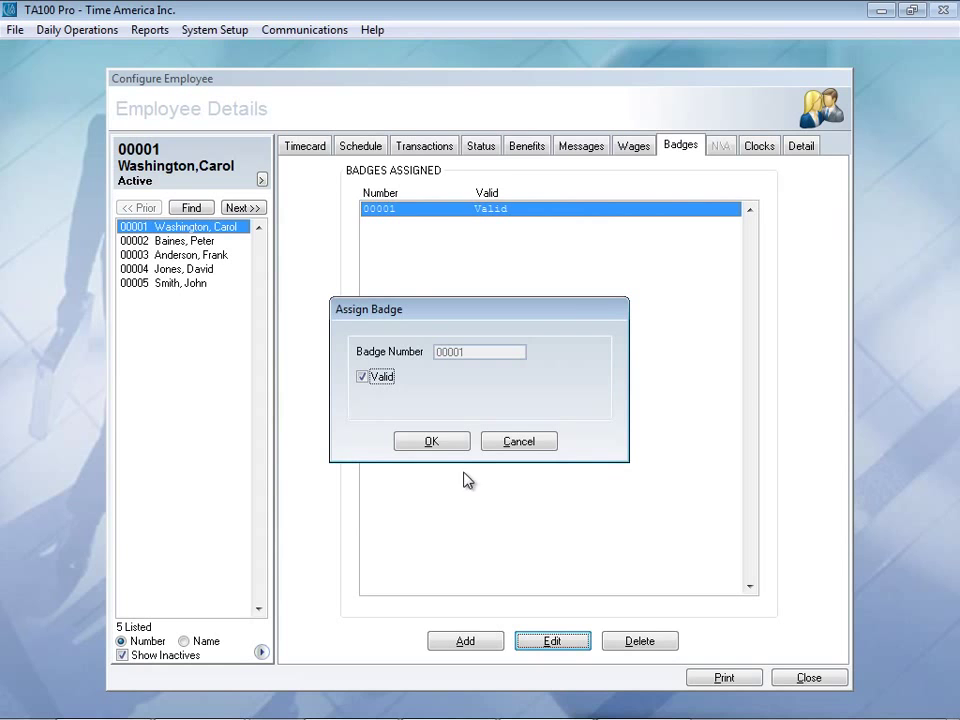
click(362, 376)
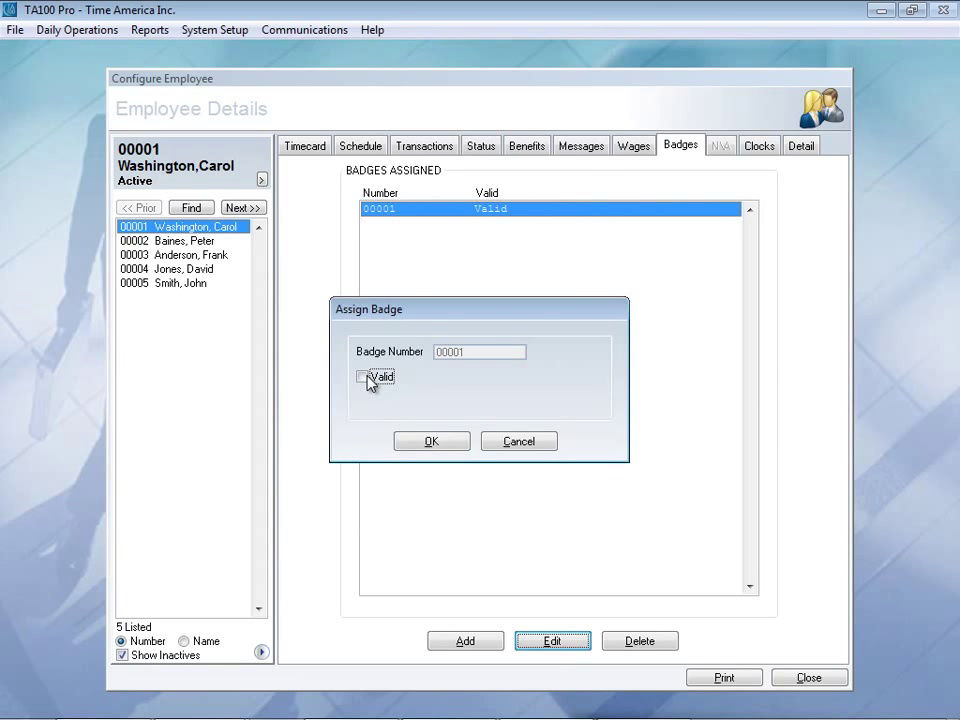
click(362, 376)
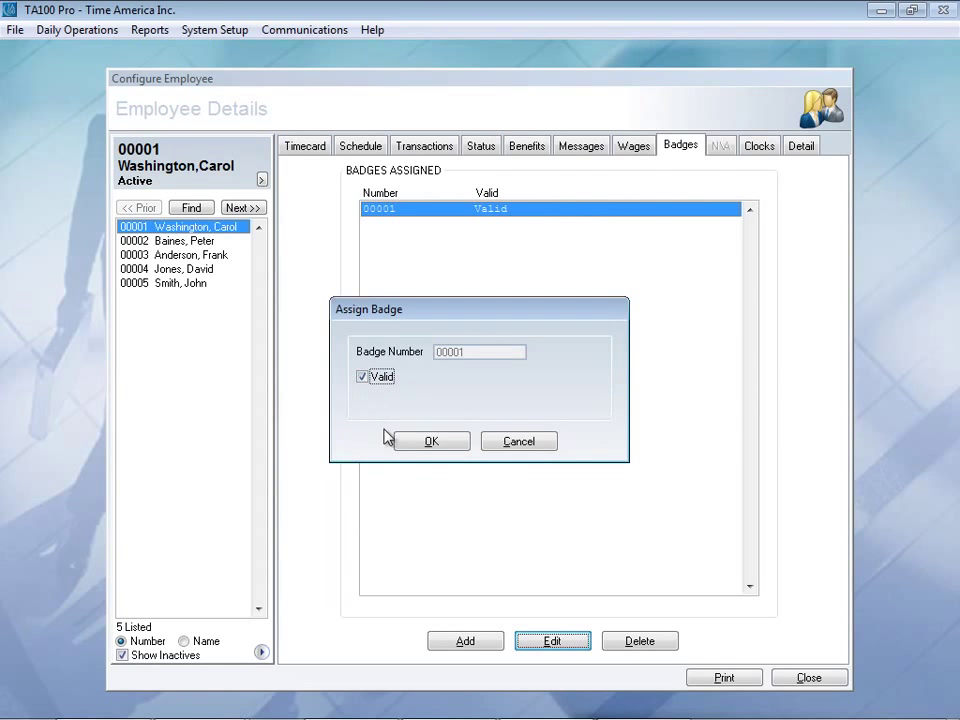
click(432, 441)
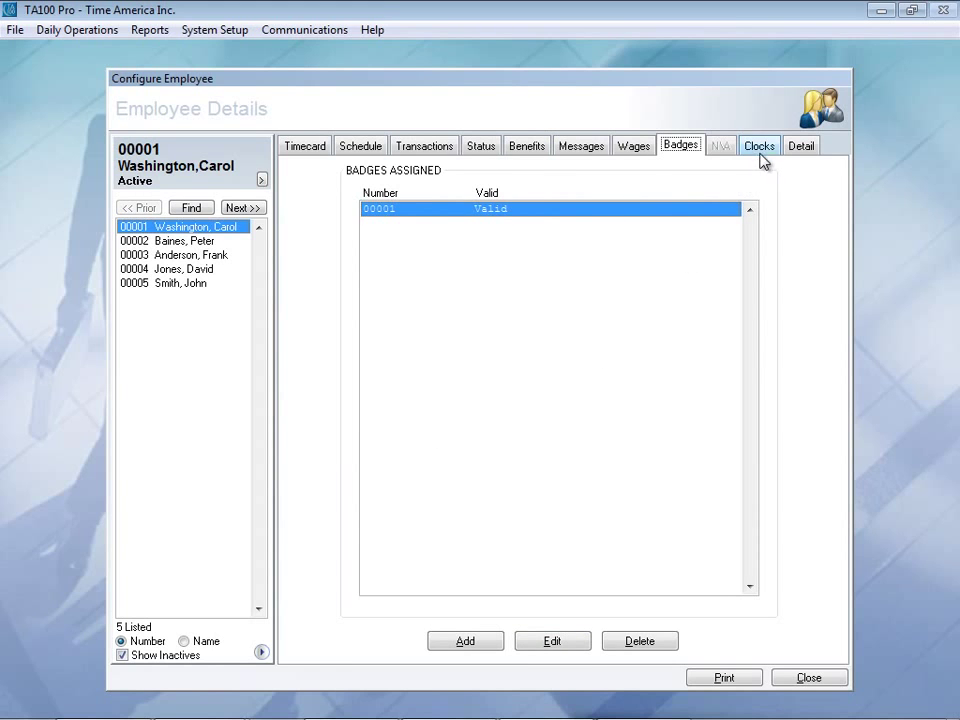
click(761, 145)
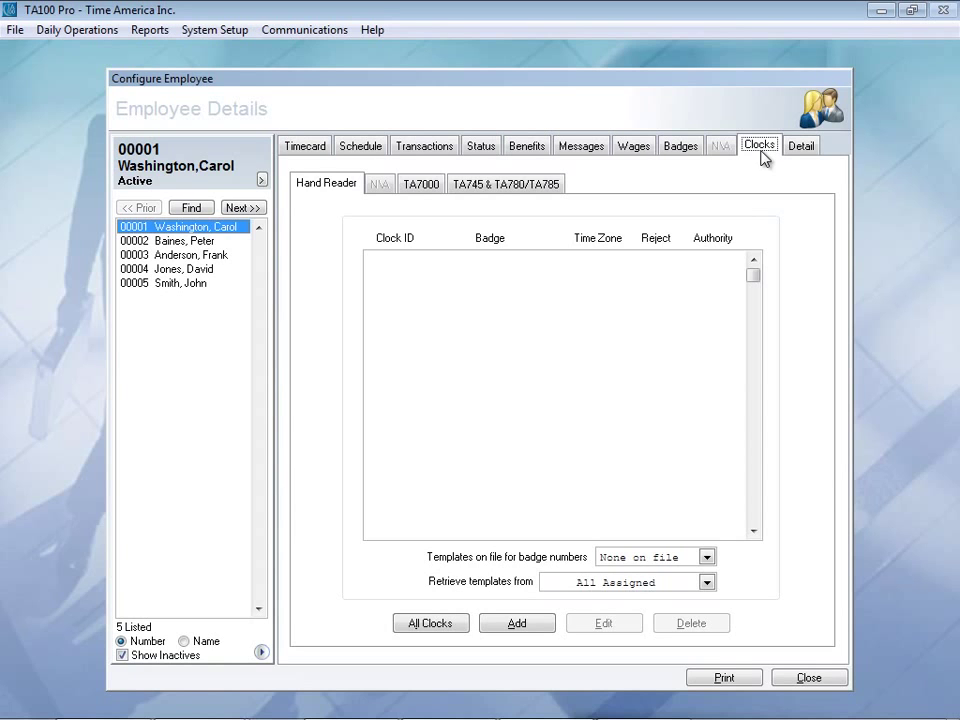
click(801, 145)
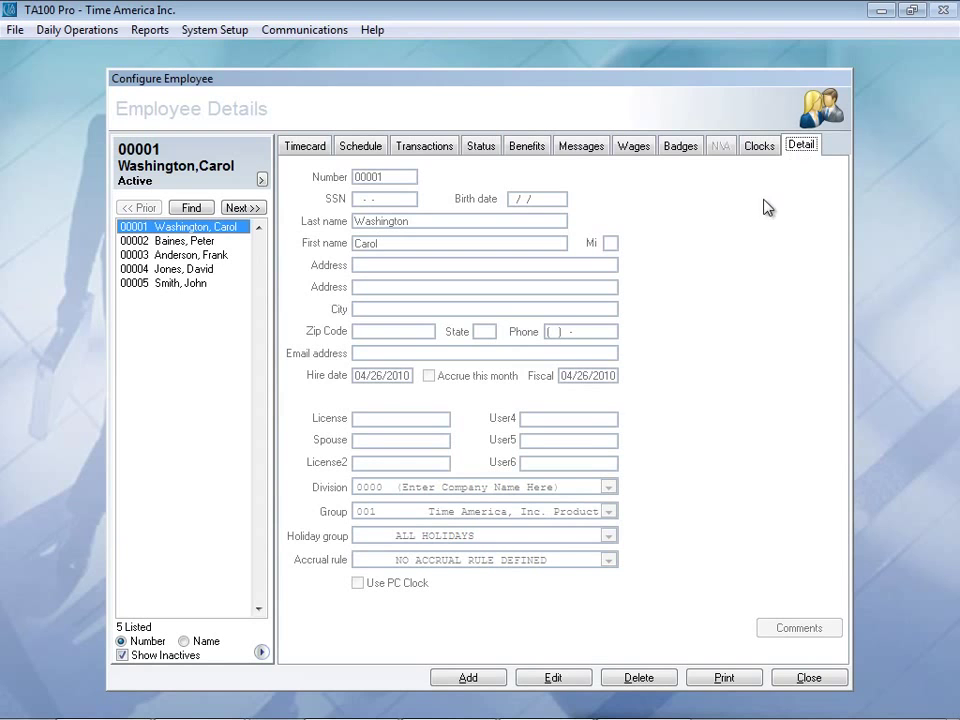
click(553, 677)
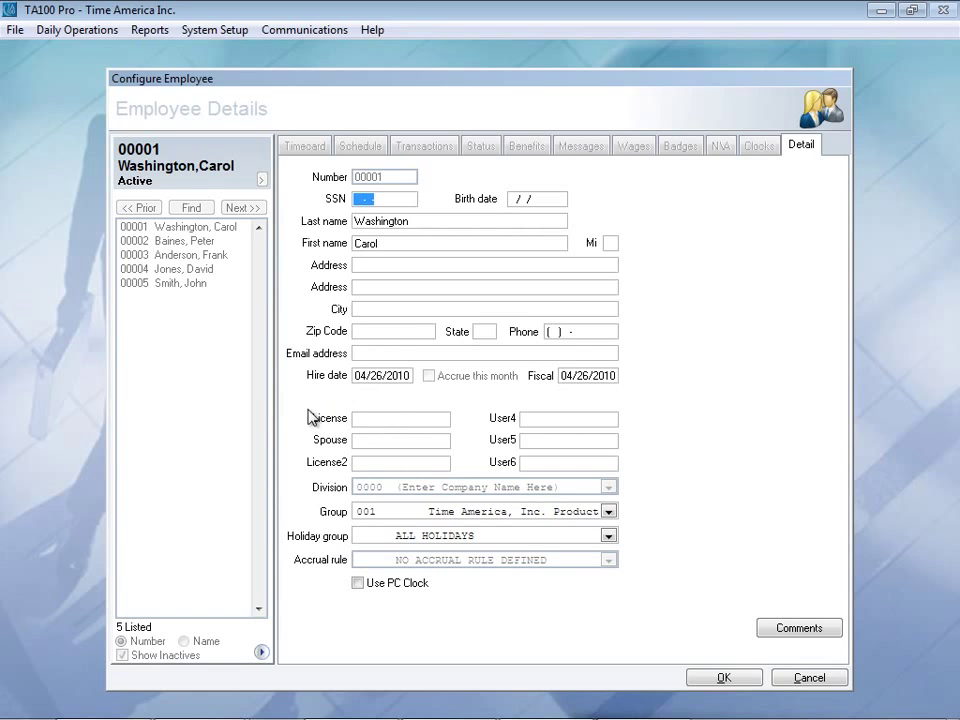
mouse_move(328, 435)
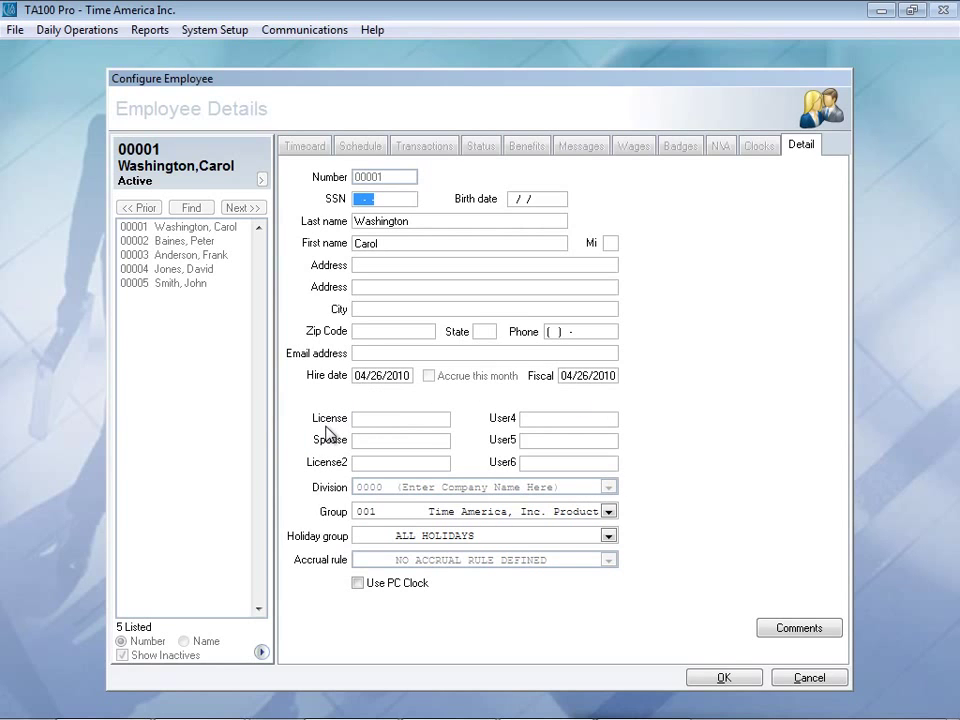
mouse_move(291, 442)
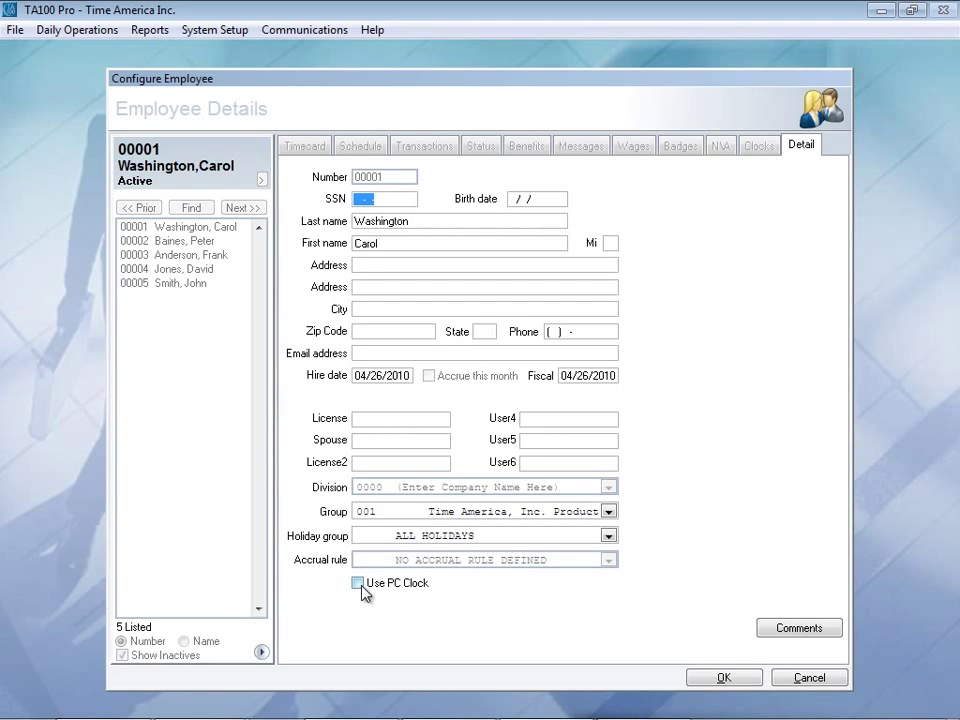
click(357, 583)
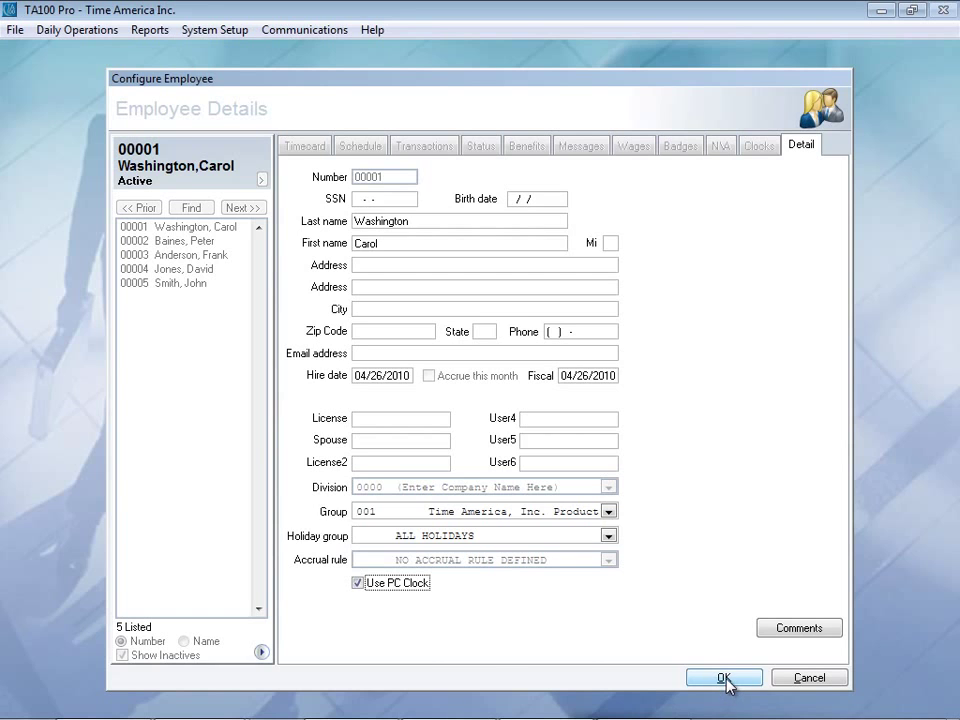
click(721, 678)
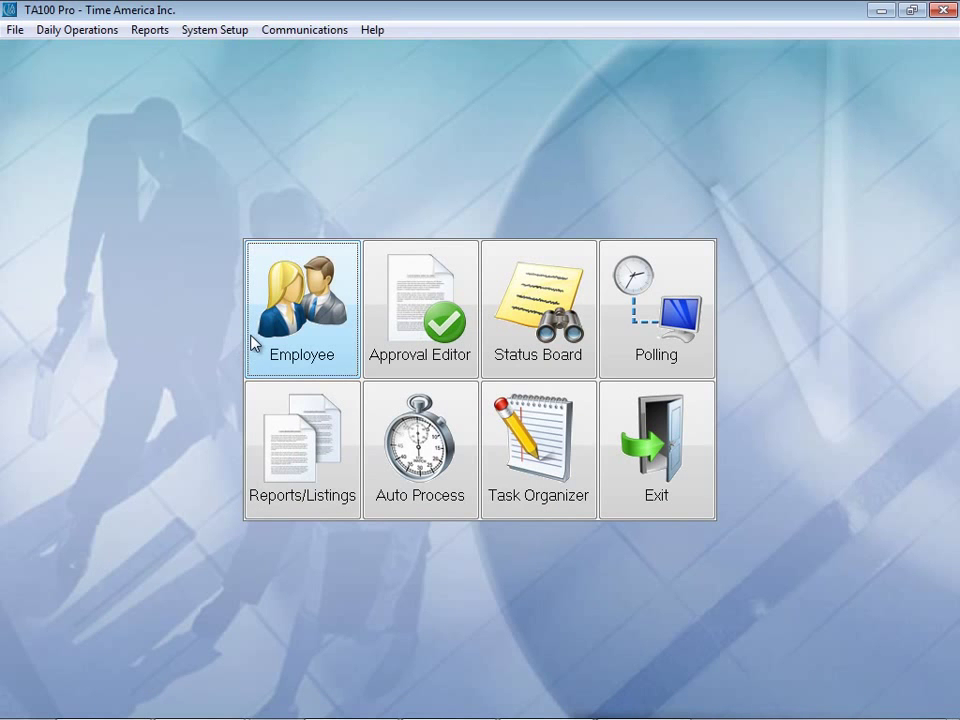
mouse_move(347, 313)
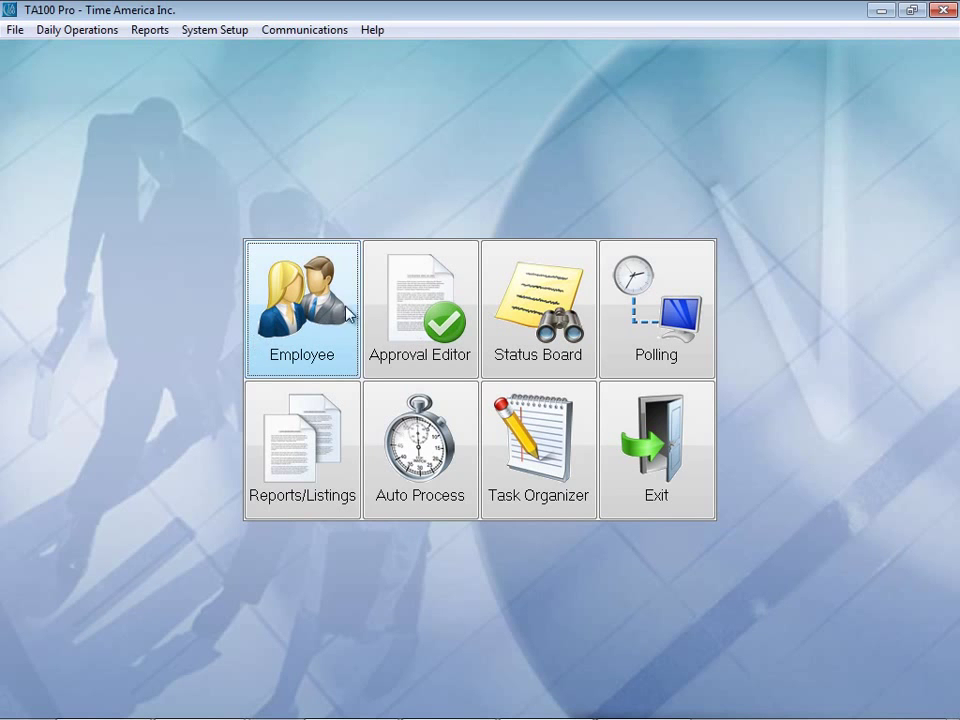
Step: In the Approval Editor, add a 16:00 clock-out punch to employee 00001's 05/20/2010 shift
click(420, 307)
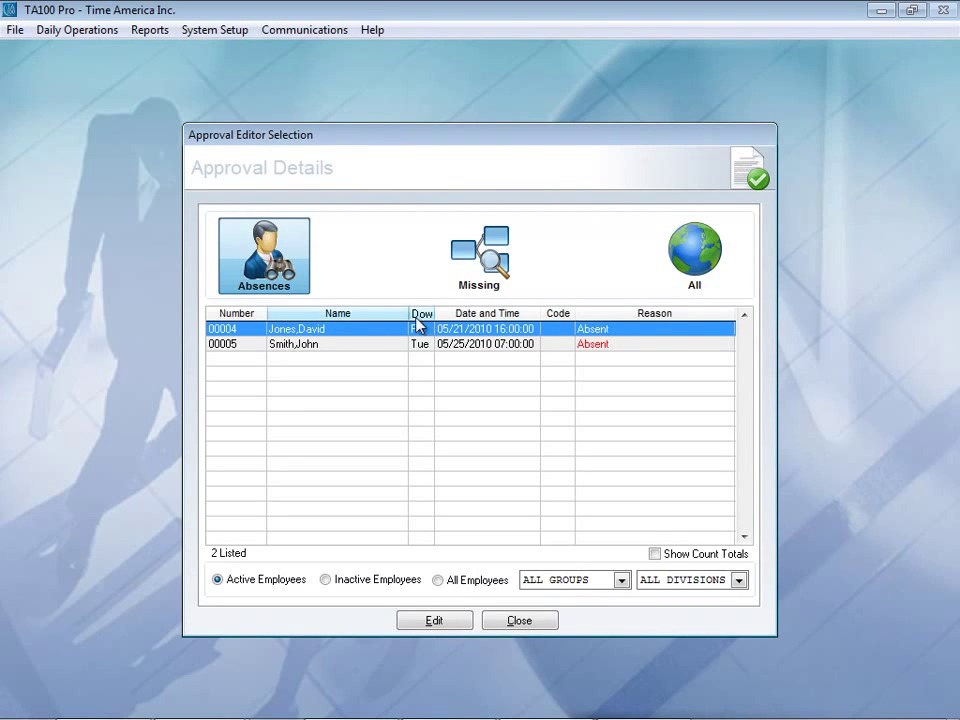
click(694, 254)
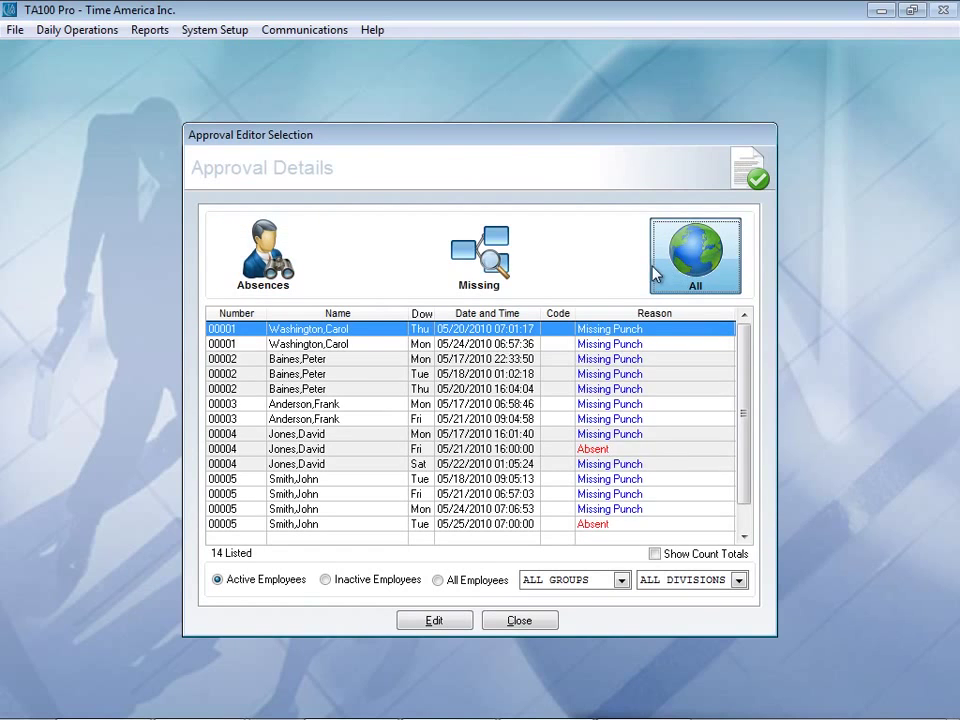
mouse_move(644, 288)
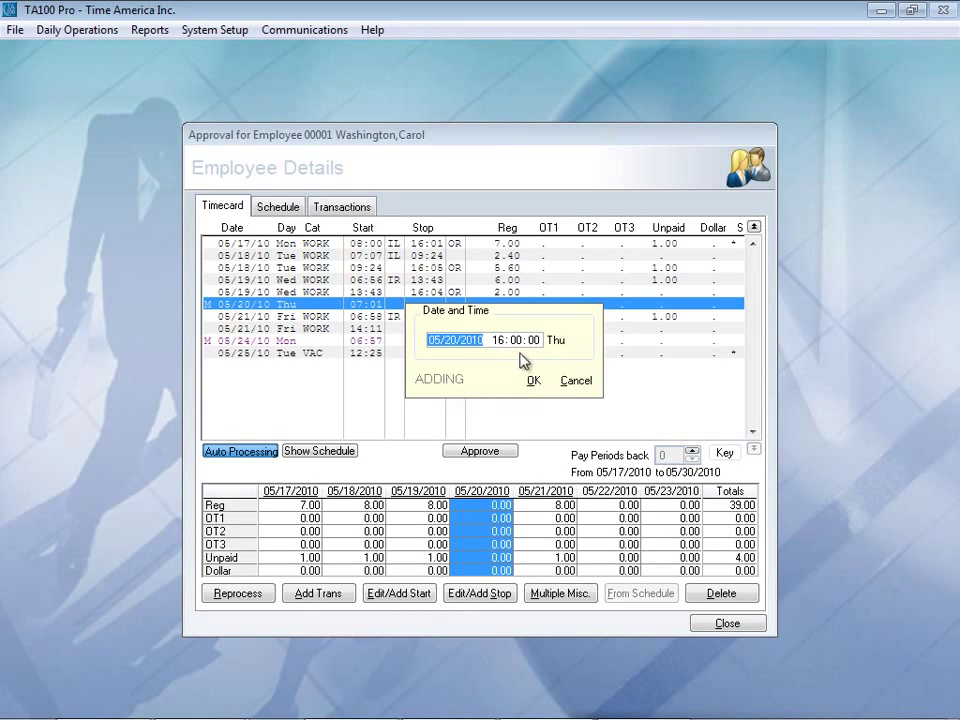
click(531, 380)
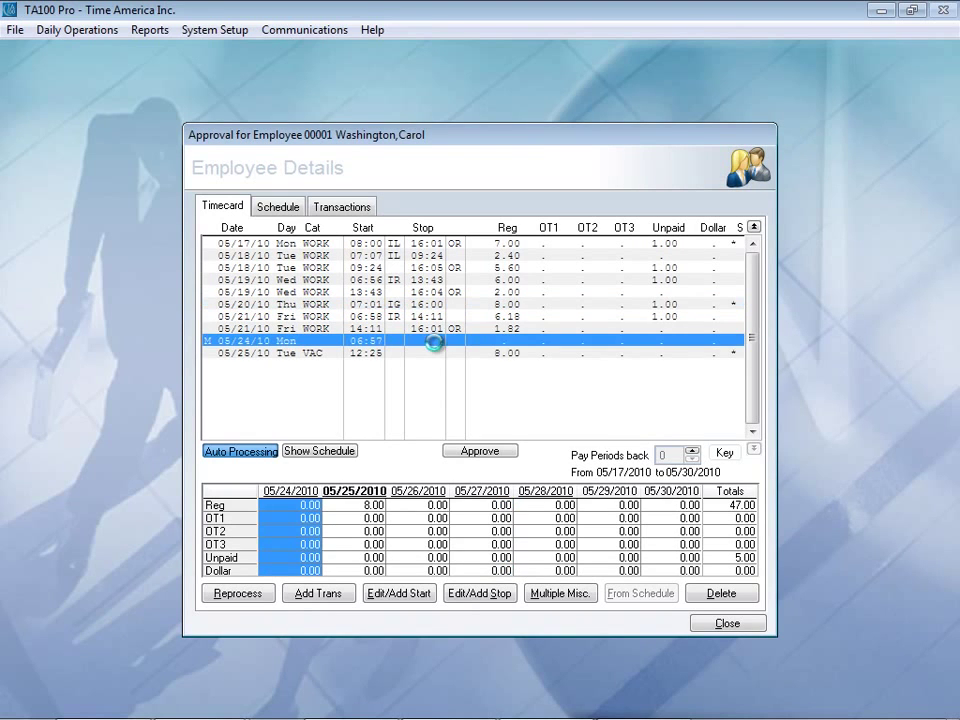
mouse_move(530, 423)
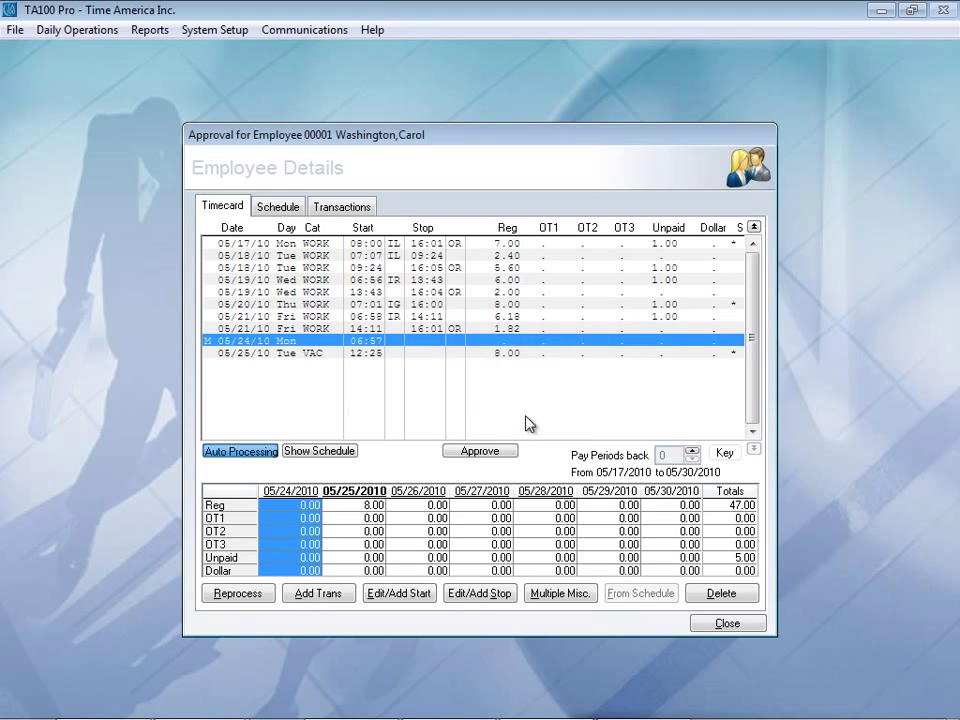
Step: Review the Schedule and Transactions tabs, then close the approval details and editor
click(278, 206)
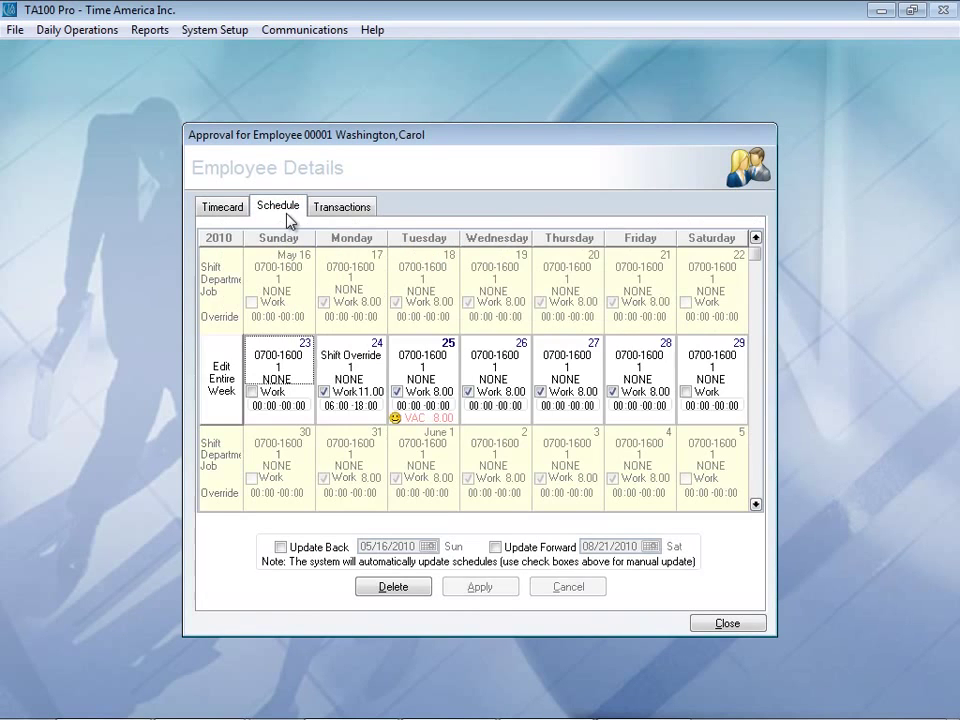
click(342, 205)
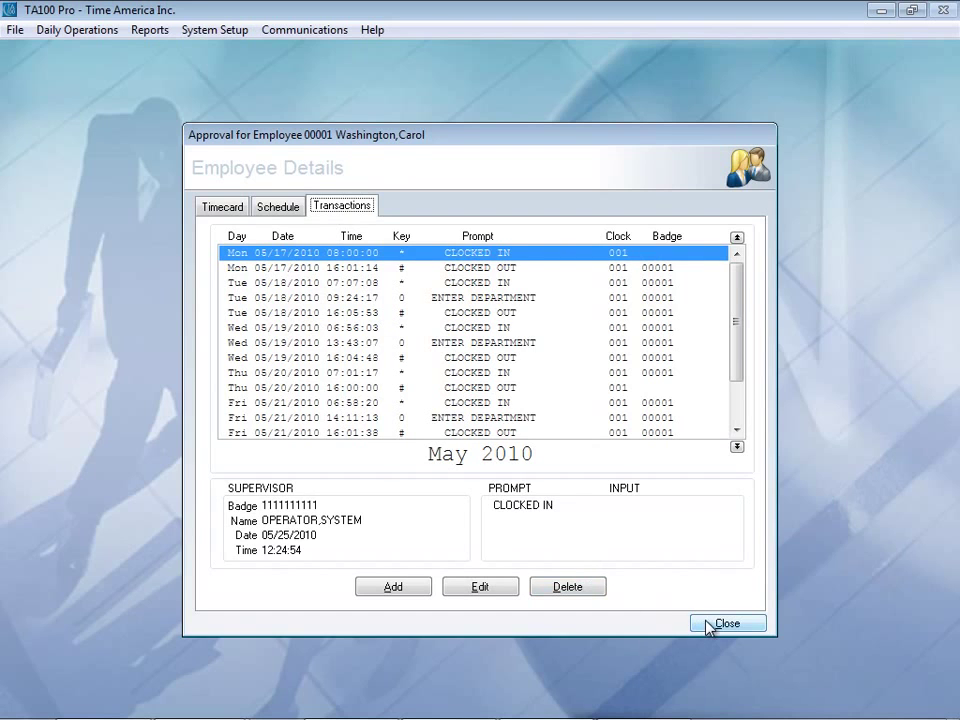
click(729, 623)
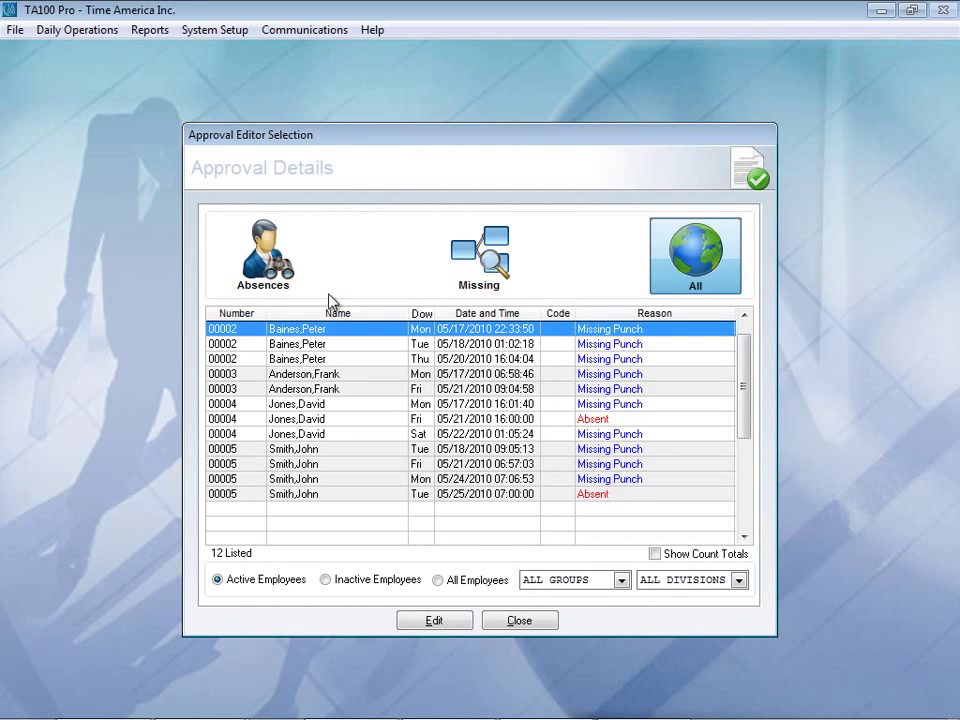
mouse_move(332, 486)
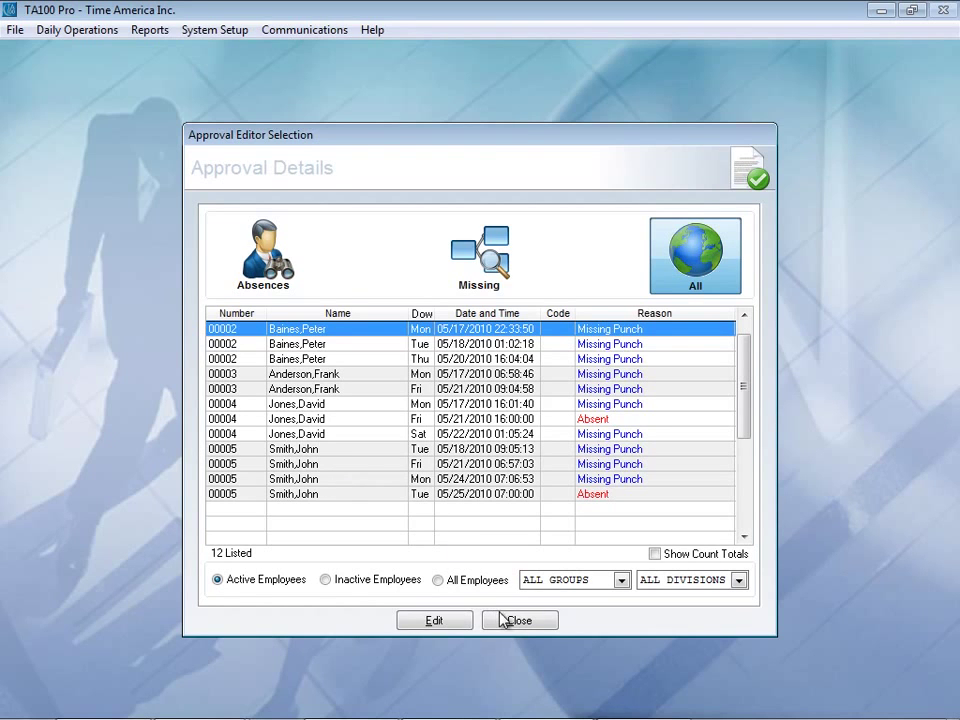
click(522, 620)
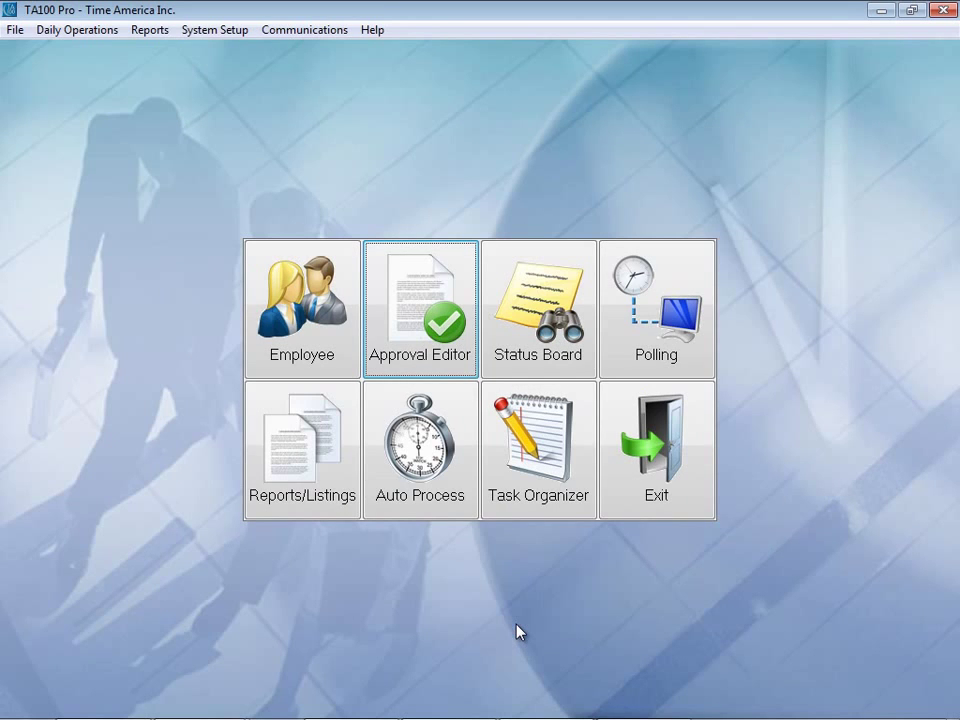
mouse_move(536, 359)
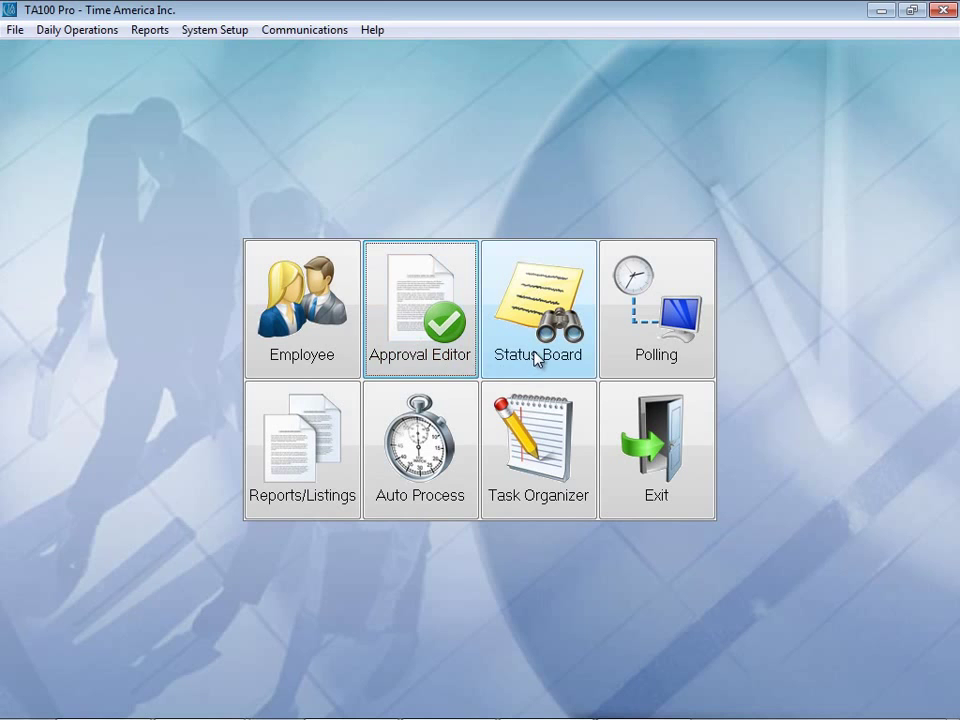
Step: Open the Status Board listing all five employees as out
click(538, 310)
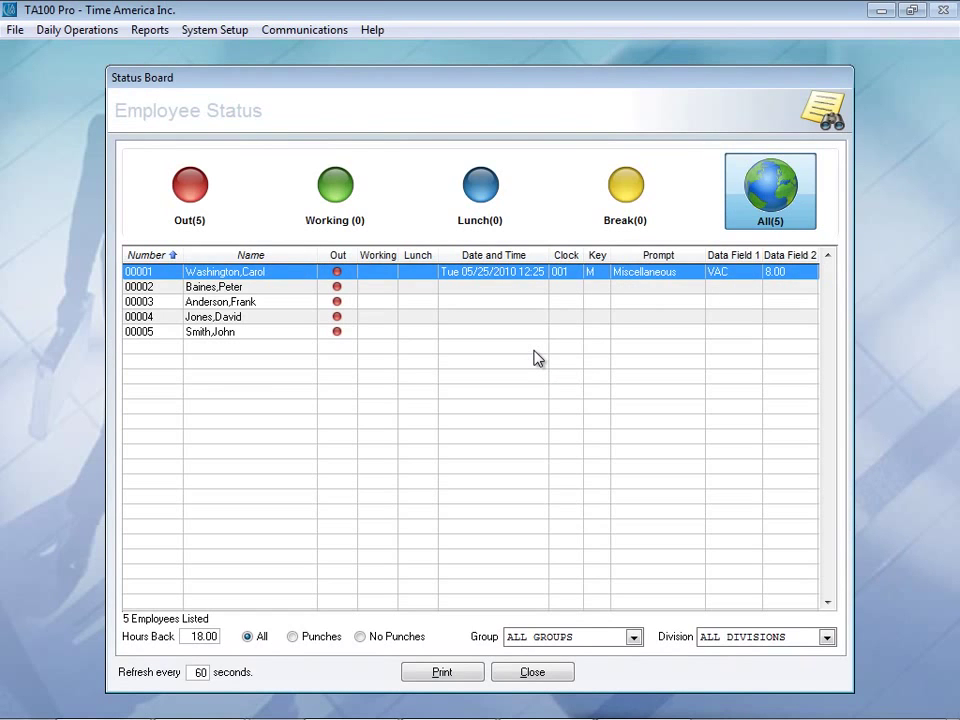
mouse_move(344, 310)
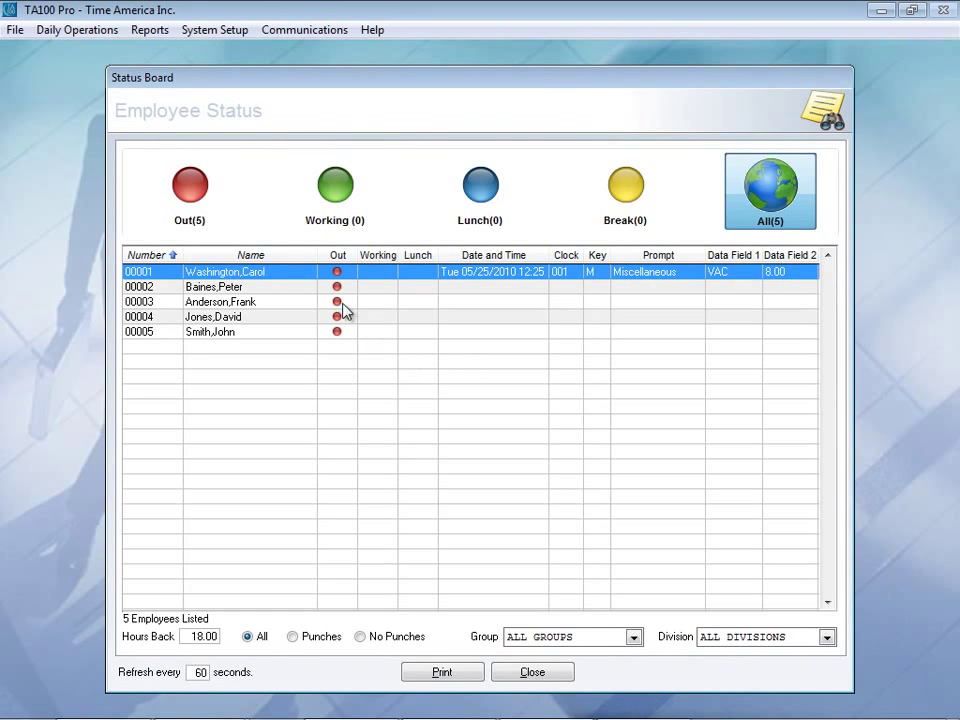
mouse_move(351, 347)
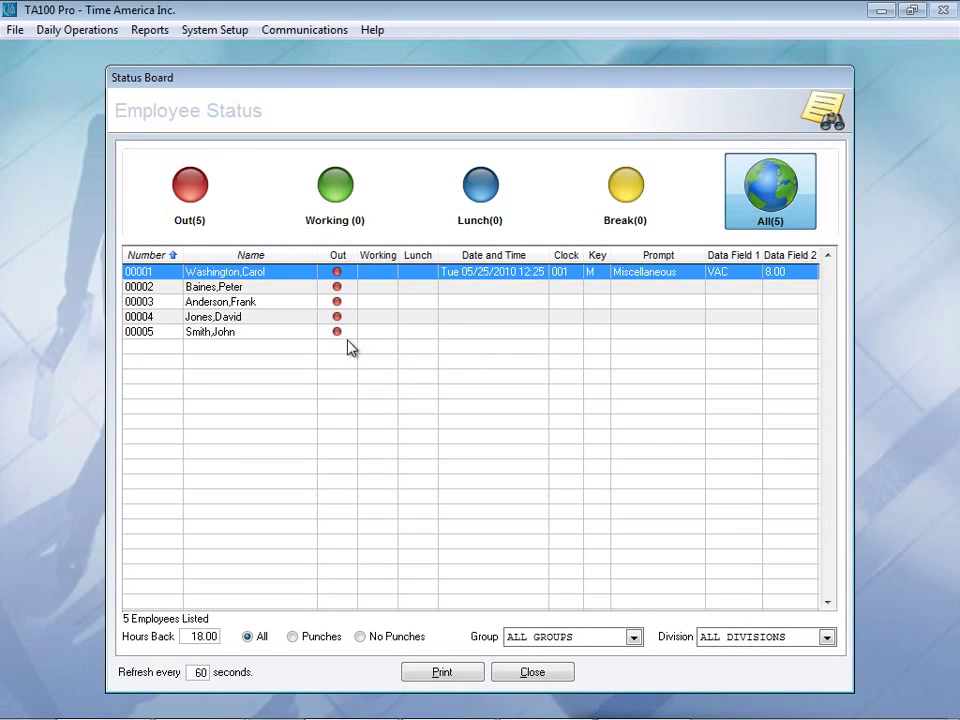
mouse_move(388, 323)
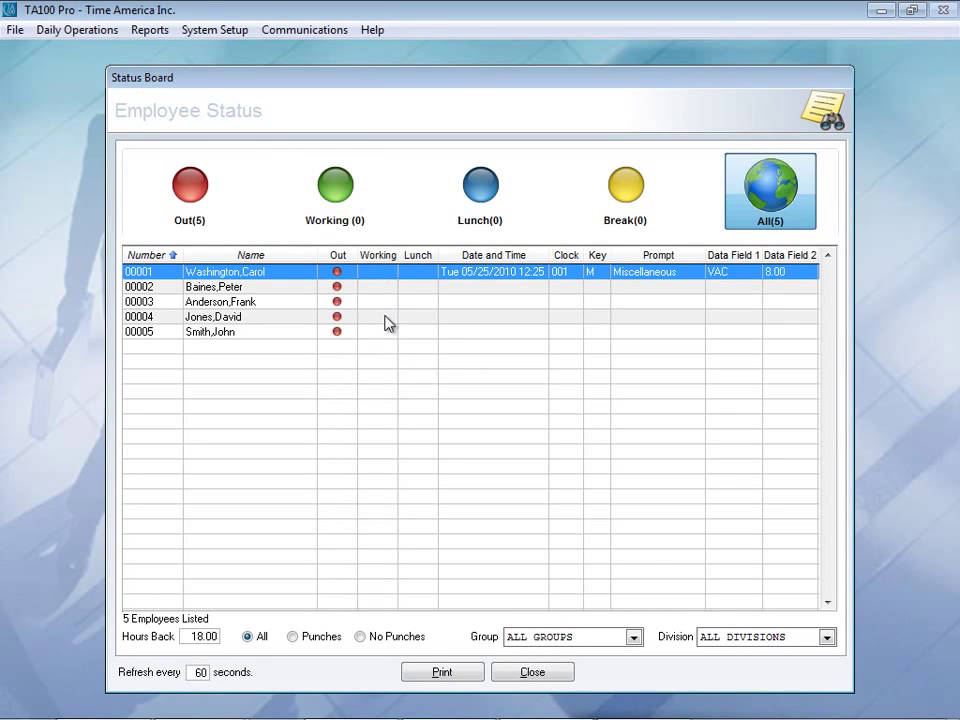
mouse_move(477, 285)
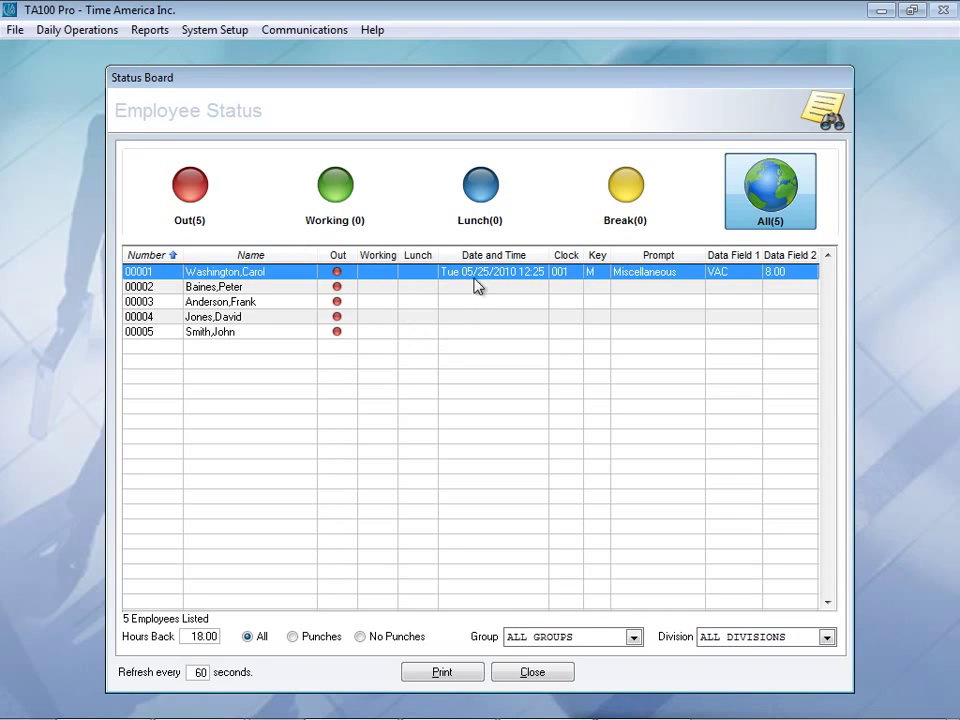
mouse_move(512, 286)
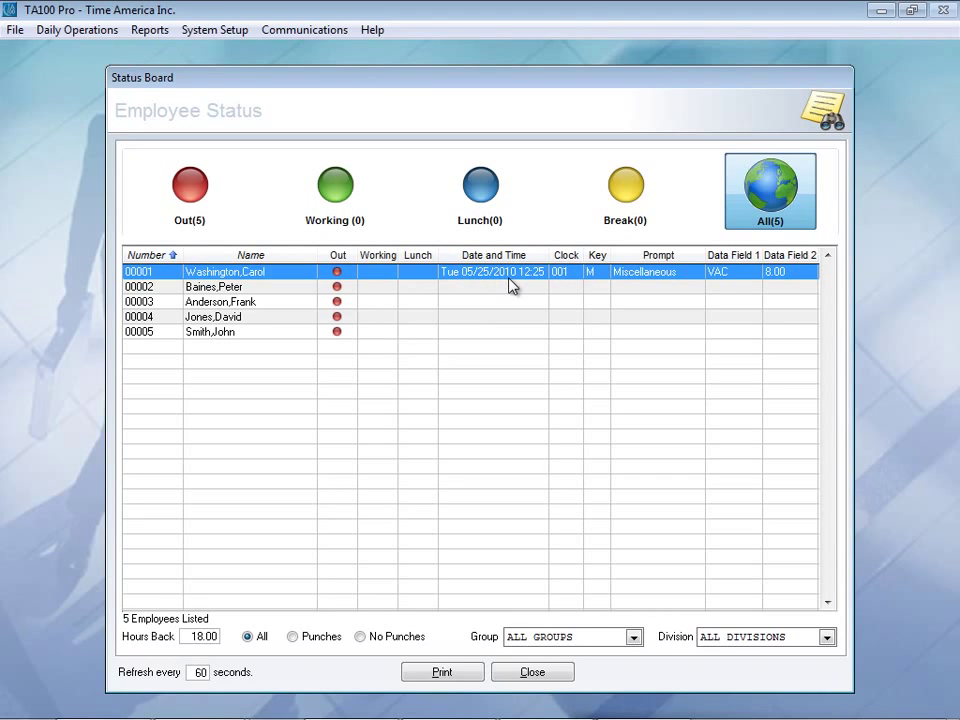
mouse_move(556, 285)
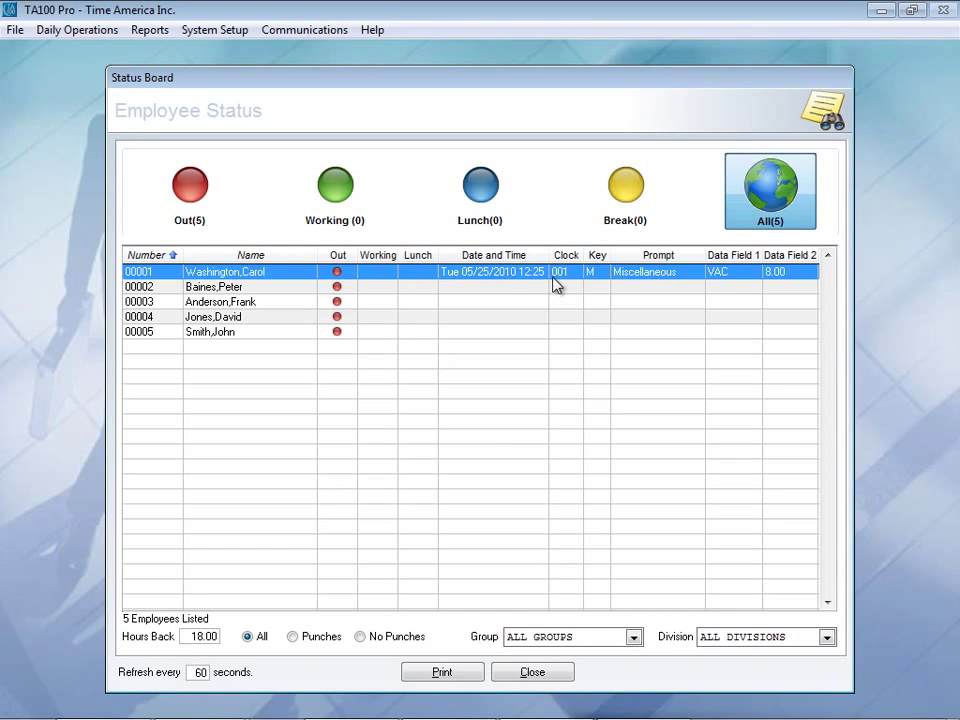
mouse_move(485, 415)
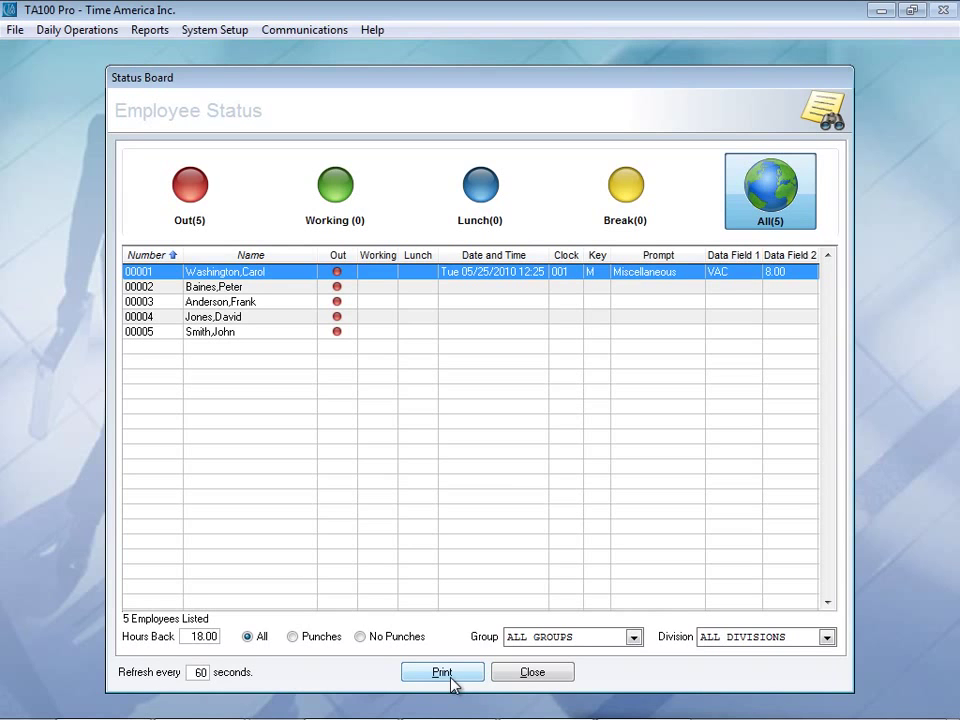
Step: Close the Status Board and launch Reports/Listings from the main menu
click(532, 672)
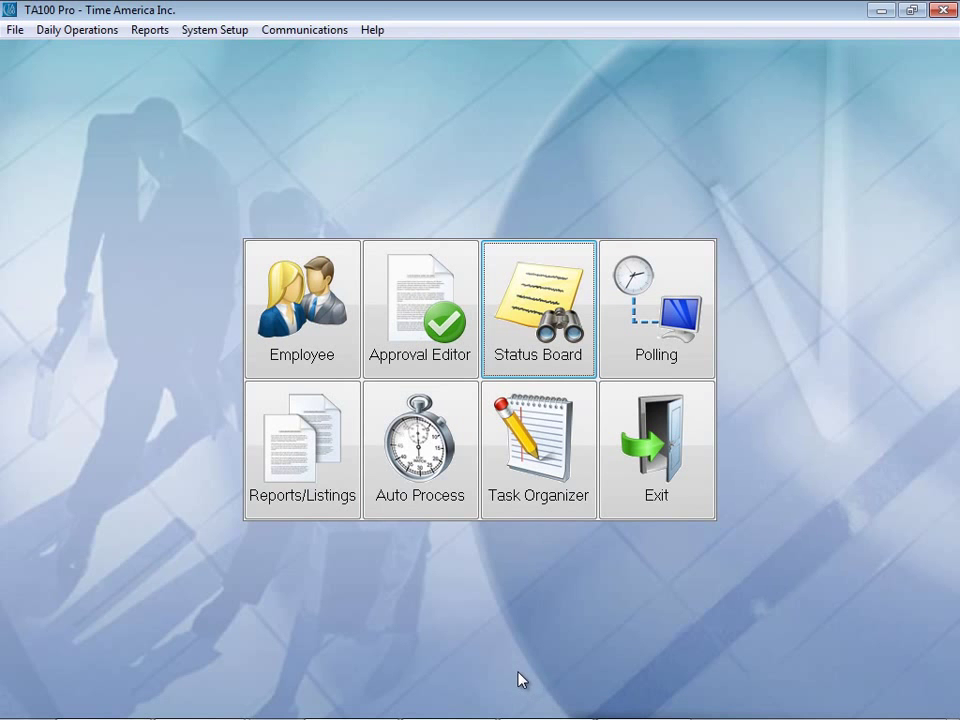
mouse_move(638, 364)
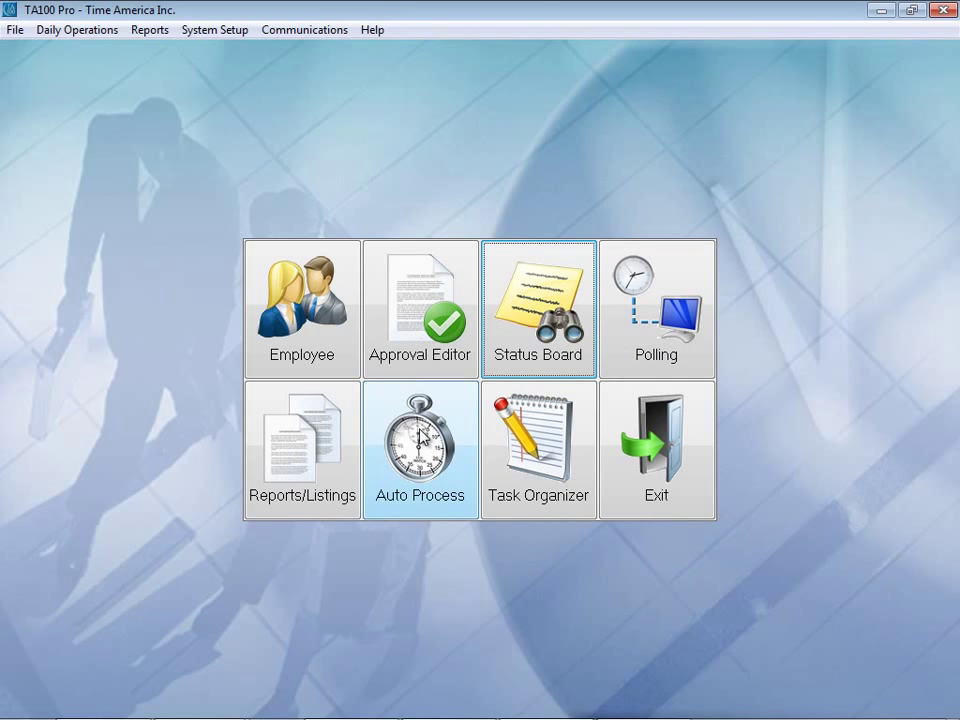
mouse_move(316, 467)
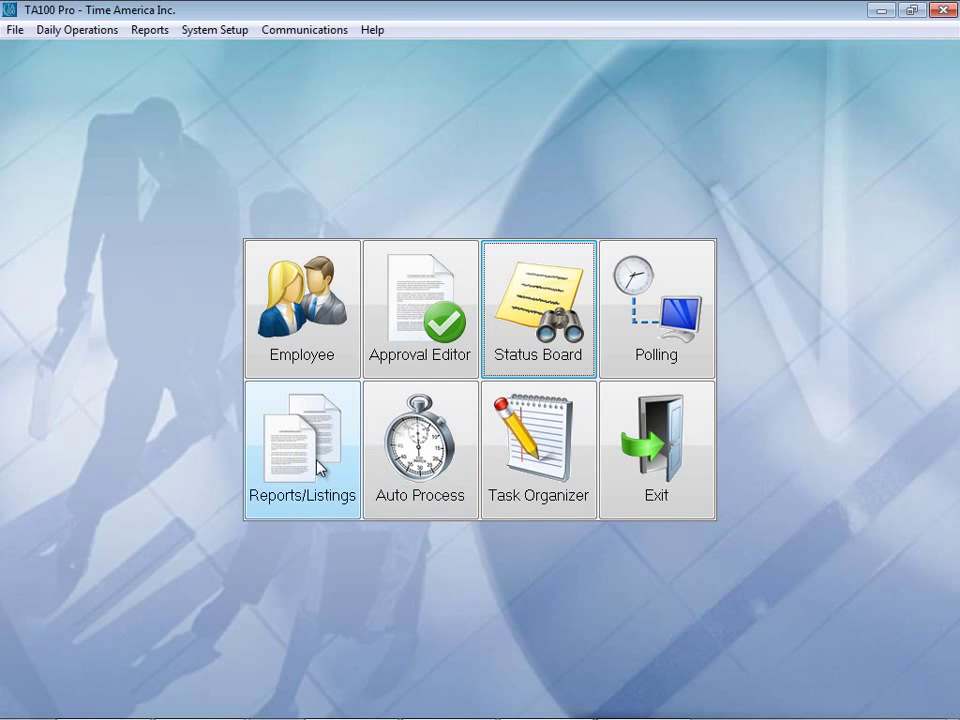
click(302, 448)
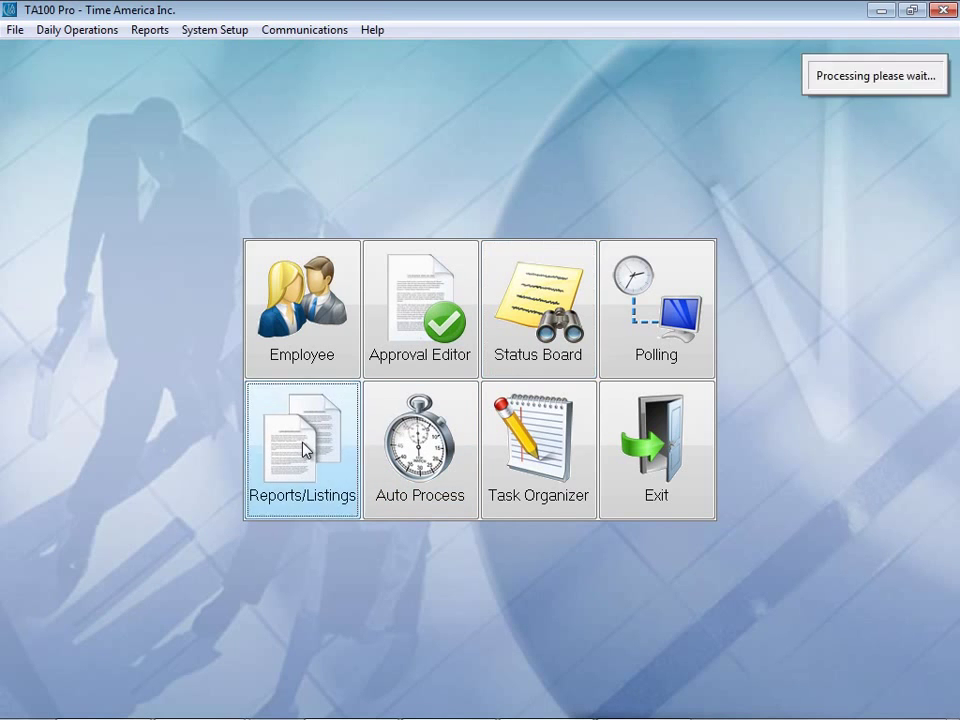
Step: Scroll the Period reports, then browse the Weekly Hours and Approaching Overtime reports
click(302, 448)
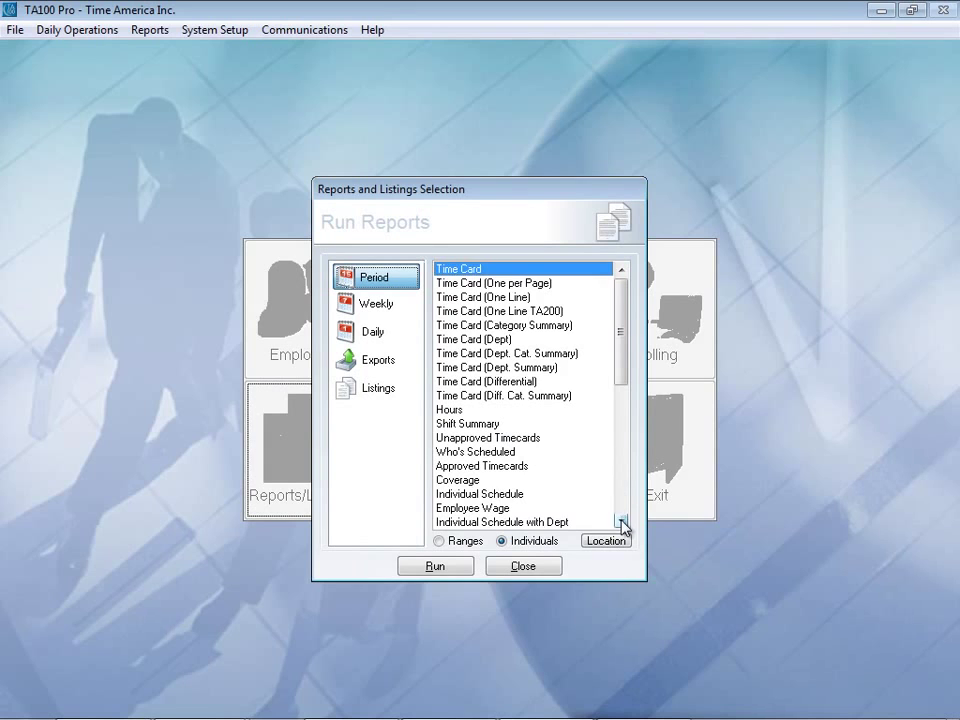
click(621, 522)
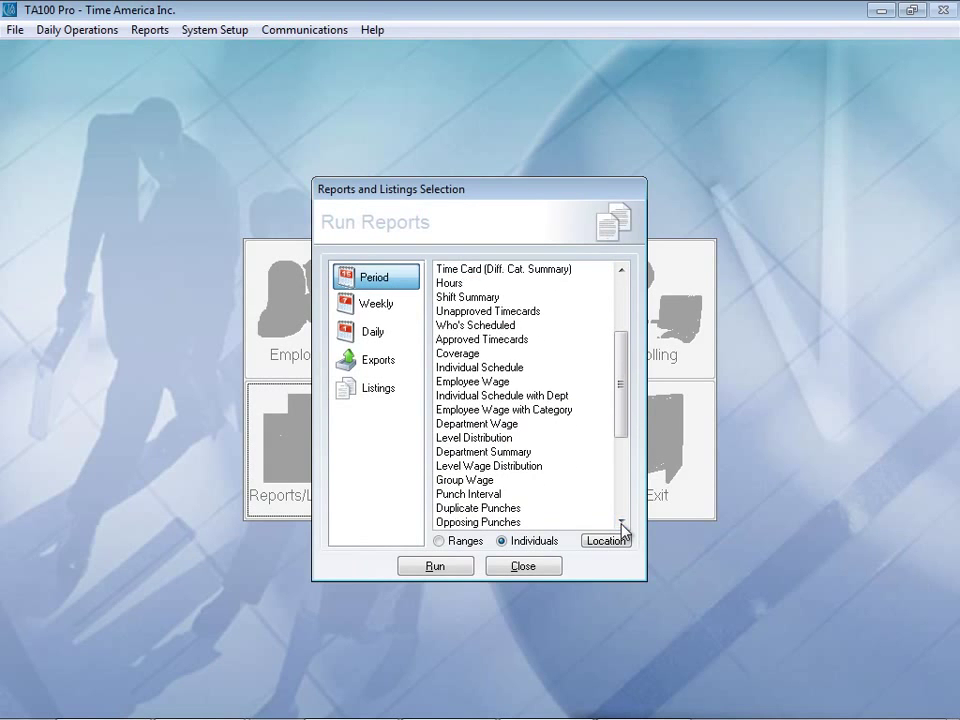
click(620, 519)
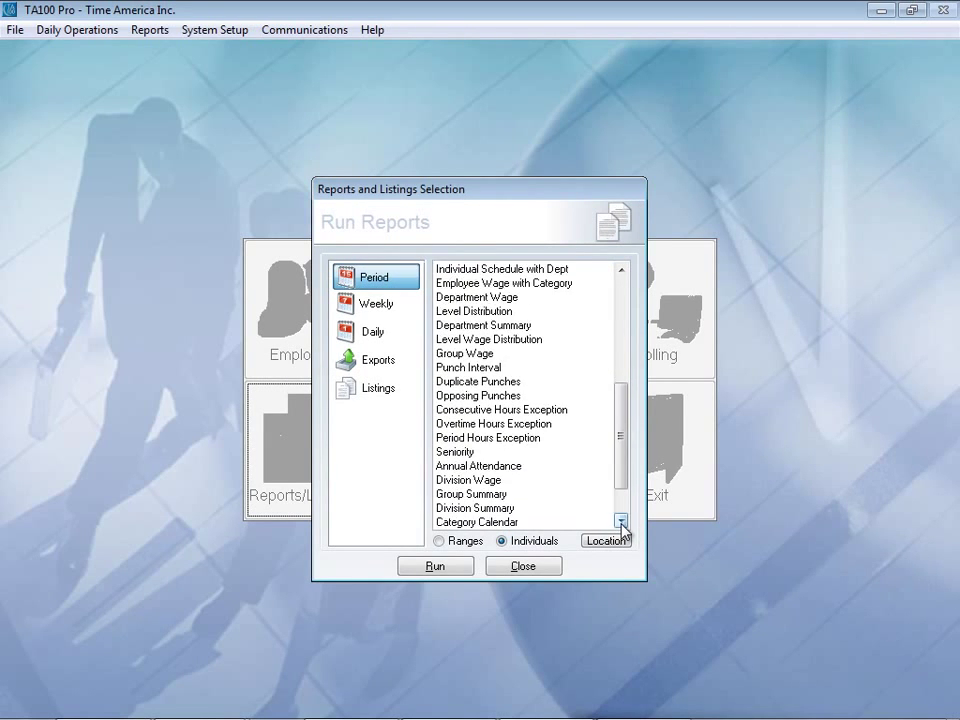
scroll(down, 3)
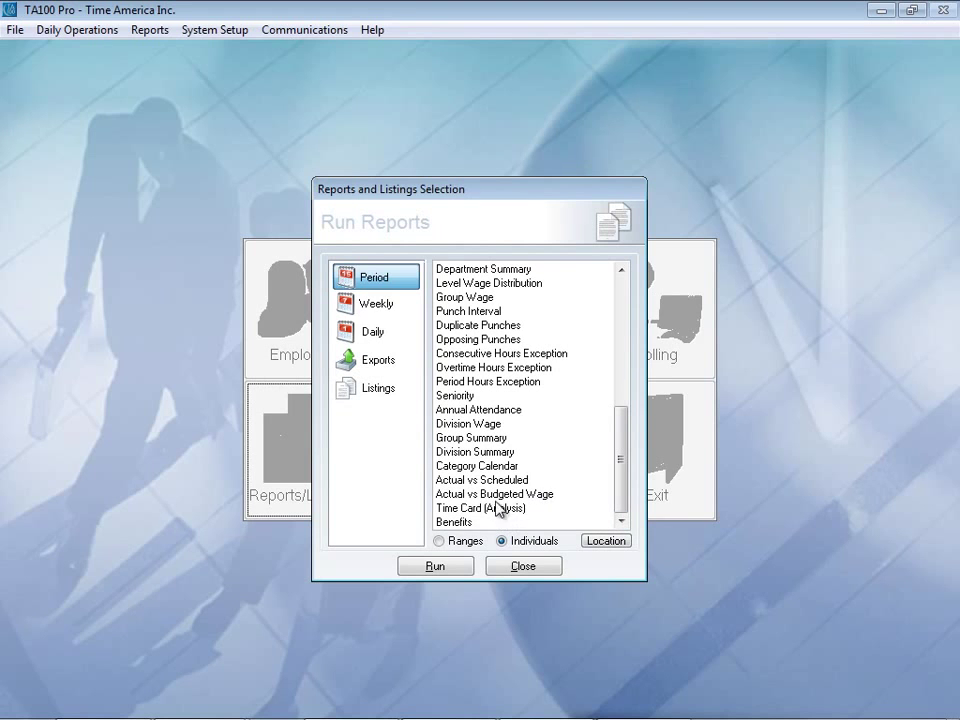
click(377, 304)
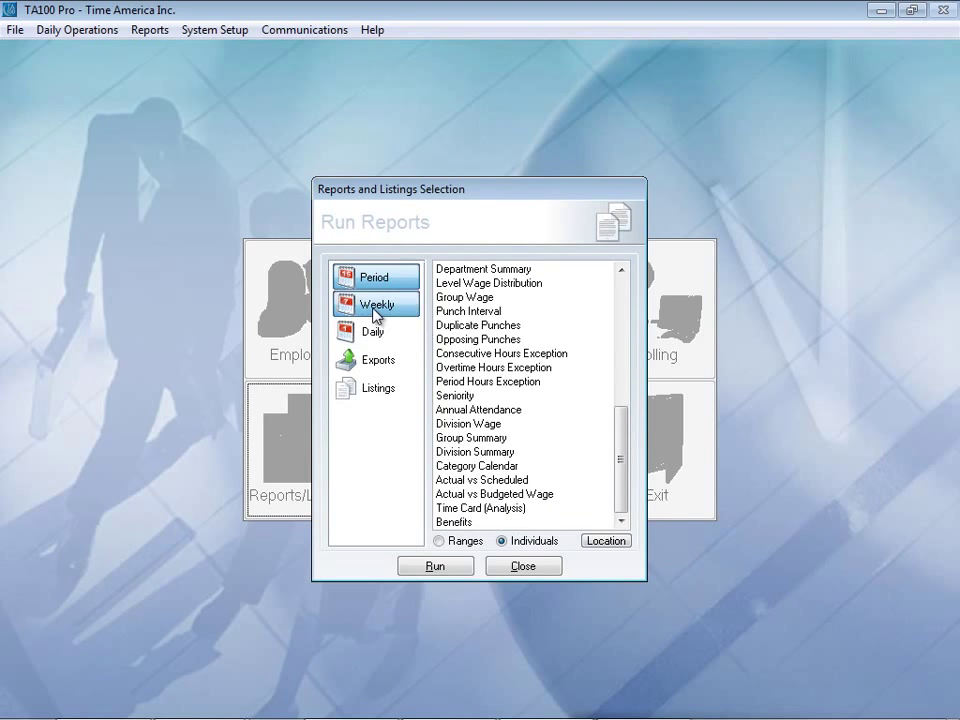
click(377, 304)
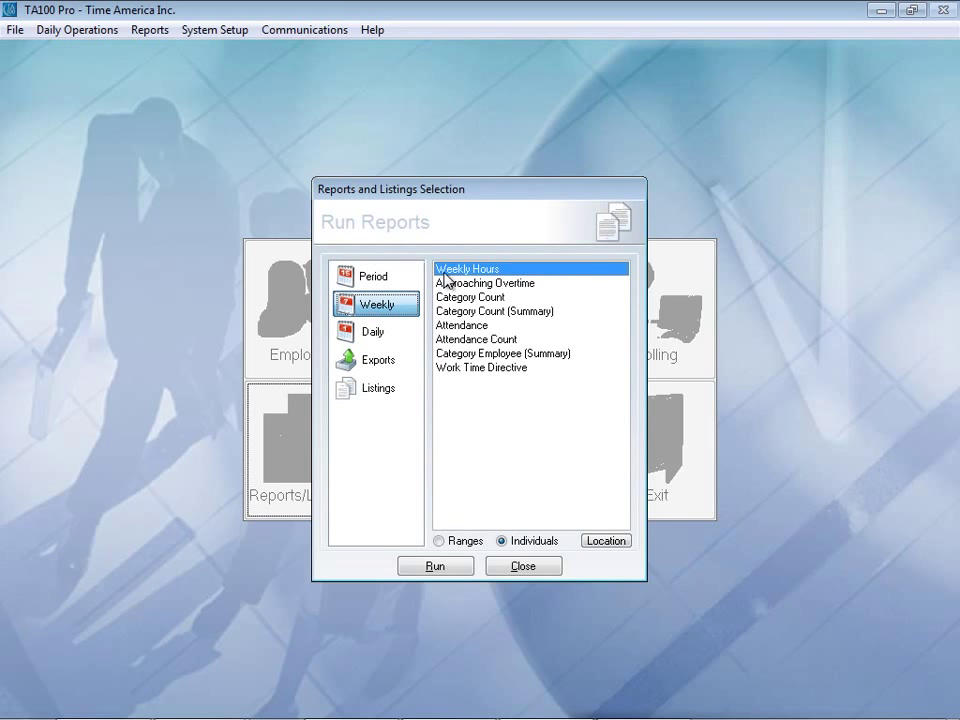
click(485, 283)
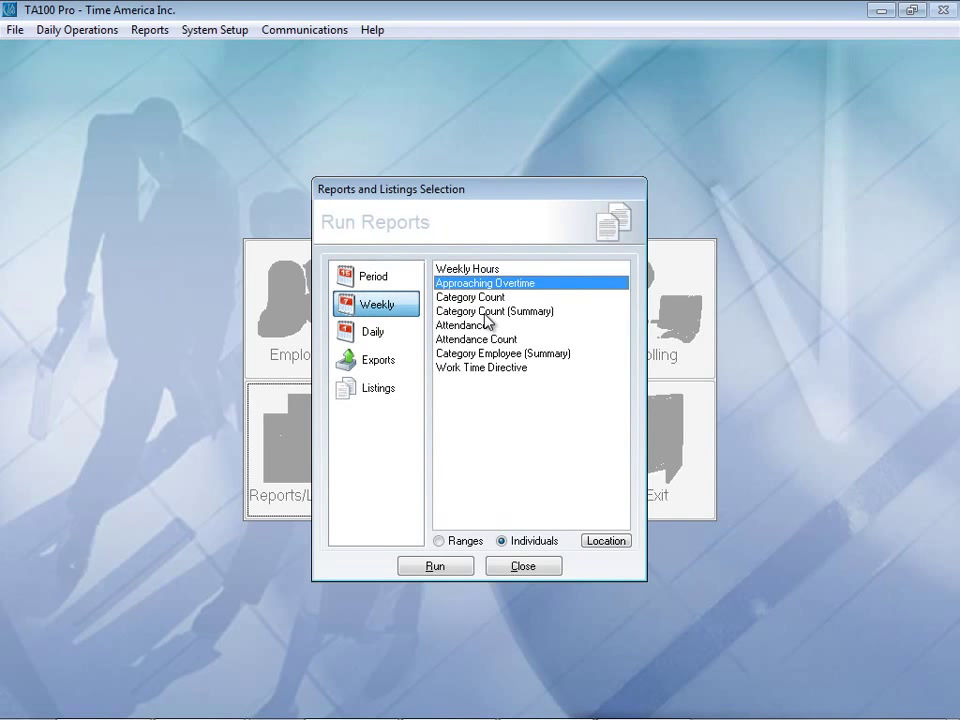
Step: Browse the Daily reports, then pick Transaction List from the Listings catalogue
click(373, 331)
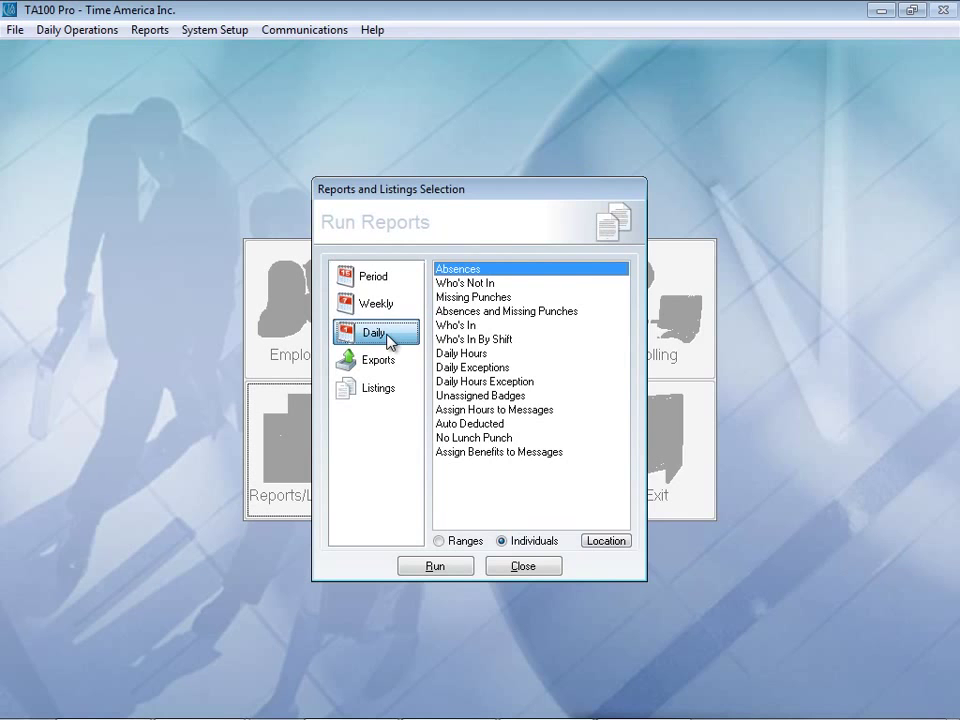
mouse_move(472, 353)
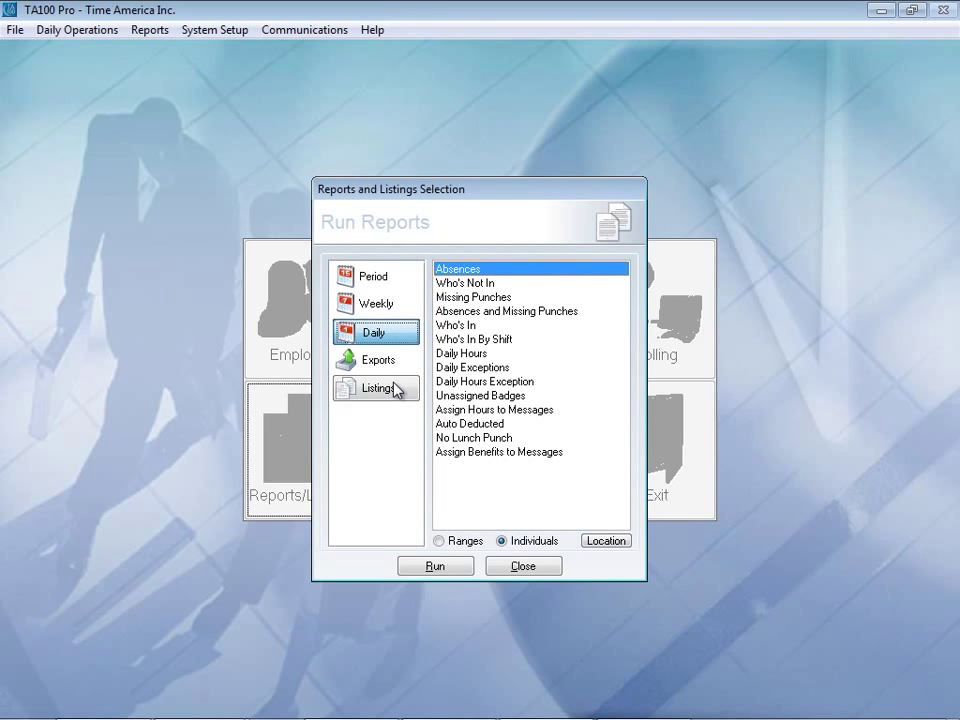
click(376, 388)
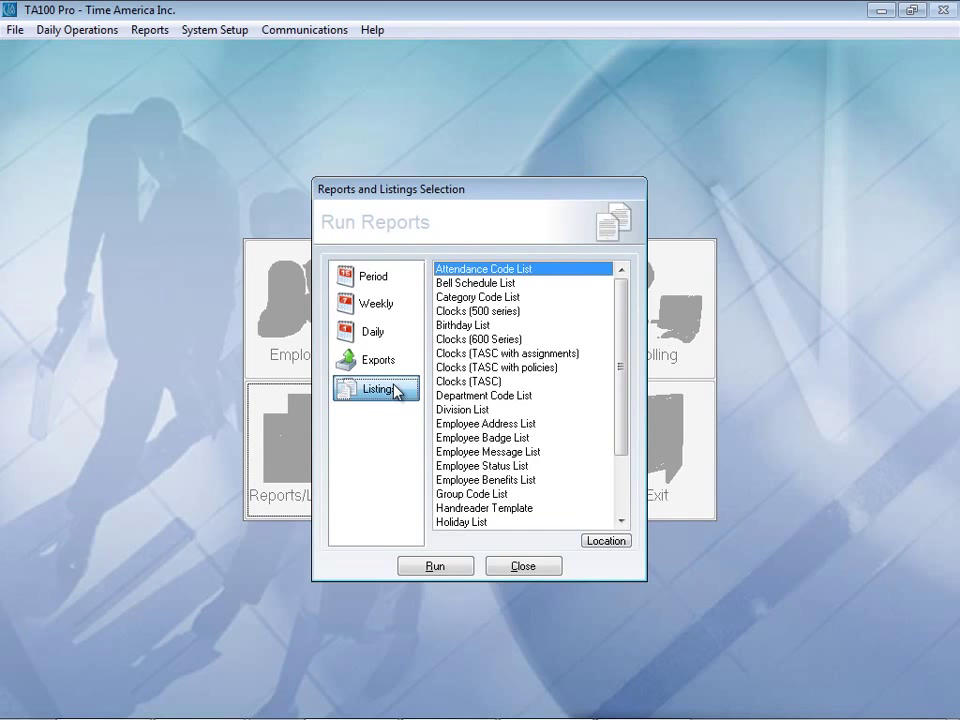
mouse_move(483, 450)
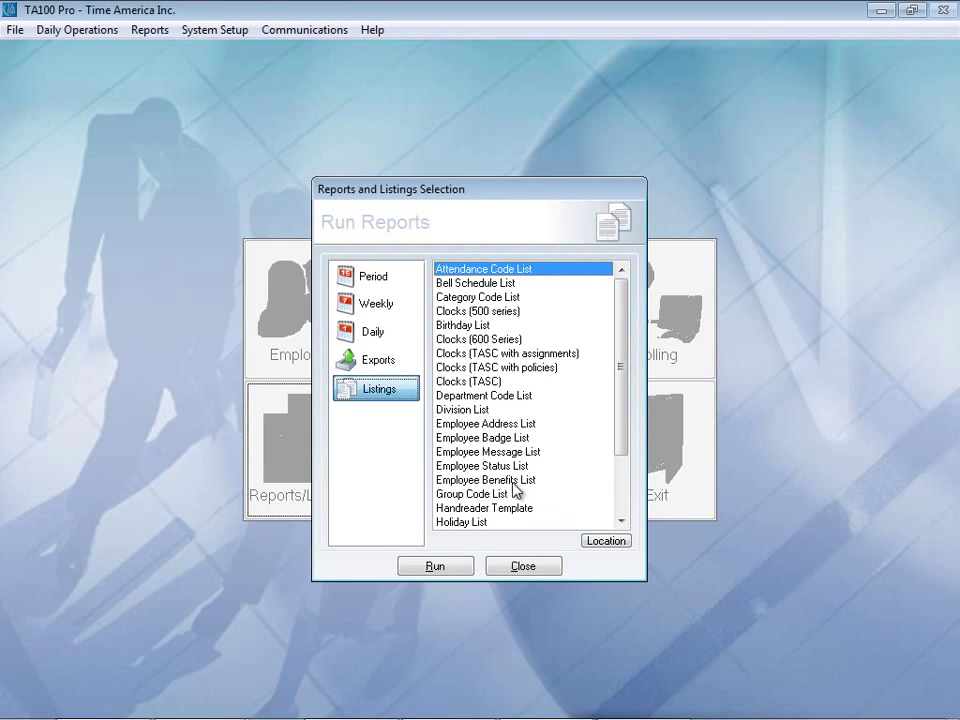
scroll(down, 3)
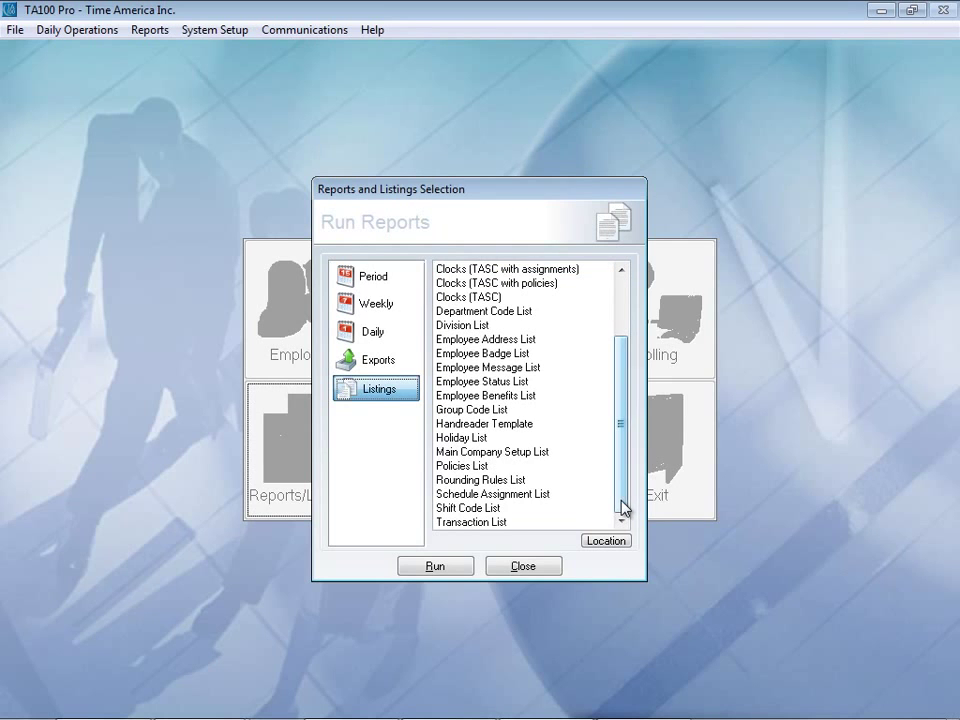
click(471, 522)
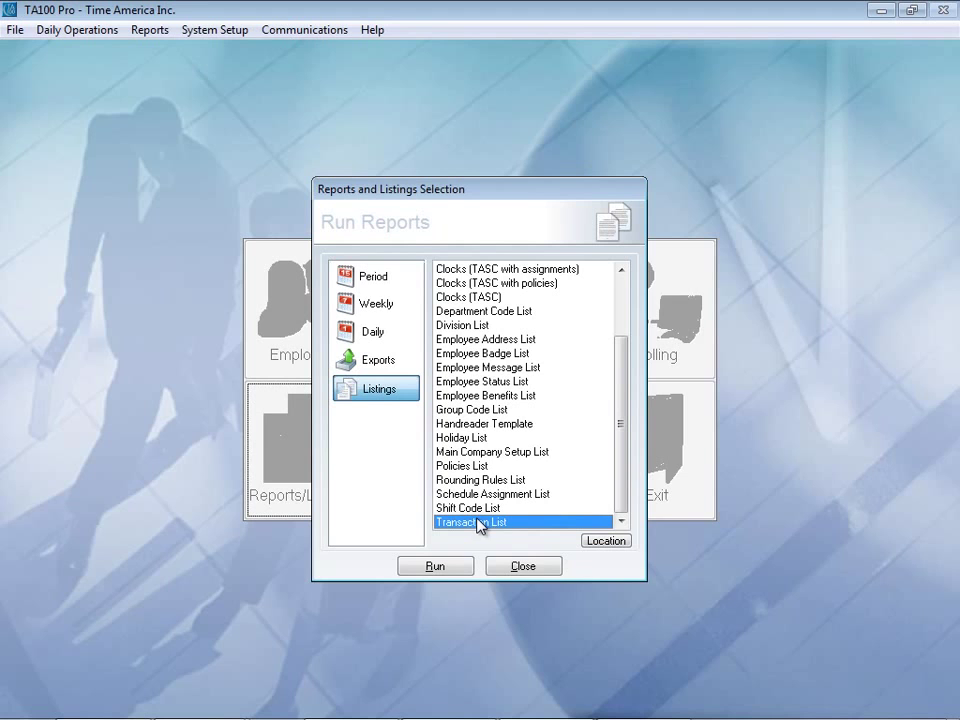
mouse_move(364, 285)
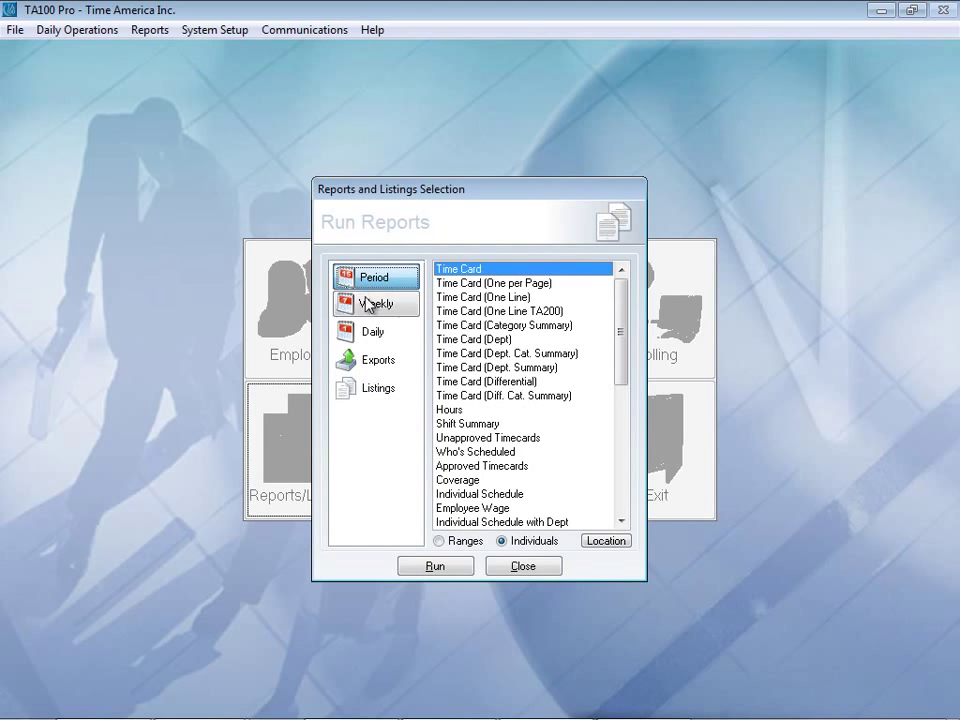
Step: Run the Time Card report to screen for all five employees, 05/17–05/30/2010
click(435, 566)
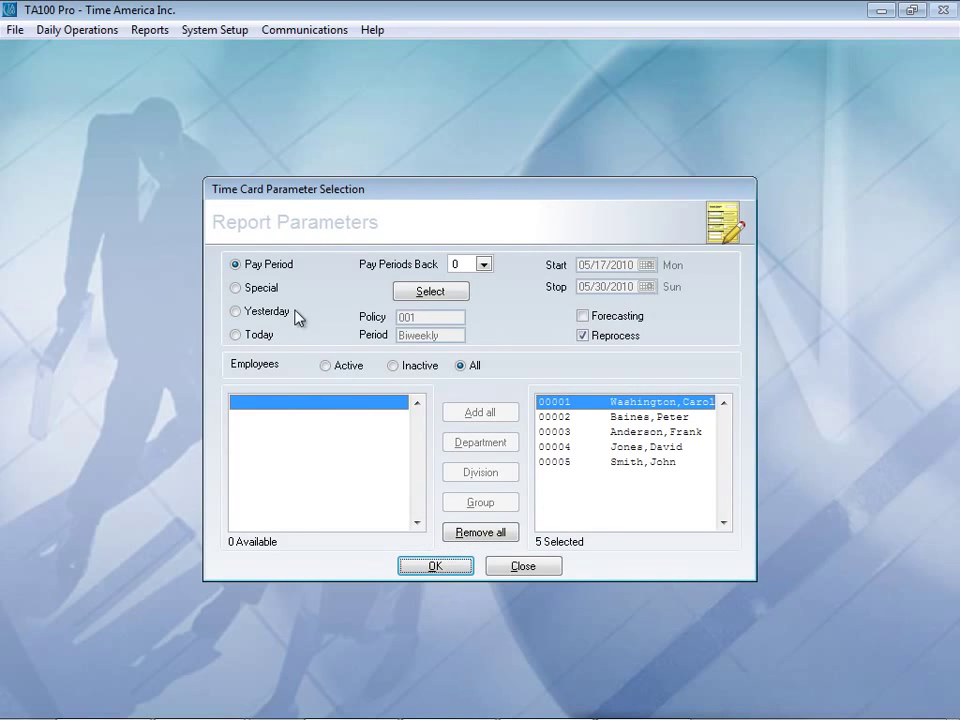
mouse_move(308, 383)
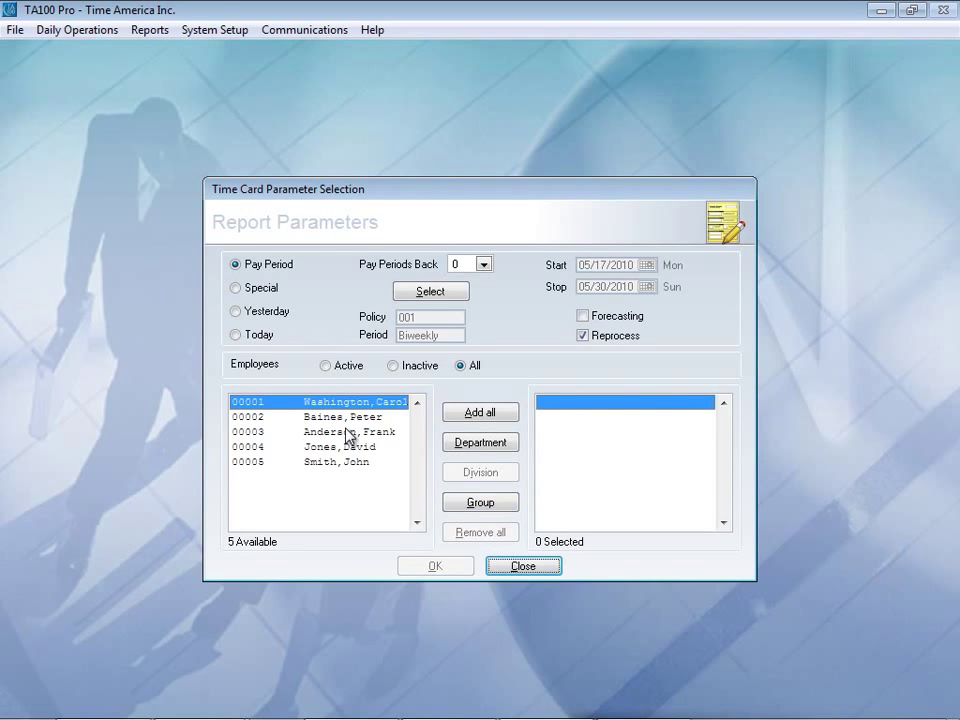
double_click(340, 416)
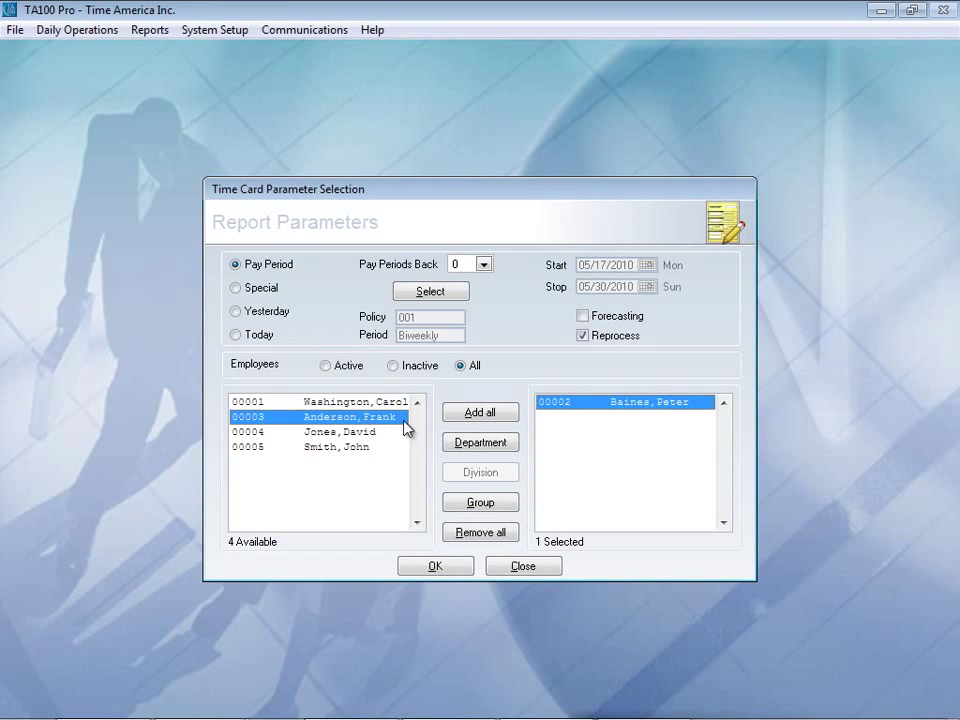
click(480, 412)
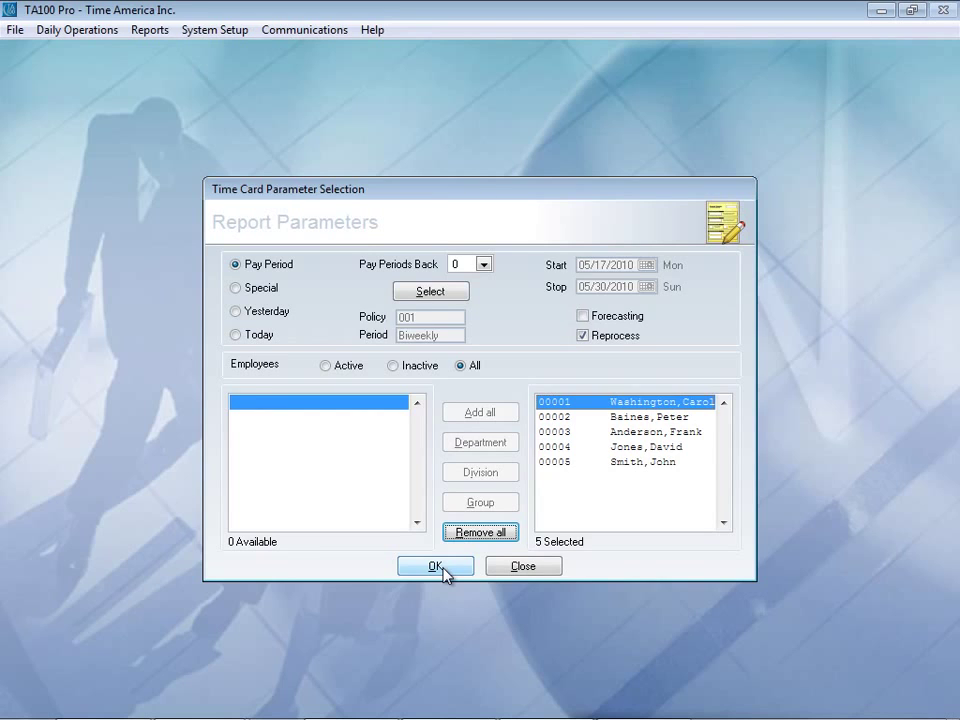
click(436, 566)
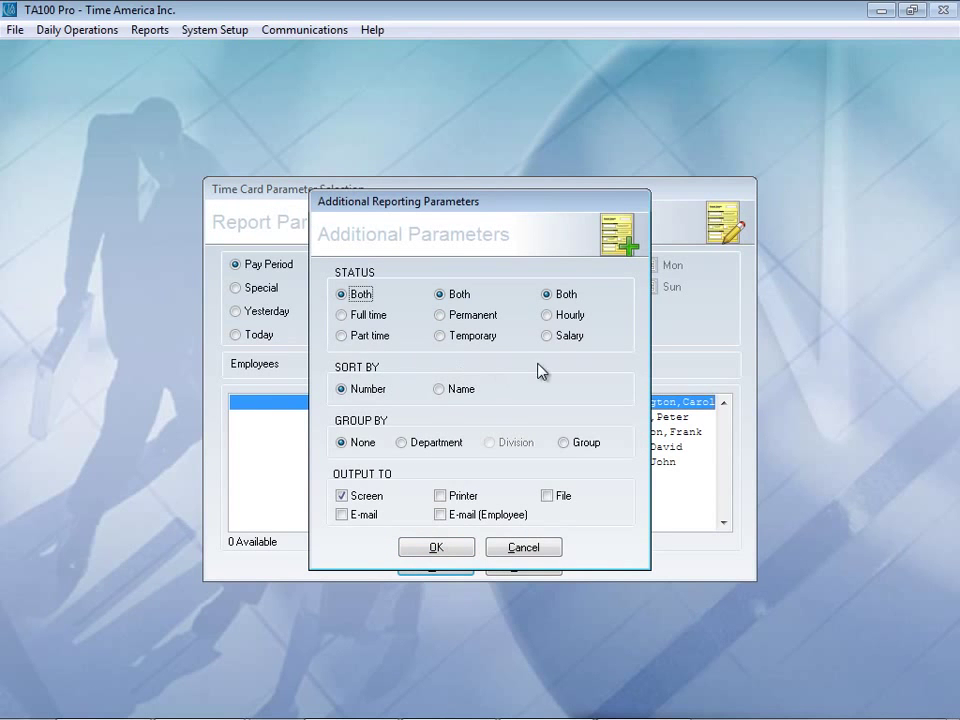
mouse_move(398, 475)
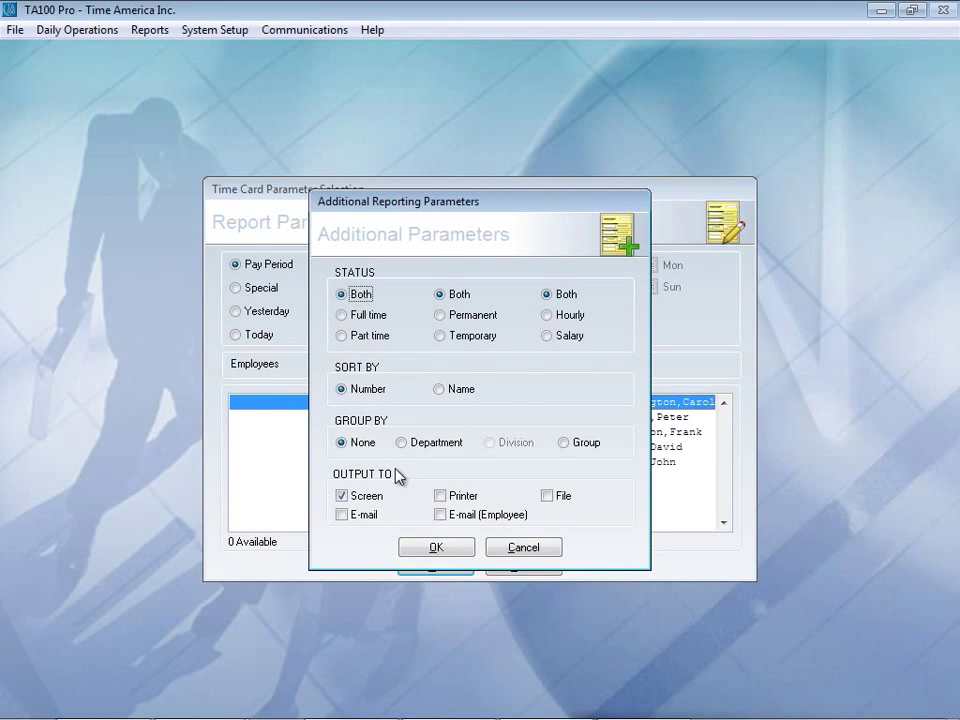
mouse_move(391, 480)
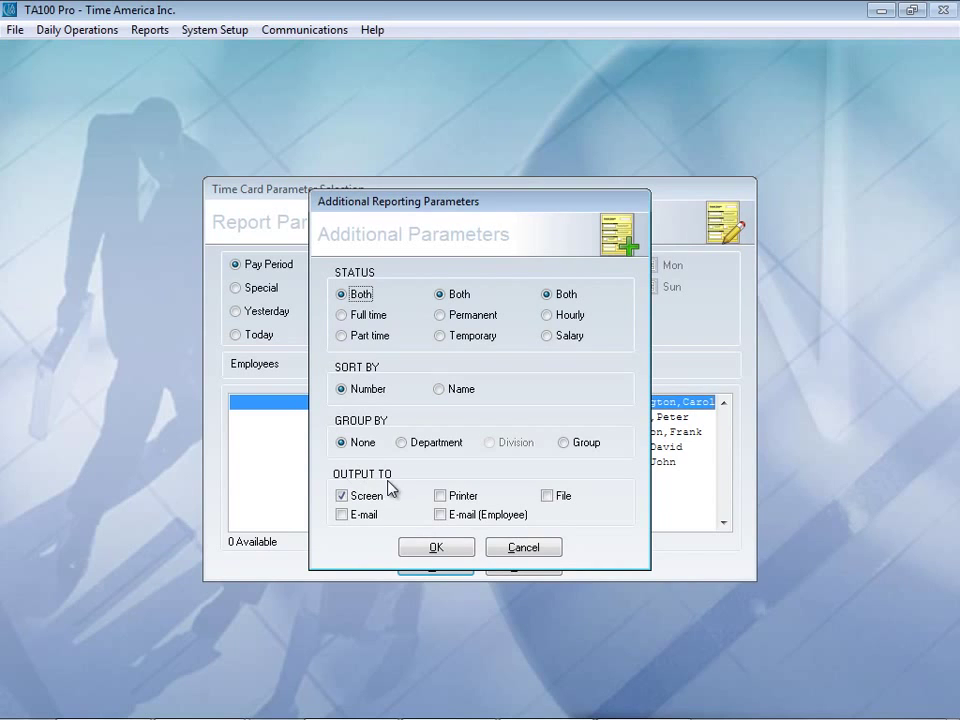
mouse_move(518, 489)
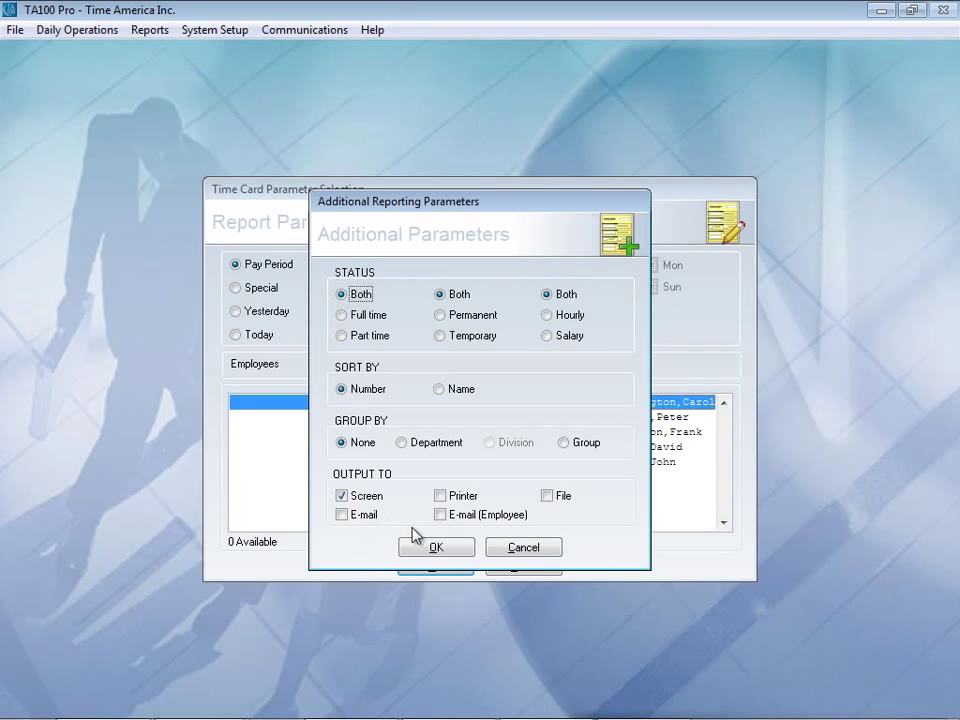
click(436, 547)
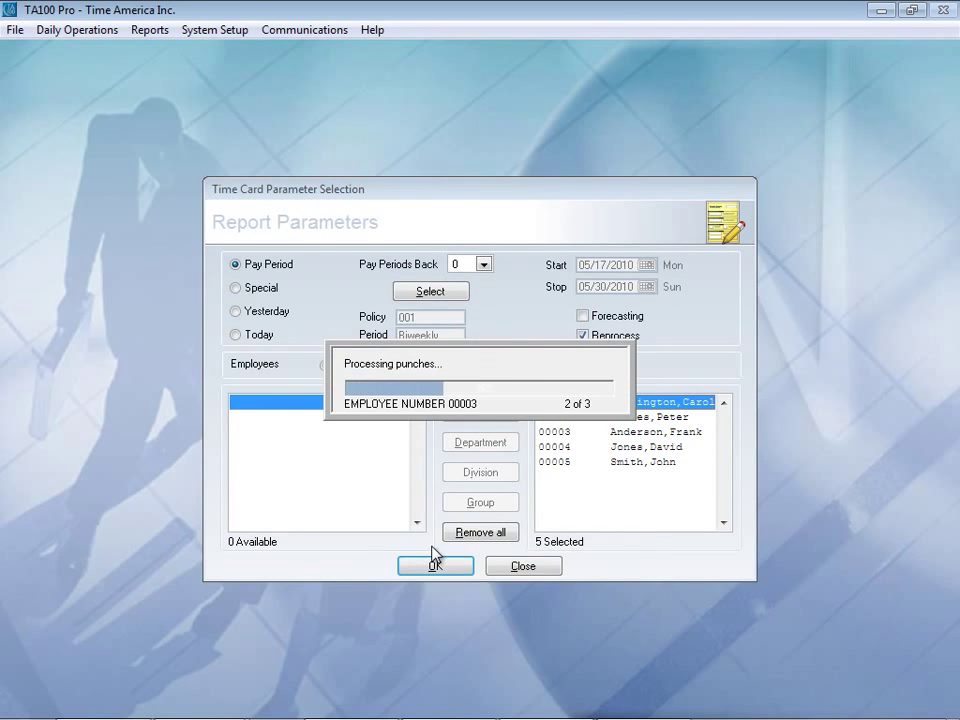
click(434, 566)
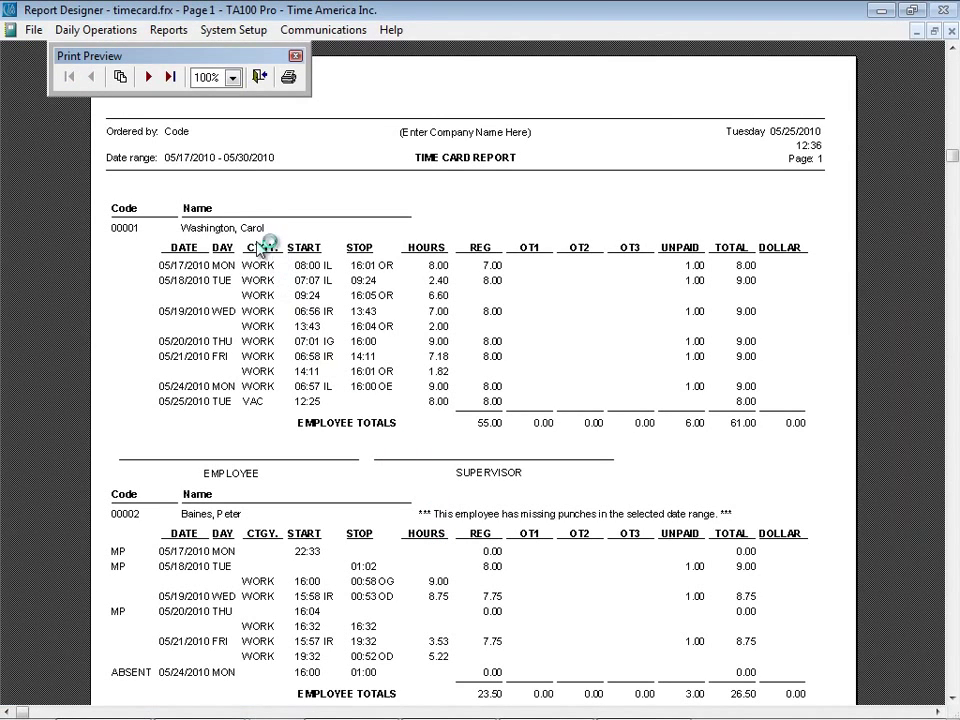
mouse_move(289, 267)
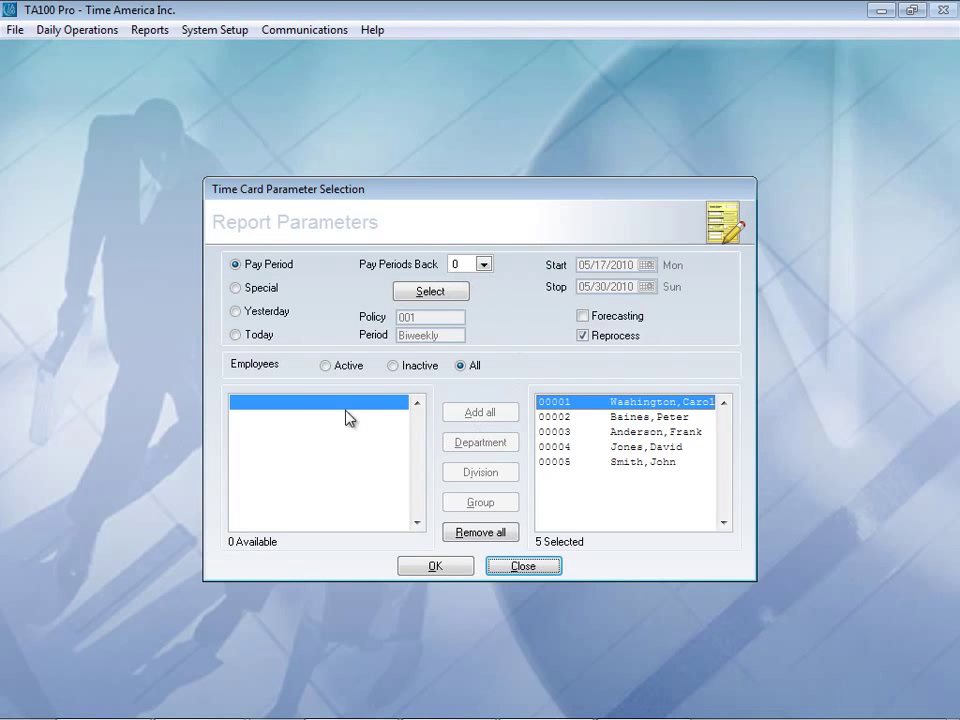
mouse_move(503, 572)
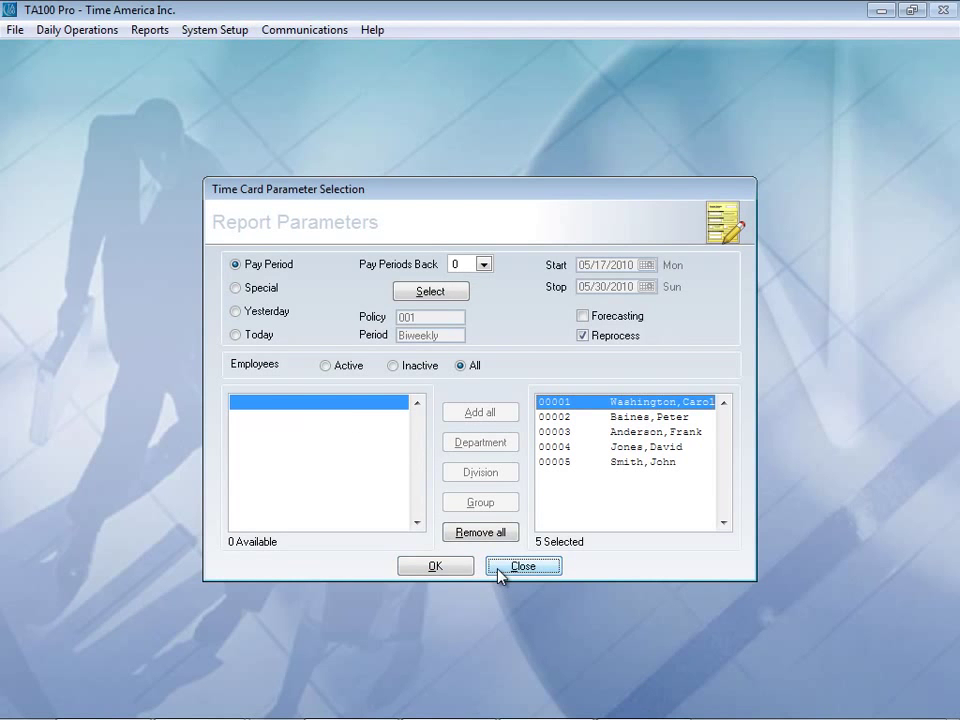
Step: Close the Time Card Parameter Selection dialog to return to the main menu
click(525, 566)
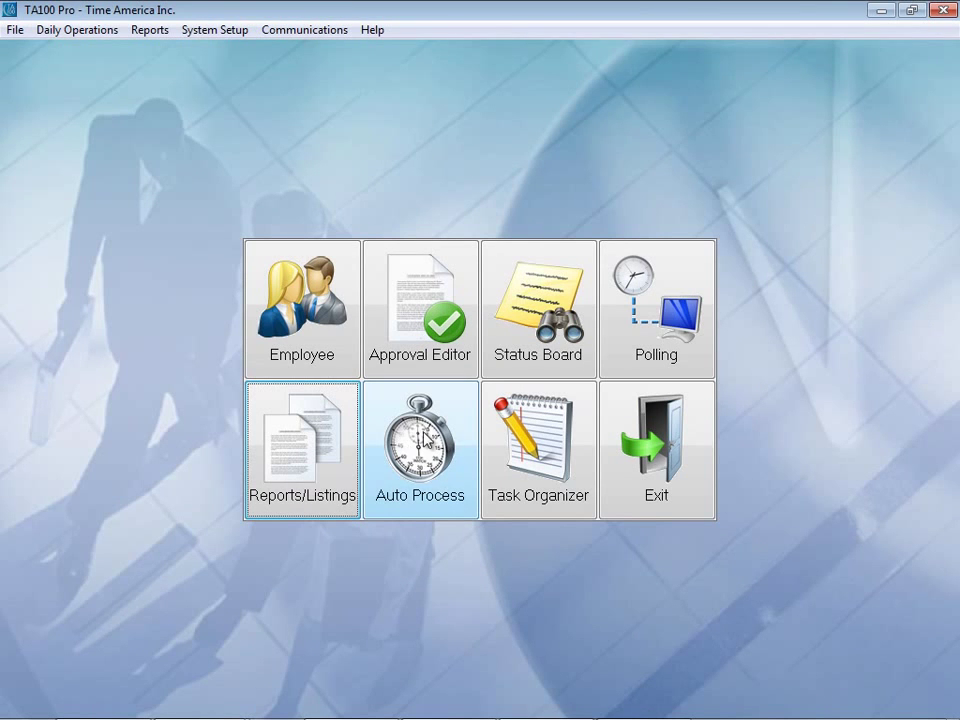